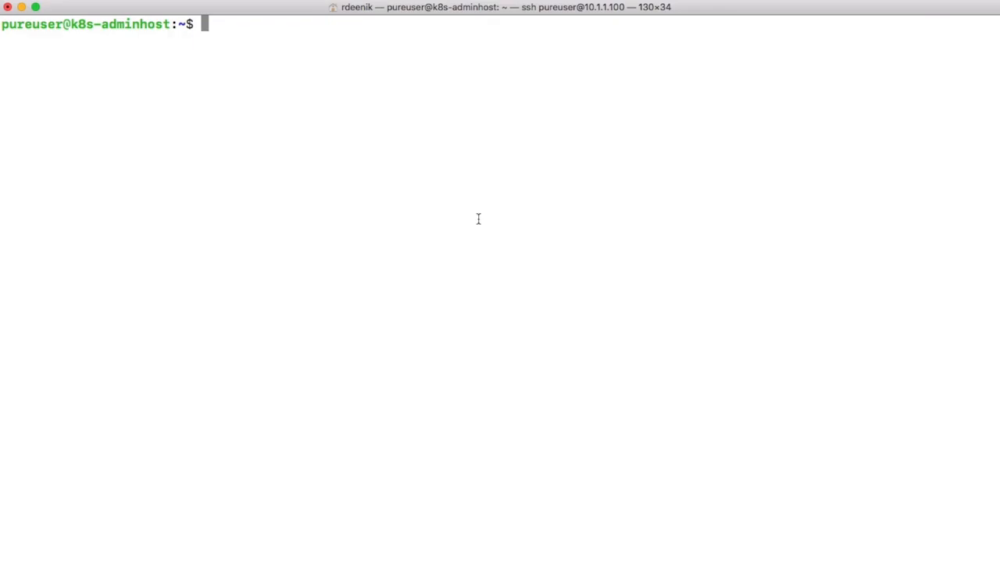
Step: Generate an RSA SSH key pair with ssh-keygen -t rsa, accepting the default prompts
type("ssh")
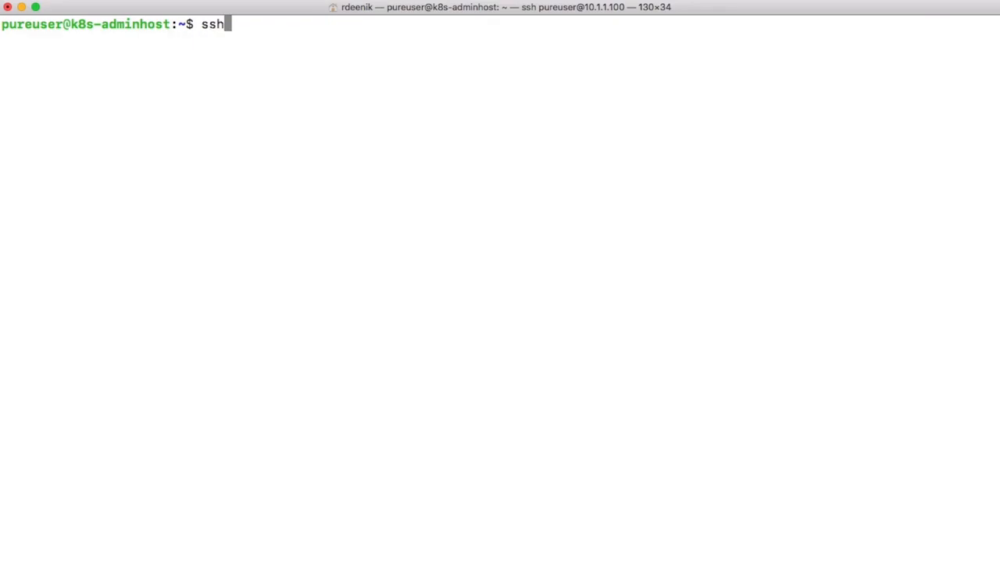
type("-keygen")
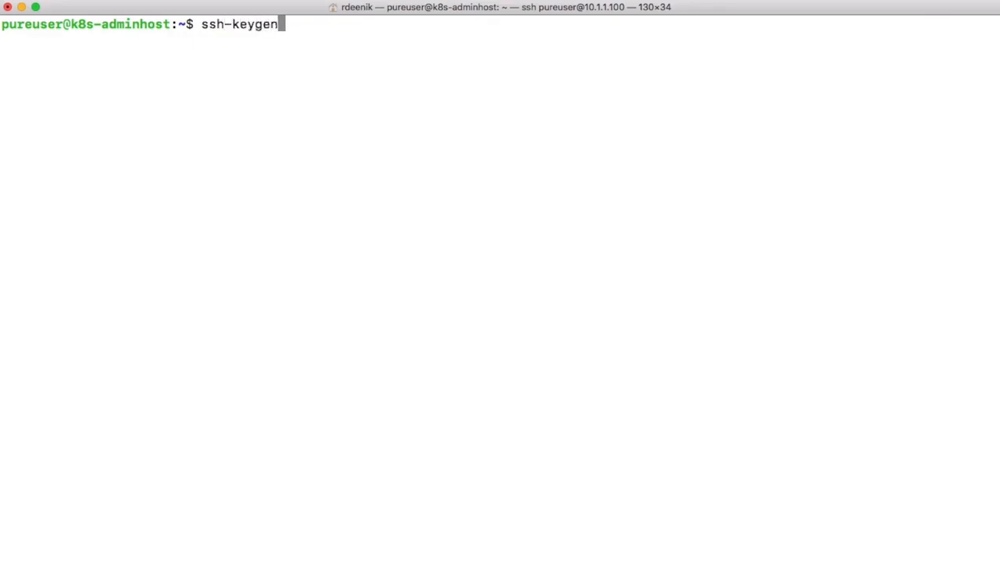
type("-t rsa")
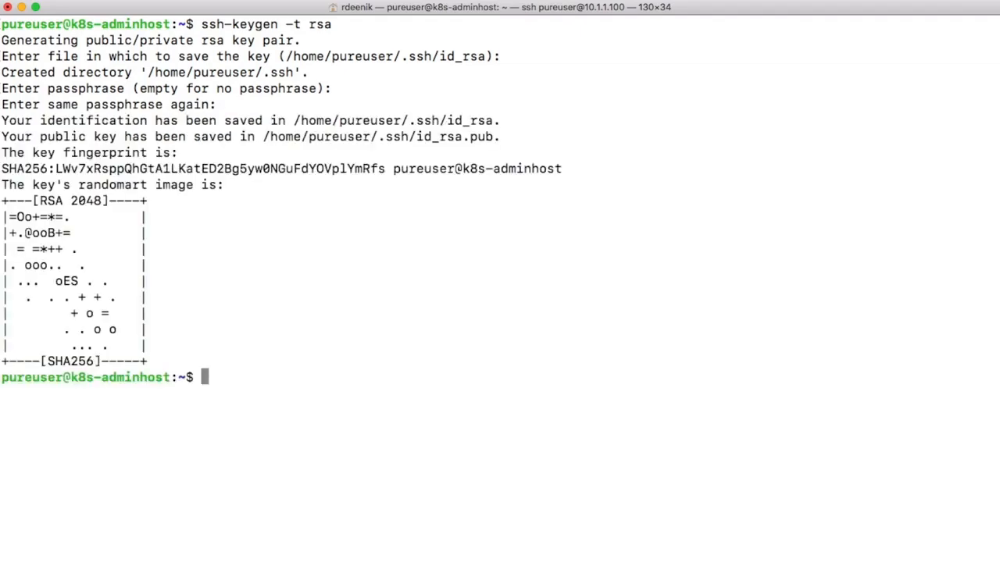
Step: Copy the public key to nodes 10.1.1.101–106 with ssh-copy-id, accepting hosts and entering passwords
type("s")
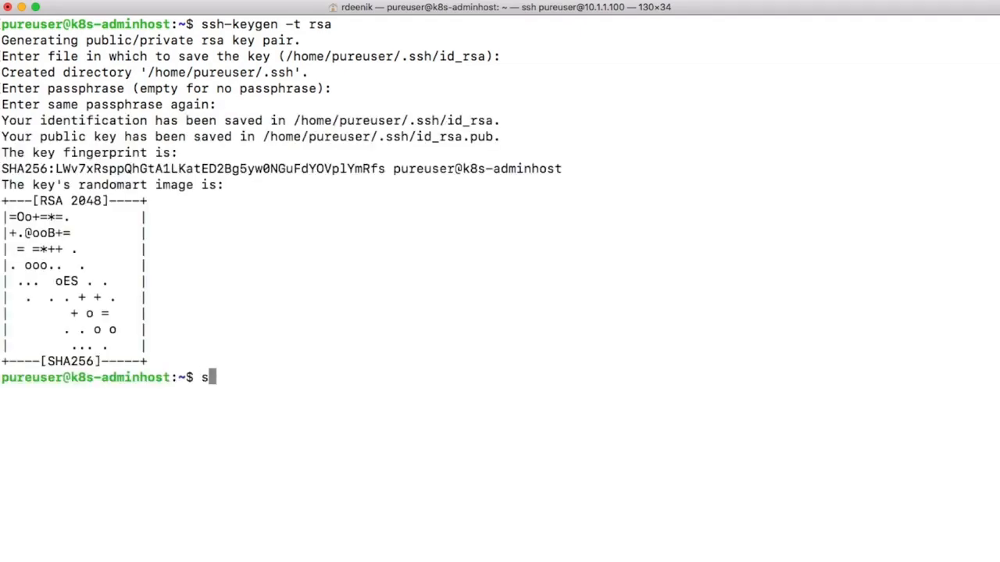
type("sh-copy-id")
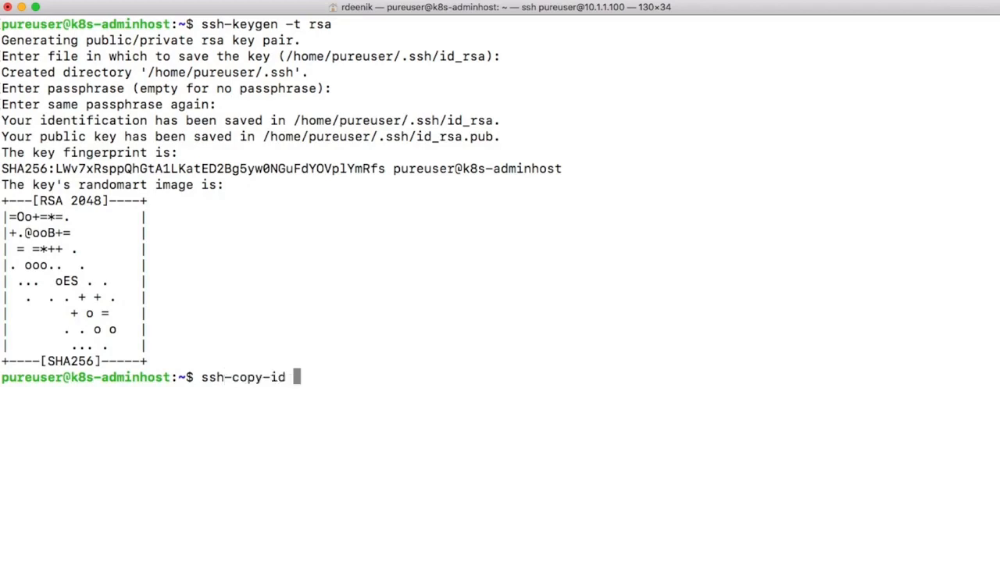
type("10.1.")
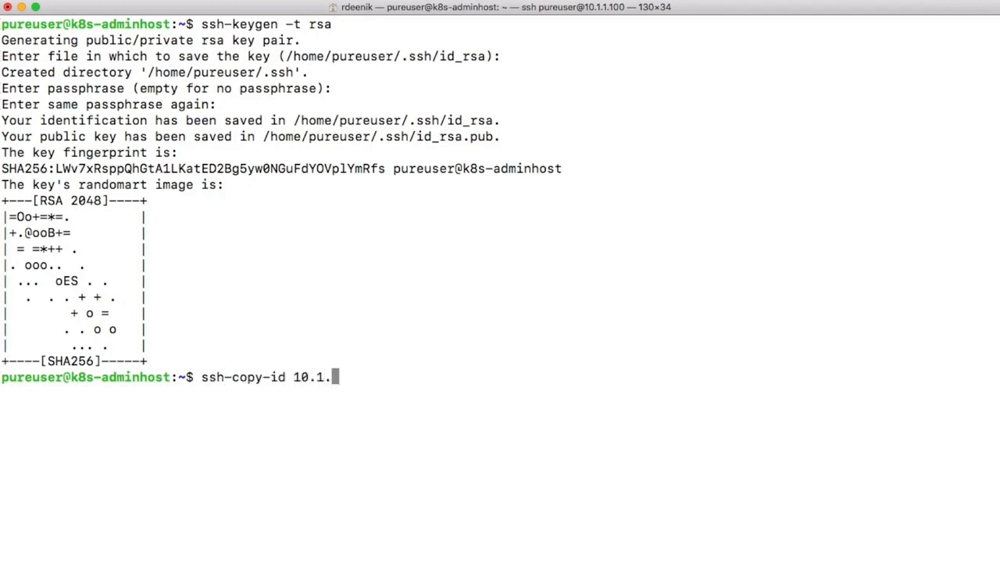
type("1.101")
type("ssh-copy-id 10.1.1.102")
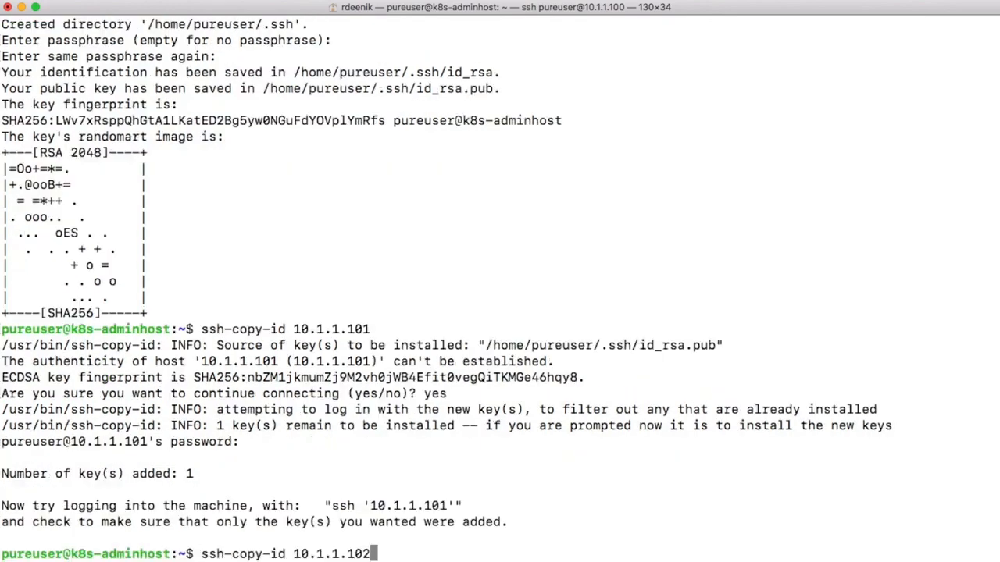
key("Return")
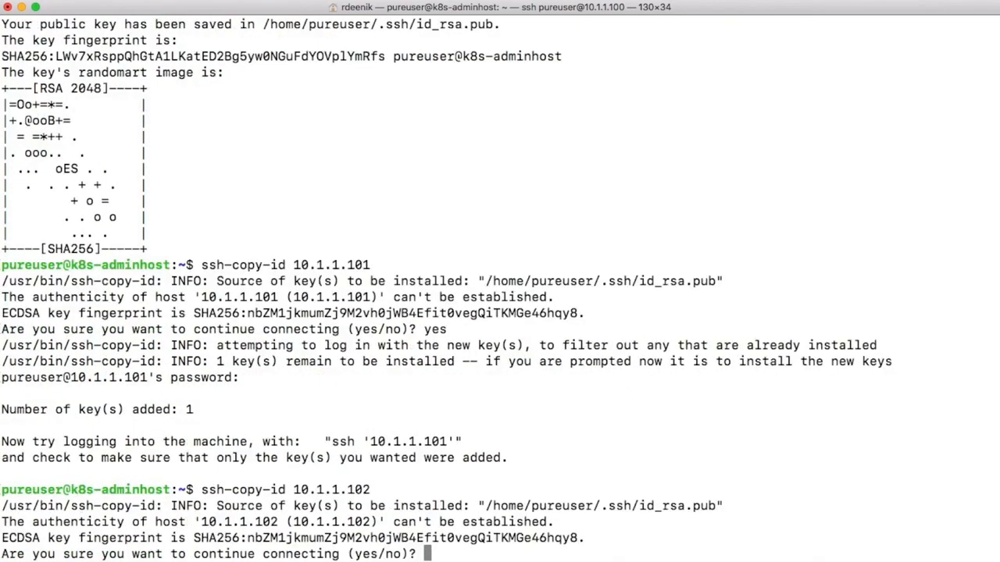
type("yes")
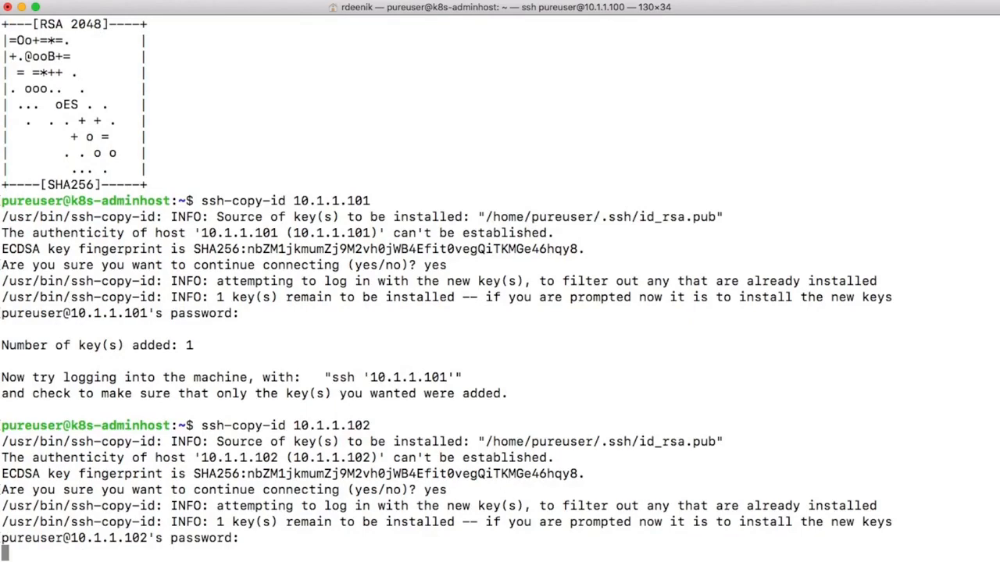
type("ssh-copy-id 10.1.1.103")
type("ssh-copy-id 10.1.1.105")
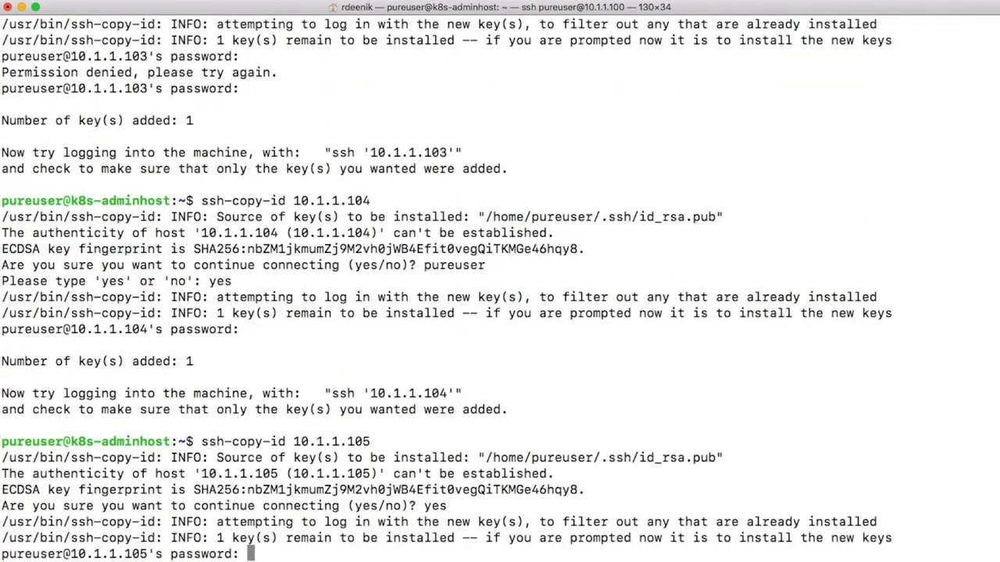
key("enter")
type("ssh-copy-id 10.1.1.106")
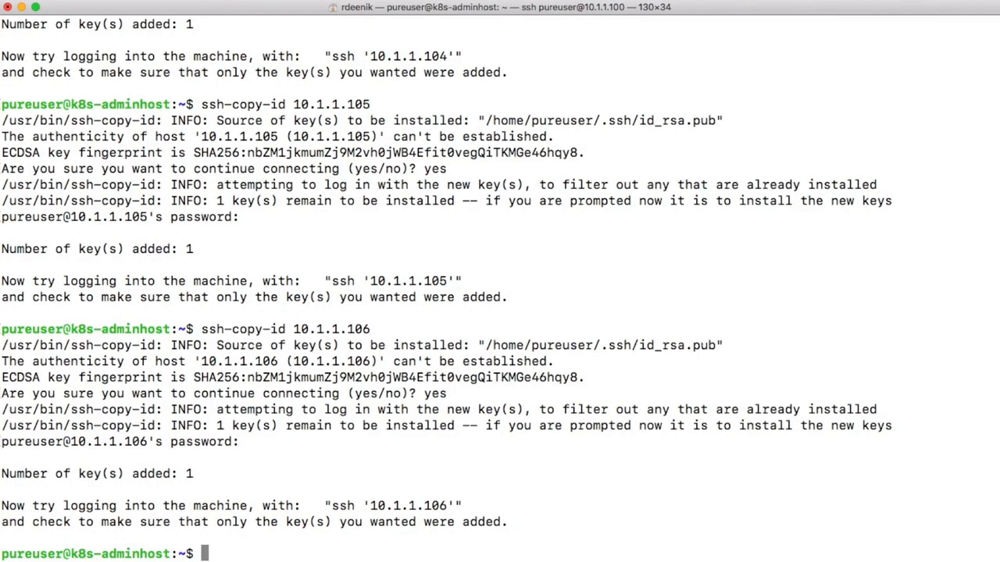
Step: Open /etc/sudoers on the admin host with sudo vi
type("v")
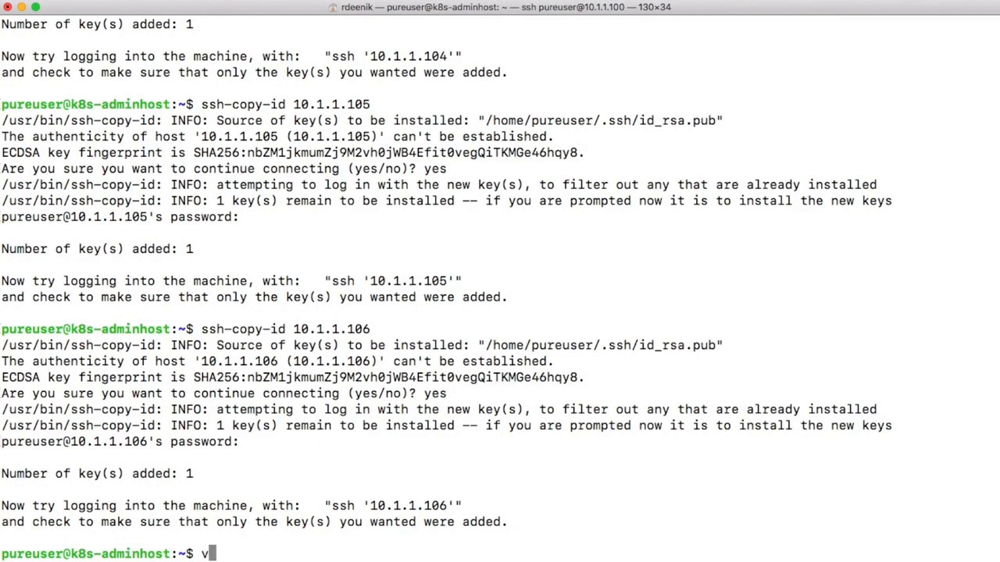
type("sudo")
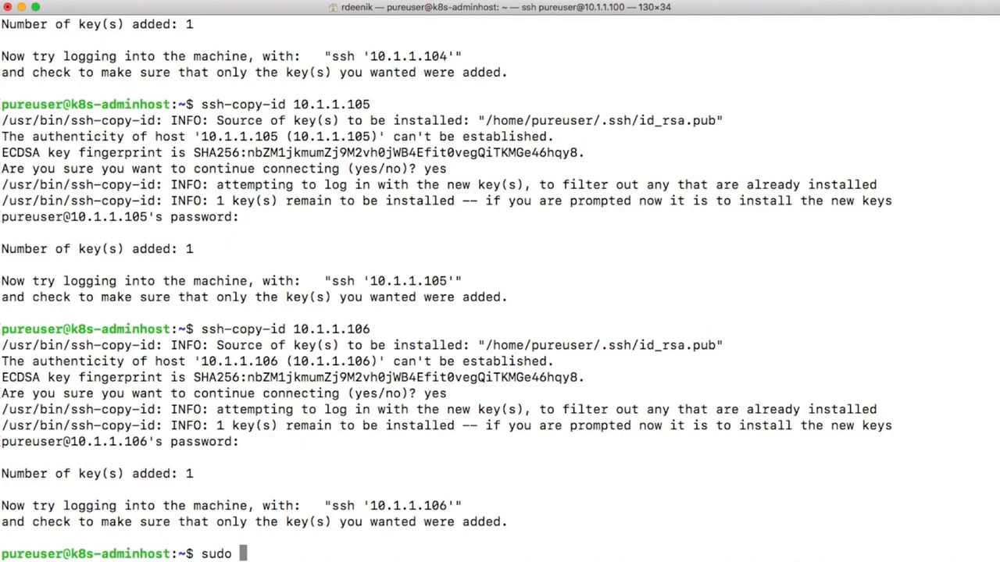
type("vi")
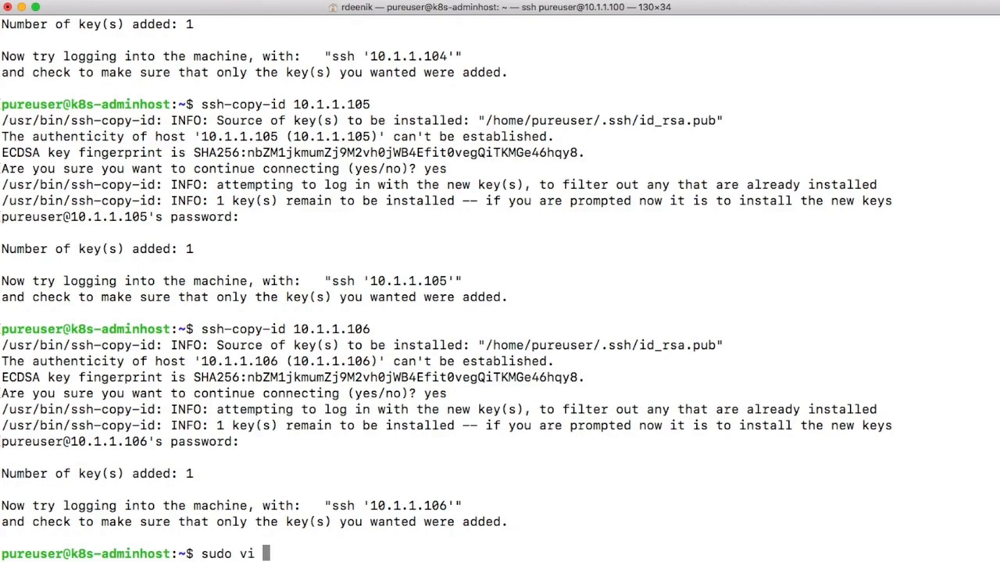
type("/etc/")
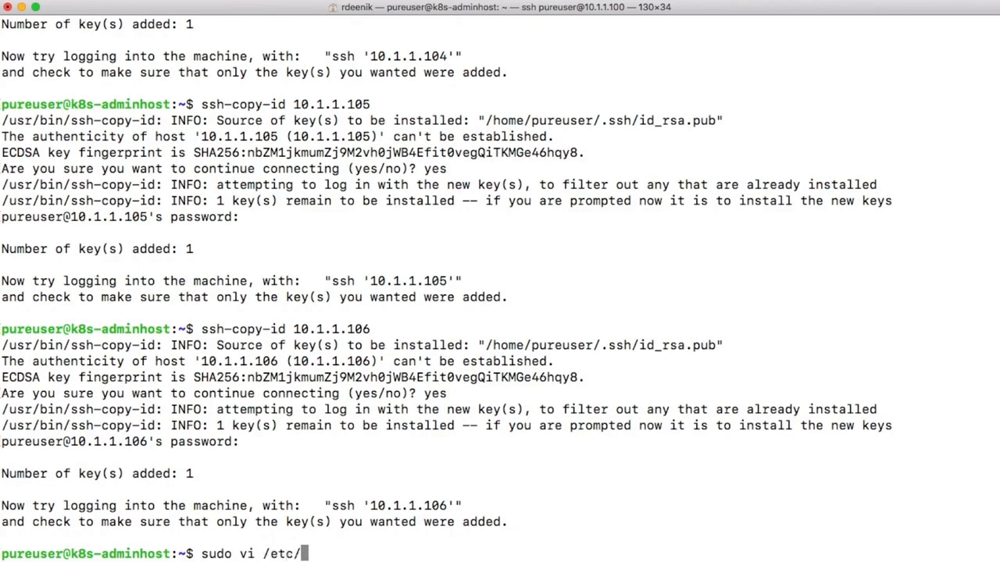
type("sudoers")
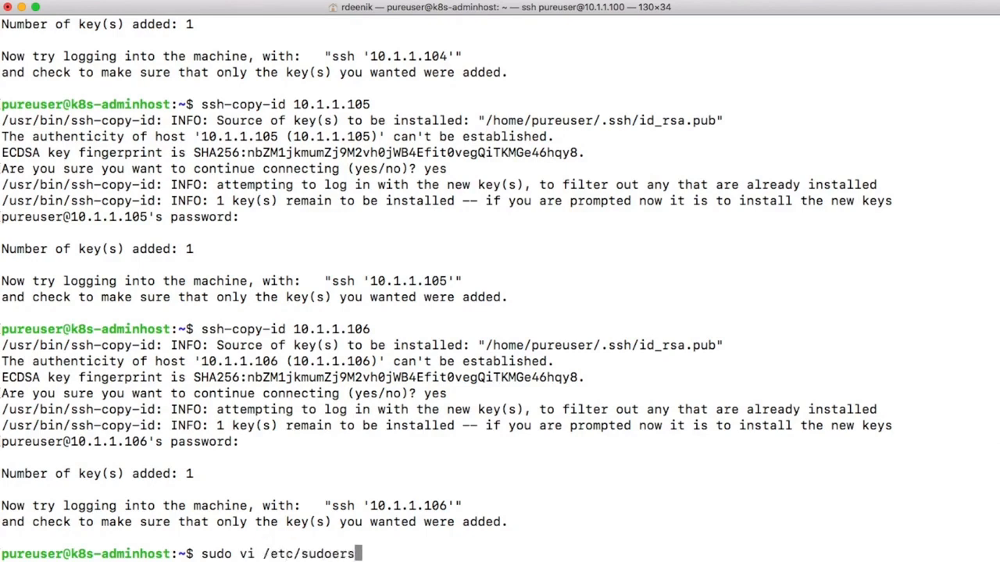
key("Return")
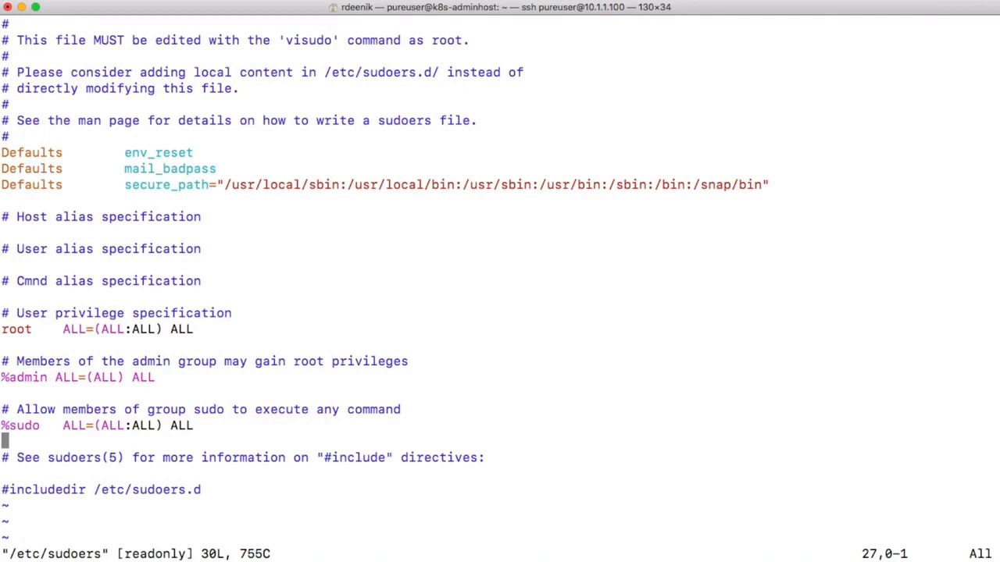
Step: Add the line 'pureuser ALL=(ALL) NOPASSWD:ALL' below the sudo group rule and save with :wq
key("i")
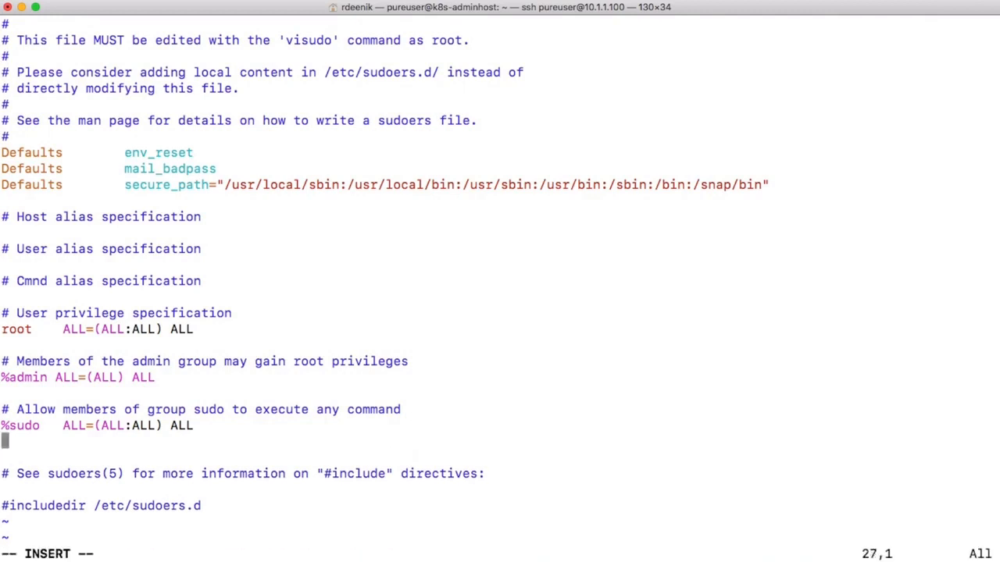
key("Return")
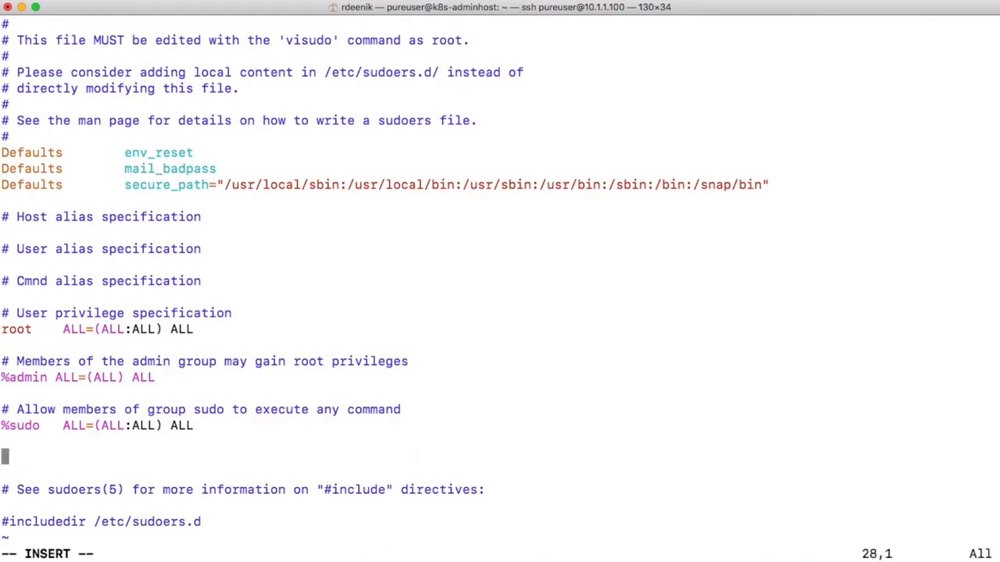
type("pure")
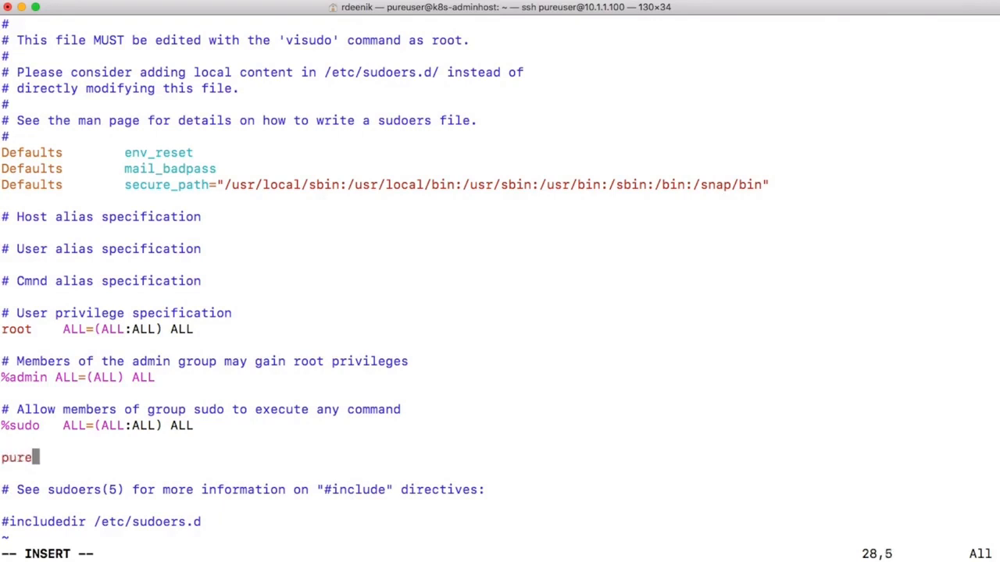
type("user A")
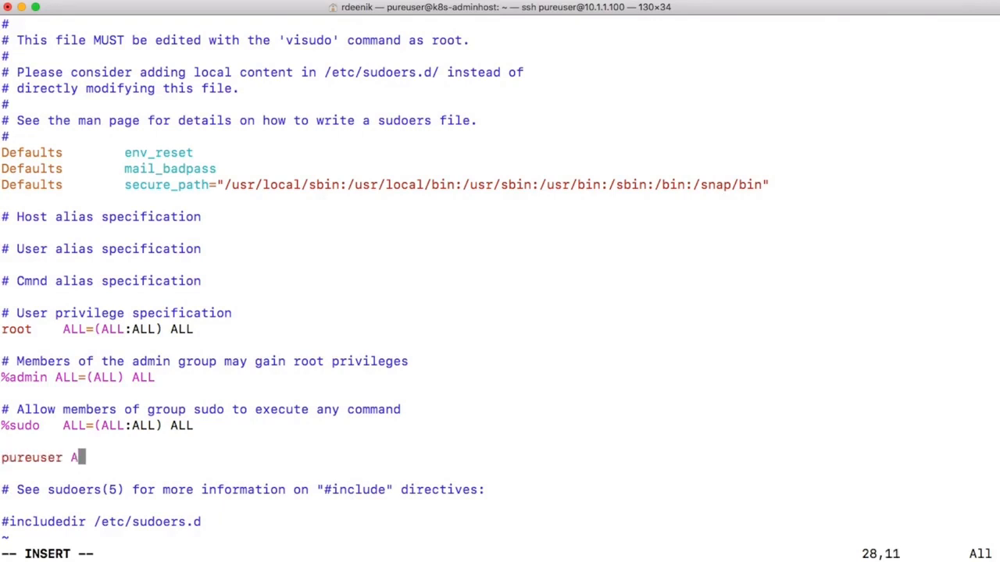
type("LL=")
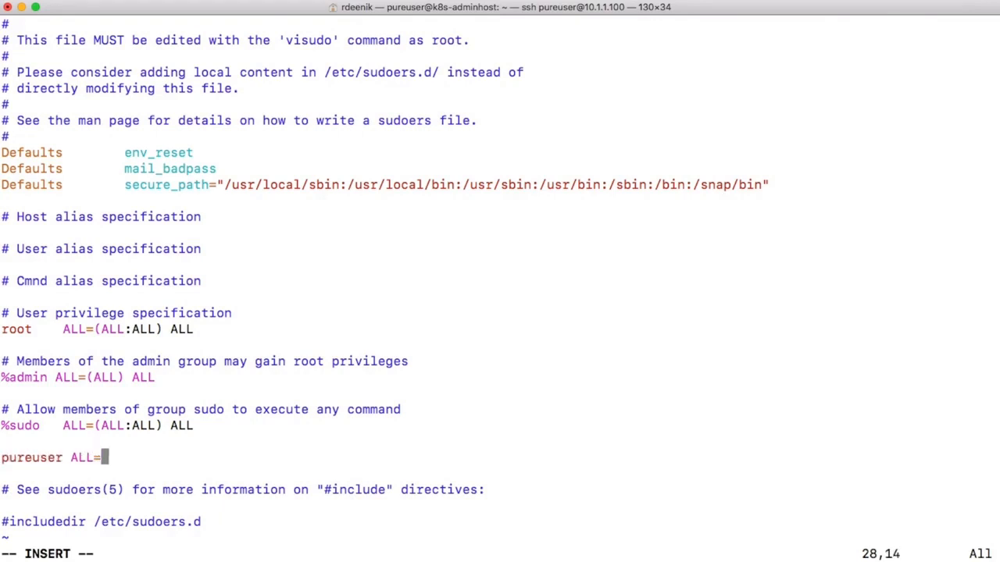
type("(ALL")
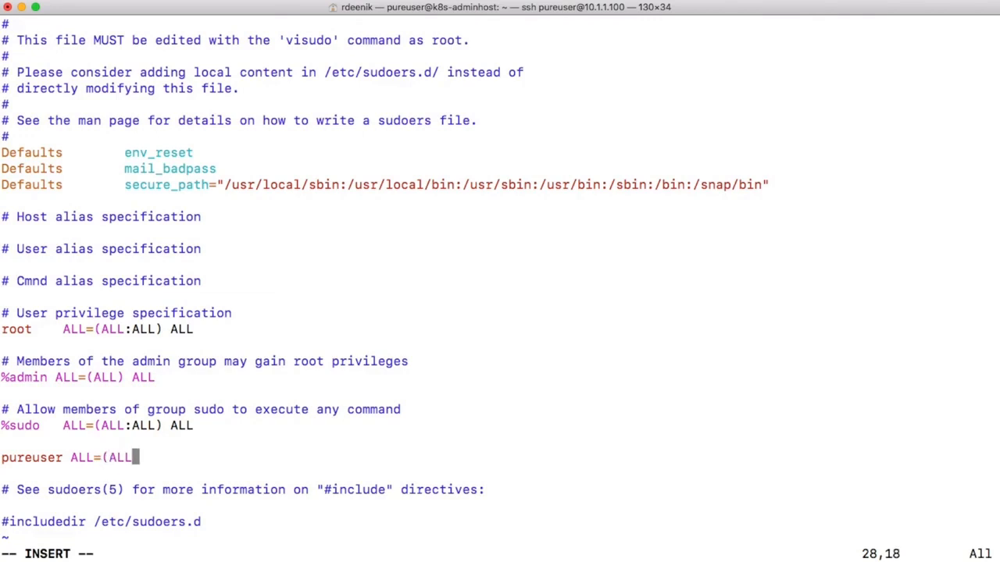
type(")")
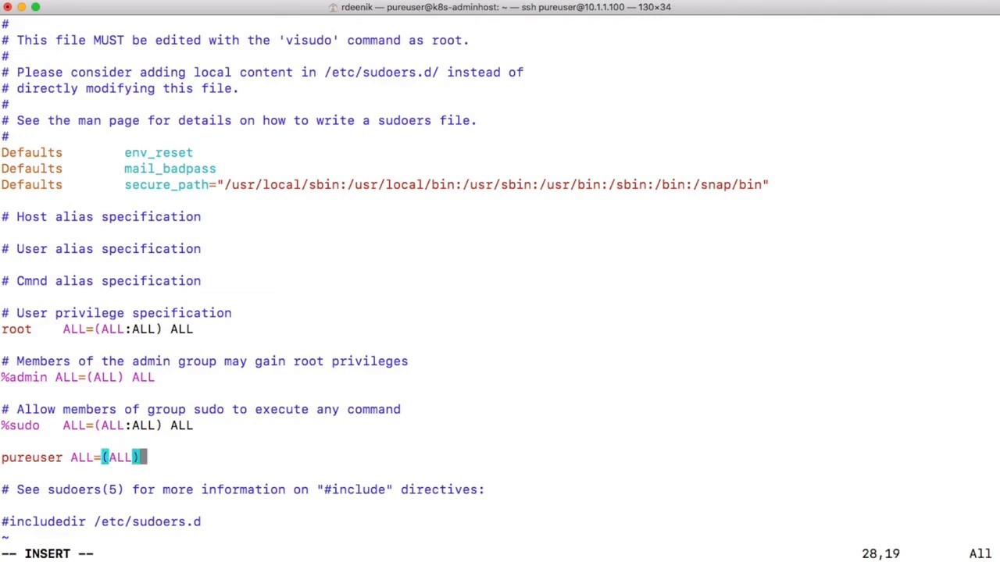
type("NOPA")
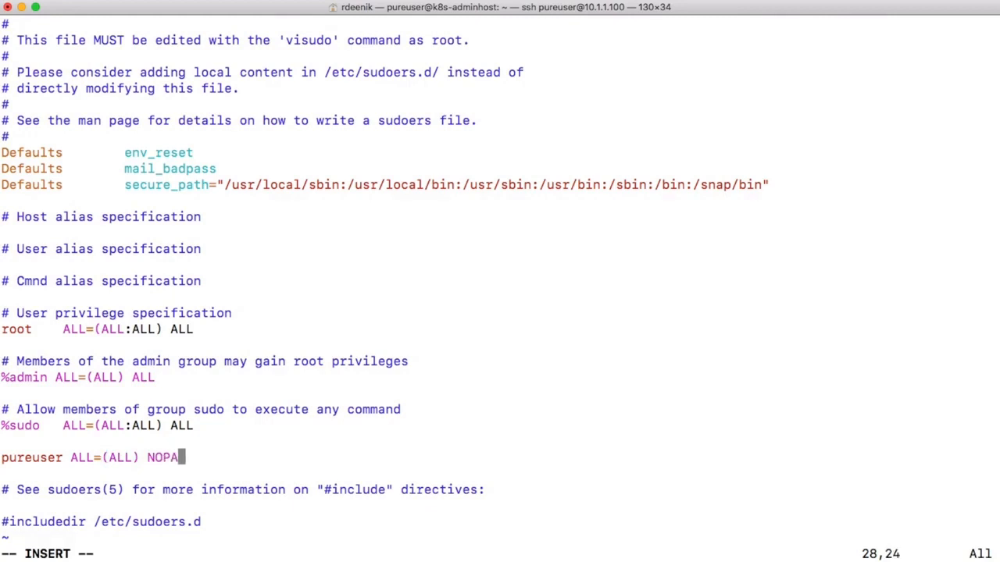
type("SSW")
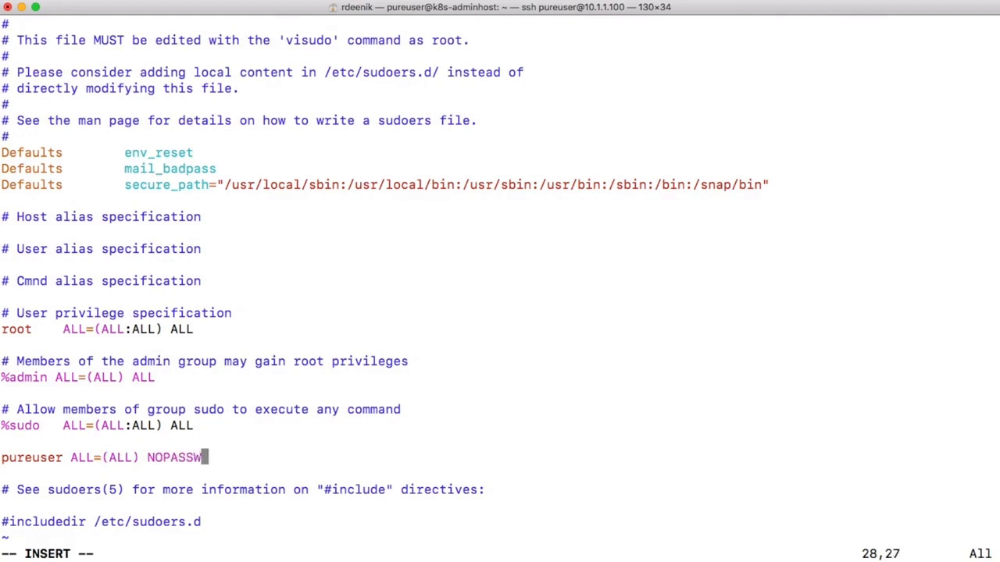
type("D:ALL")
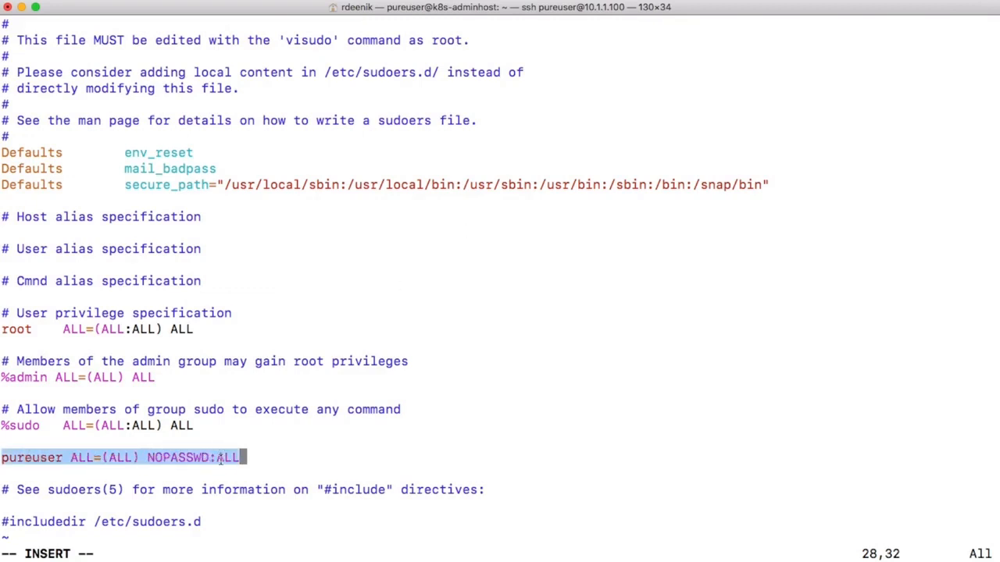
right_click(226, 458)
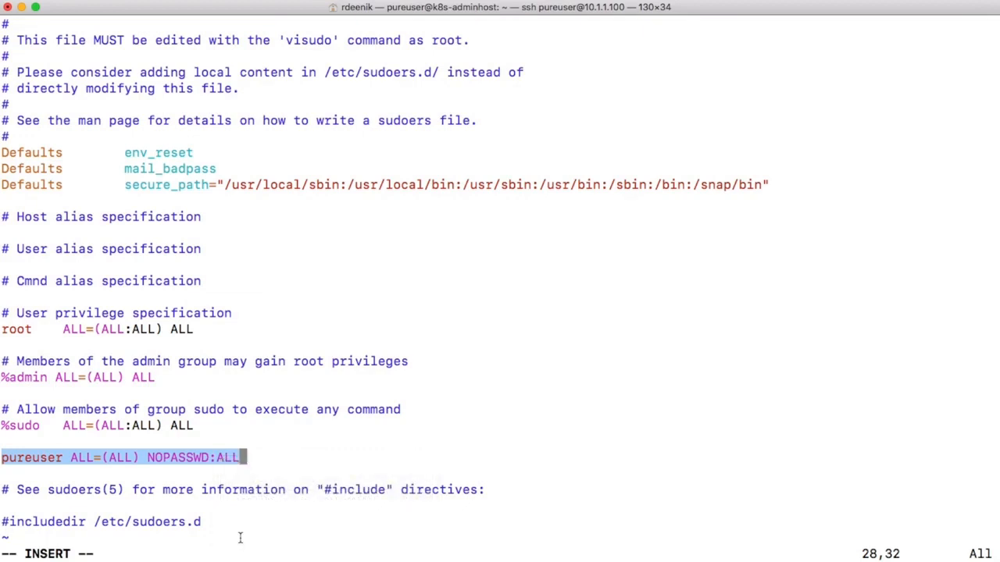
key("Escape")
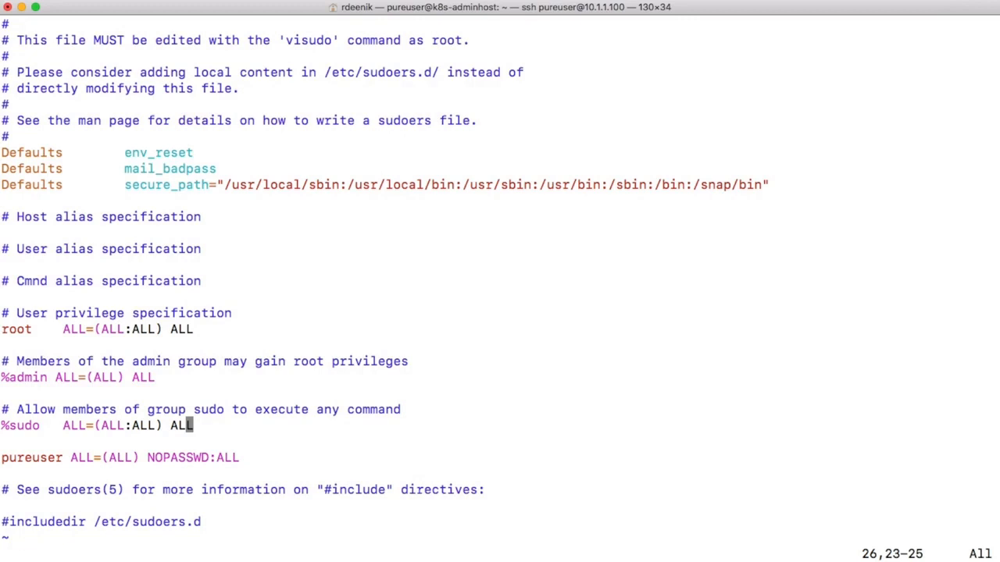
type(":wq")
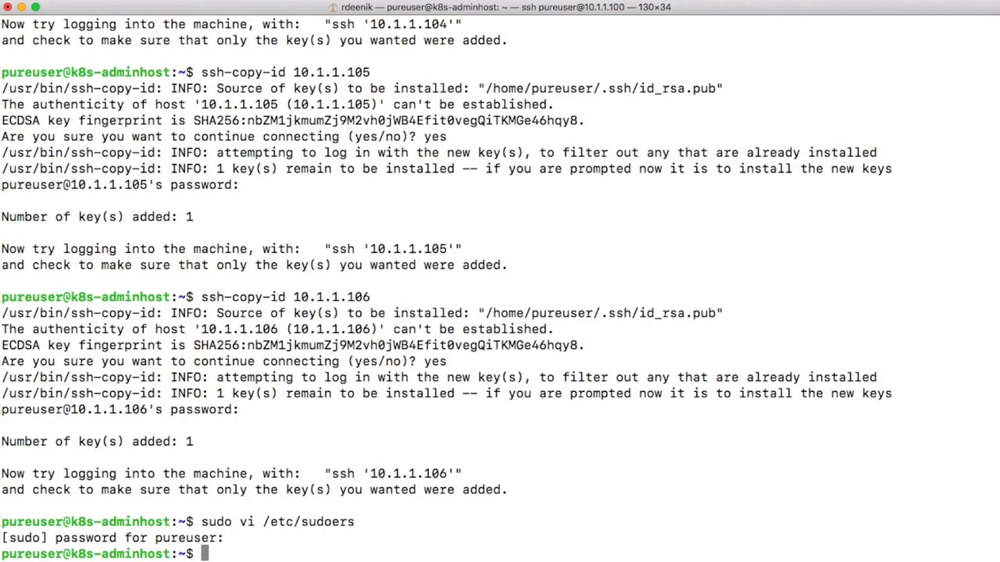
Step: On node 10.1.1.101 over SSH, add 'pureuser ALL=(ALL) NOPASSWD:ALL' to /etc/sudoers
type("ssh 10.1")
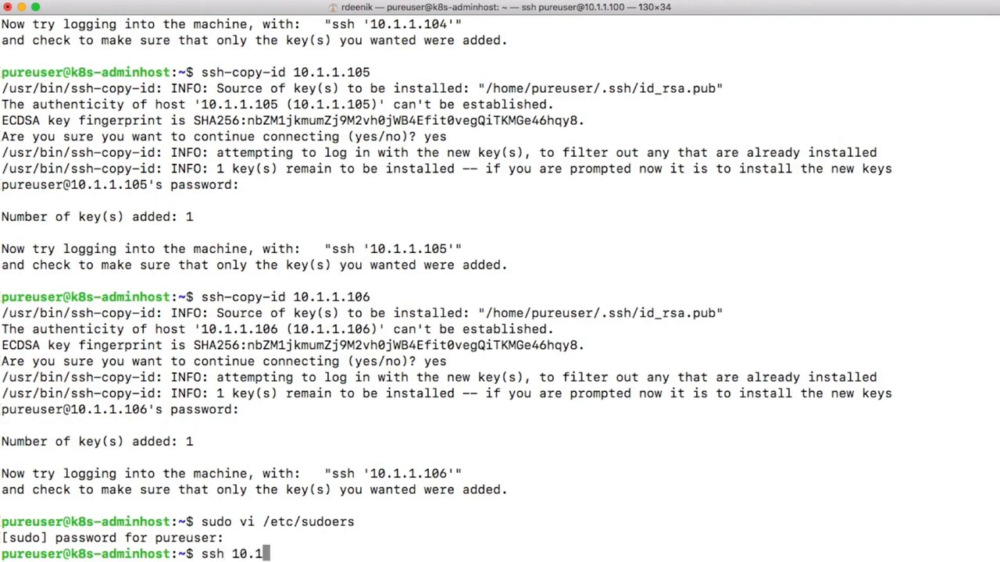
type(".1.101")
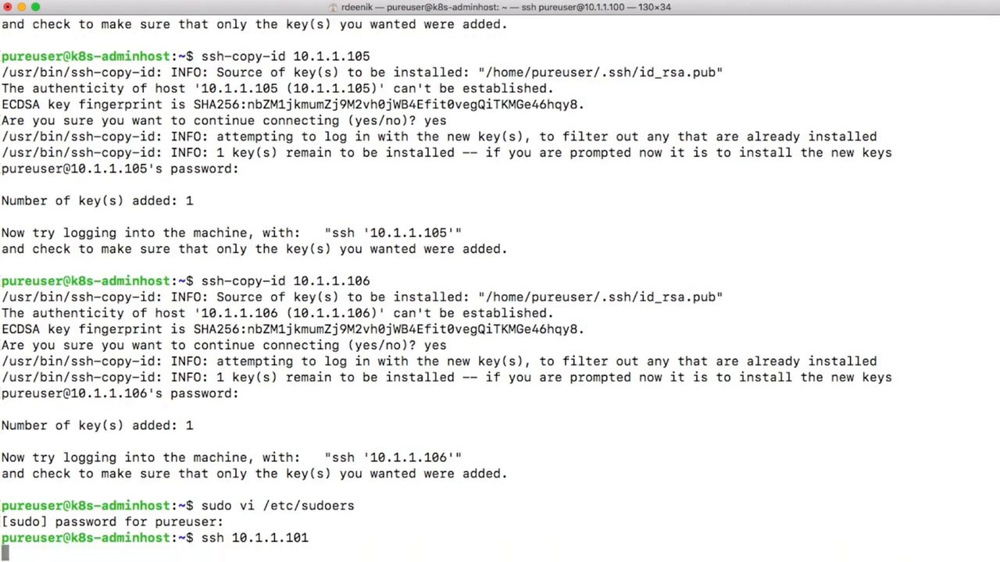
key("Return")
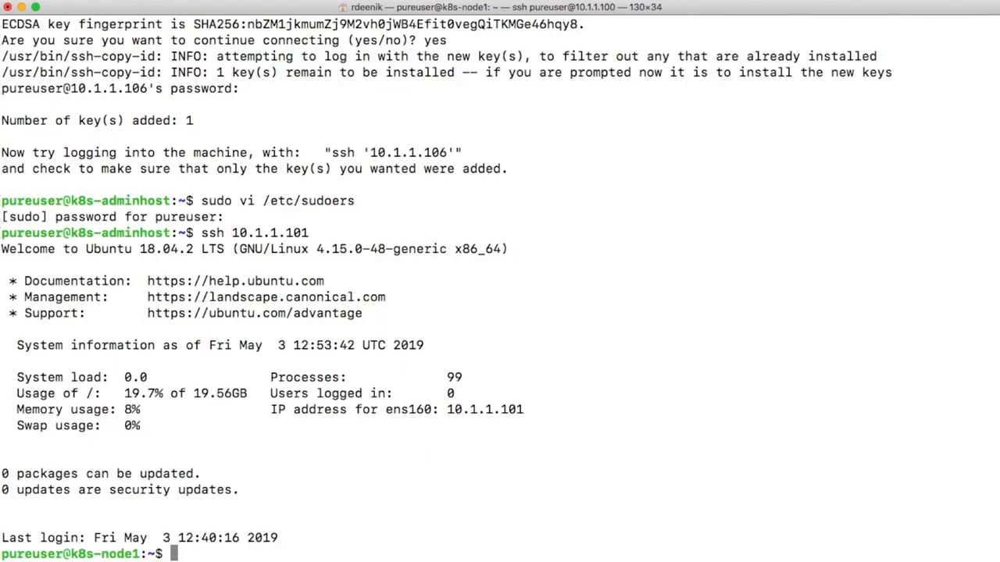
type("sudo vi")
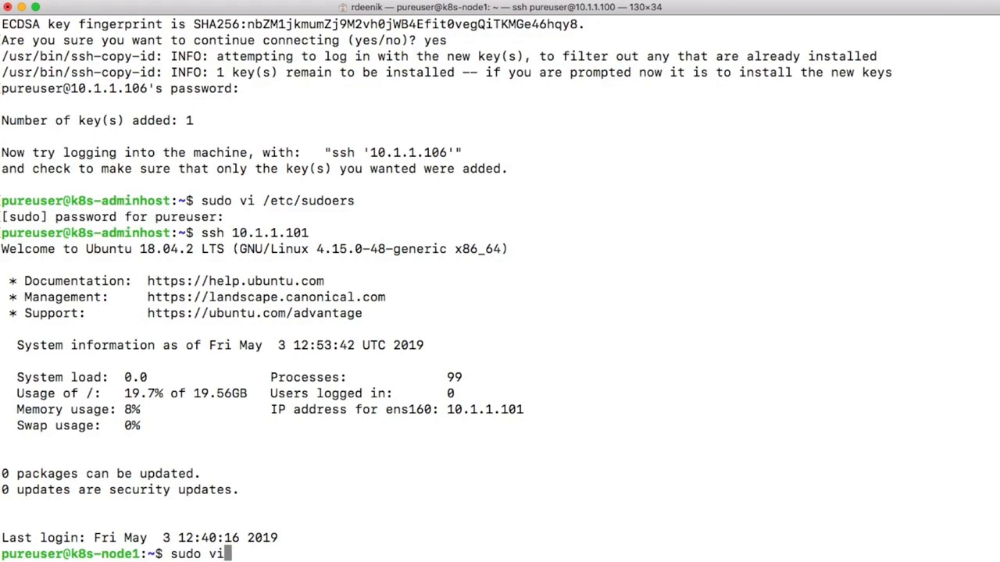
type("/etc/sudo")
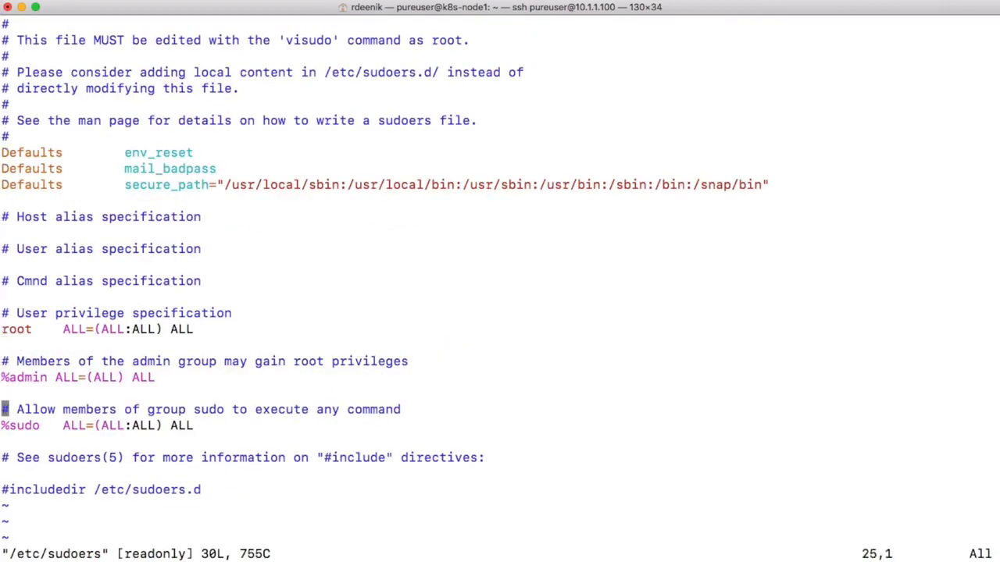
key("i")
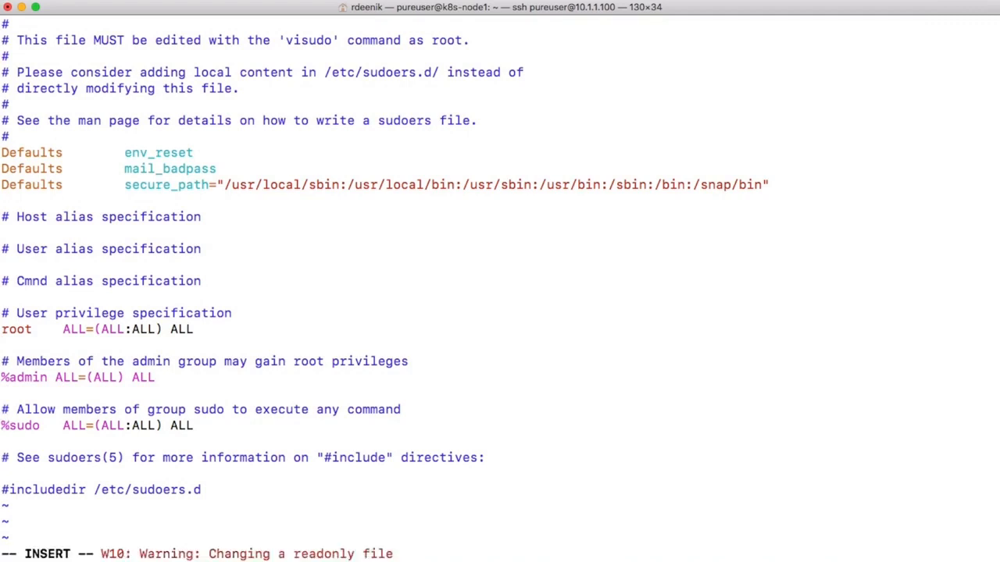
type("pureuser ALL=(ALL) NOPASSWD:ALL")
type("ssh 10.1.1.101")
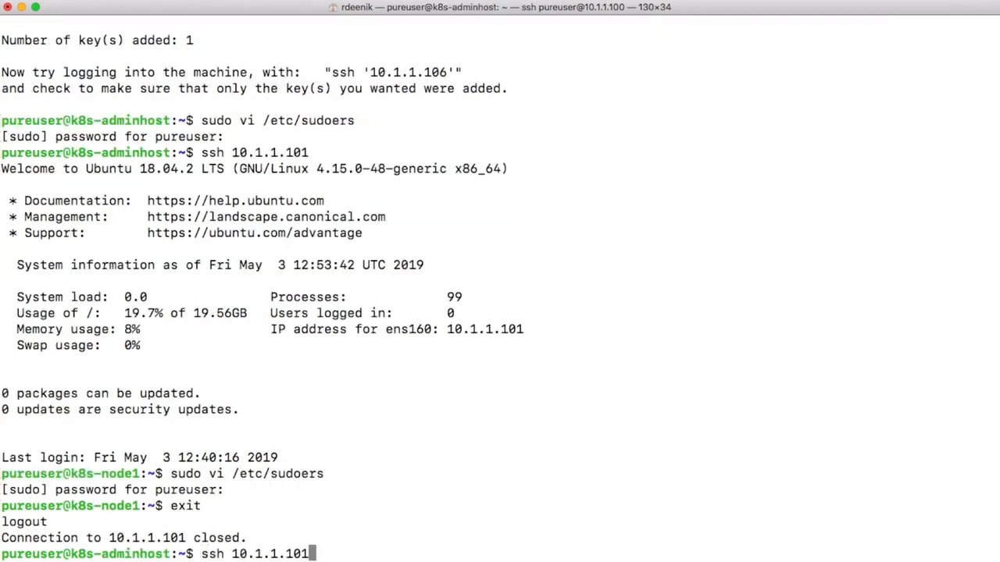
key("Return")
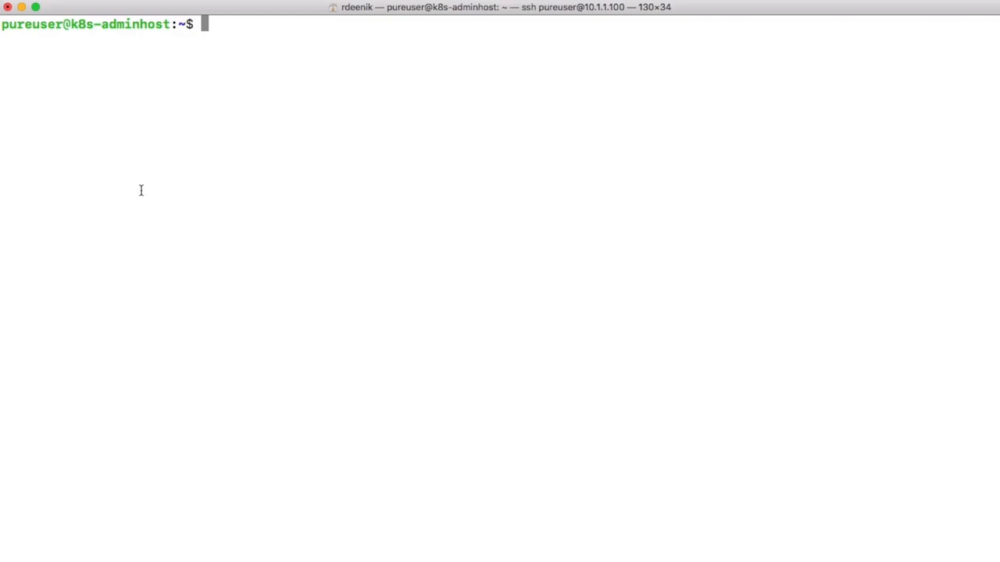
Step: Install python3-pip with sudo apt install, answering y to continue
type("sudo")
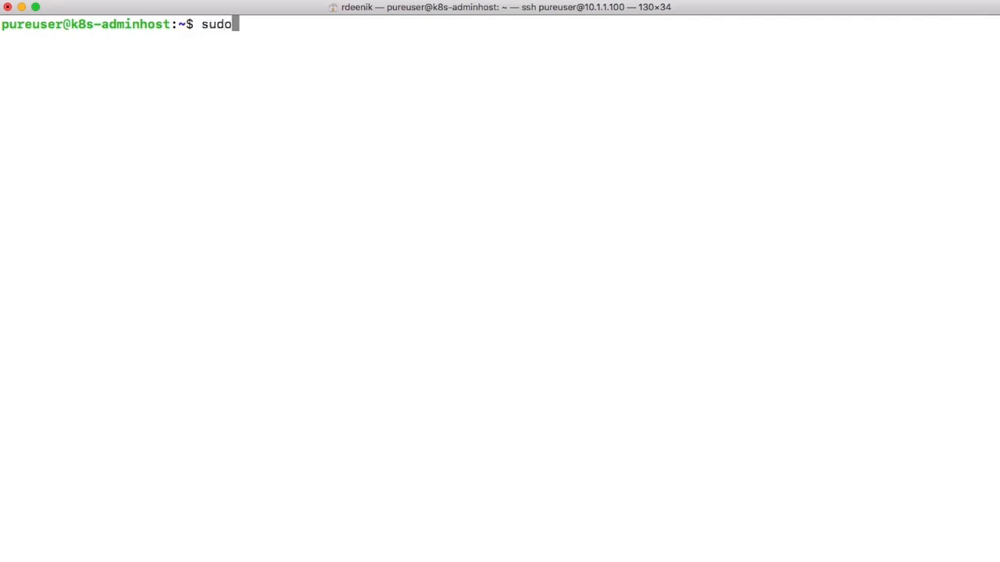
type("apt in")
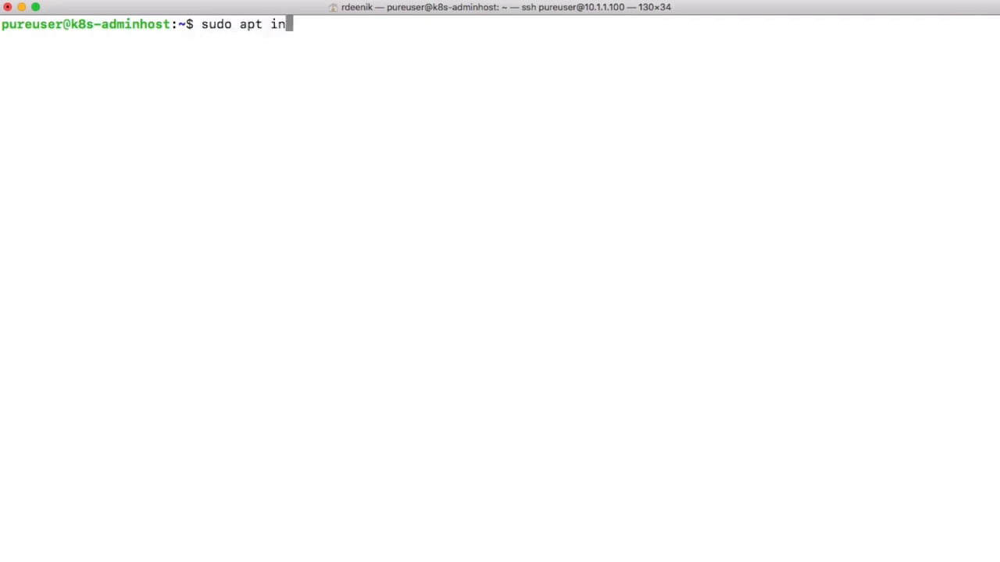
type("stall")
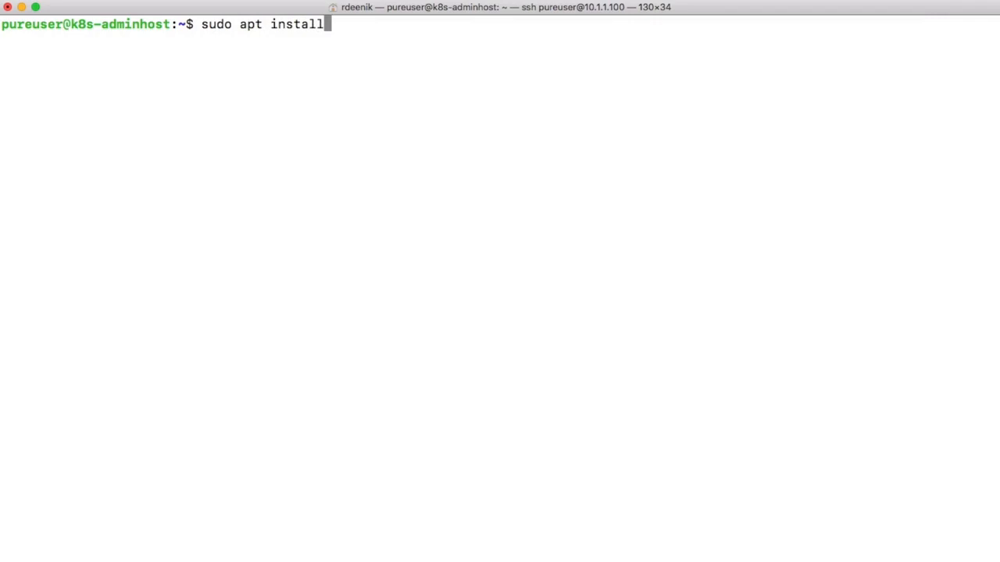
type("p")
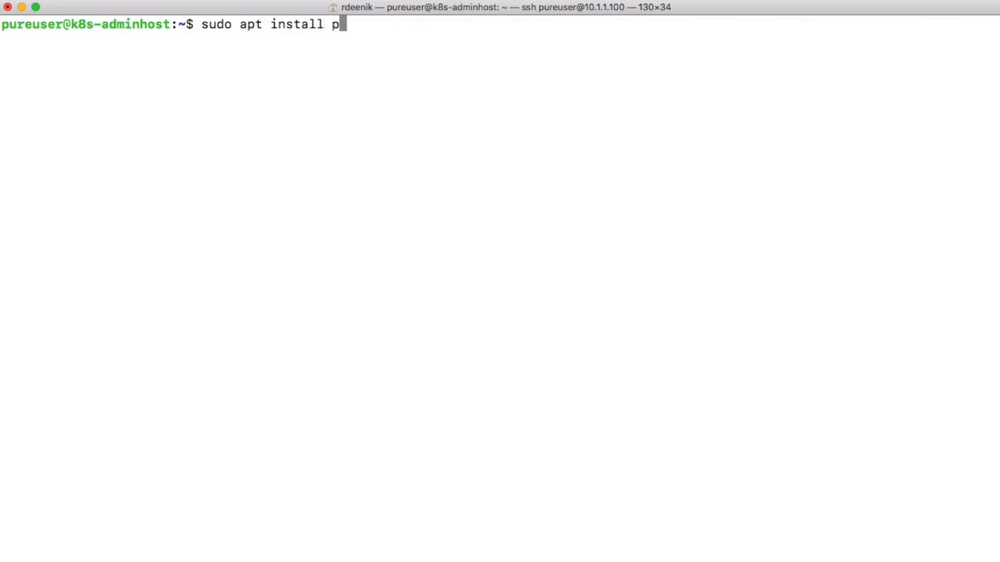
type("ython3-pip")
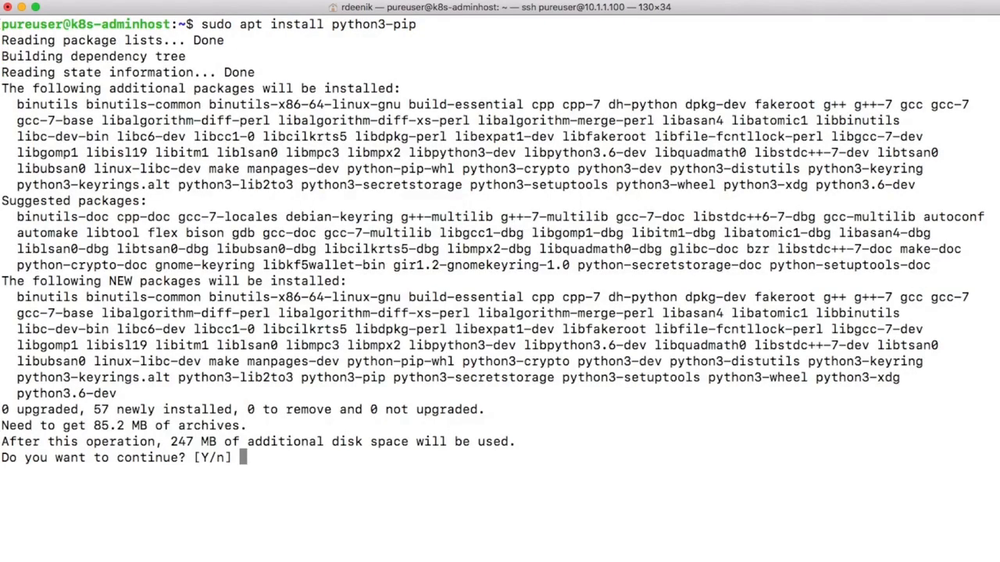
type("y")
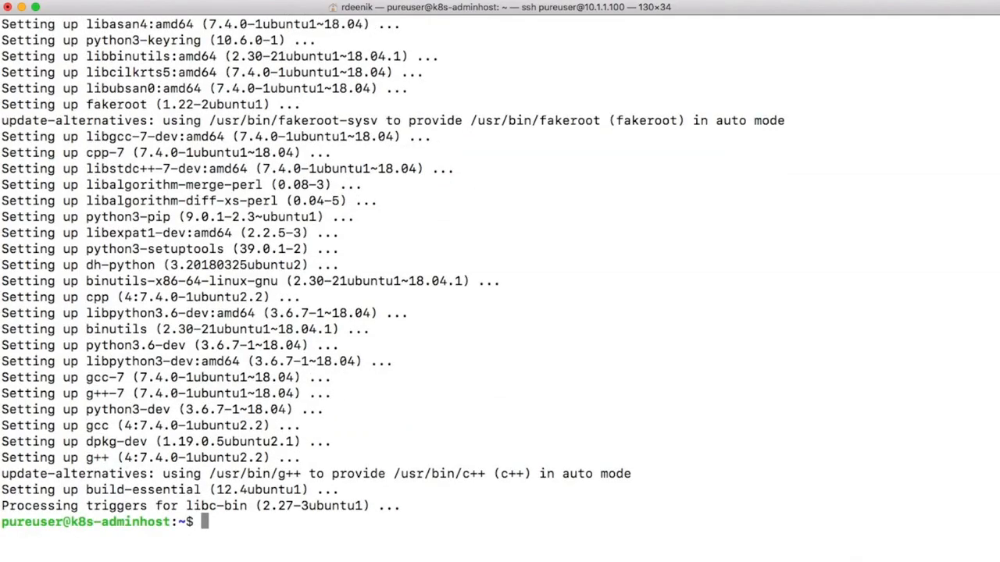
Step: Upgrade pip to 19.1 via sudo pip3 install --upgrade pip, verify it, and start git clone
type("sudo")
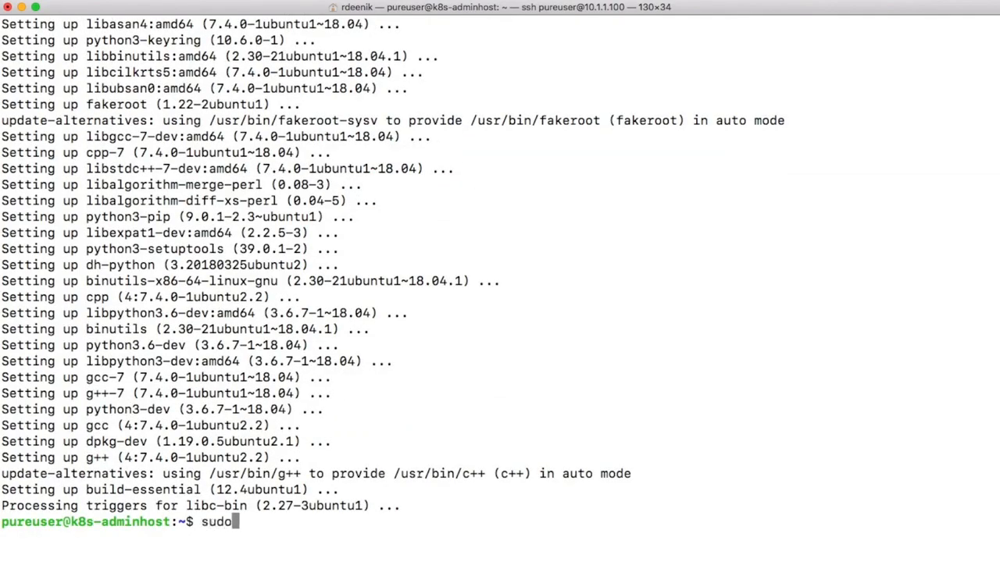
type("pip3")
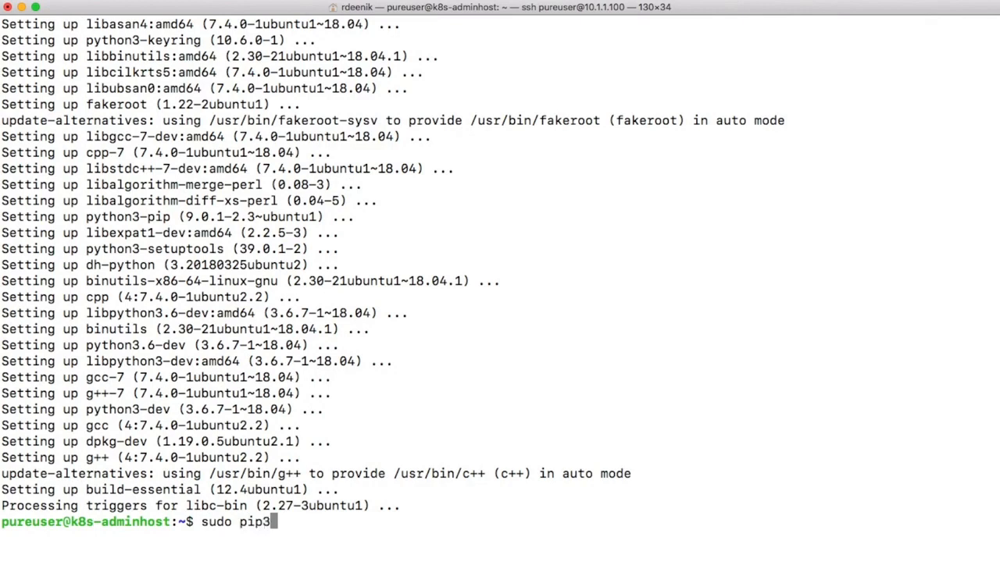
type("\" \"")
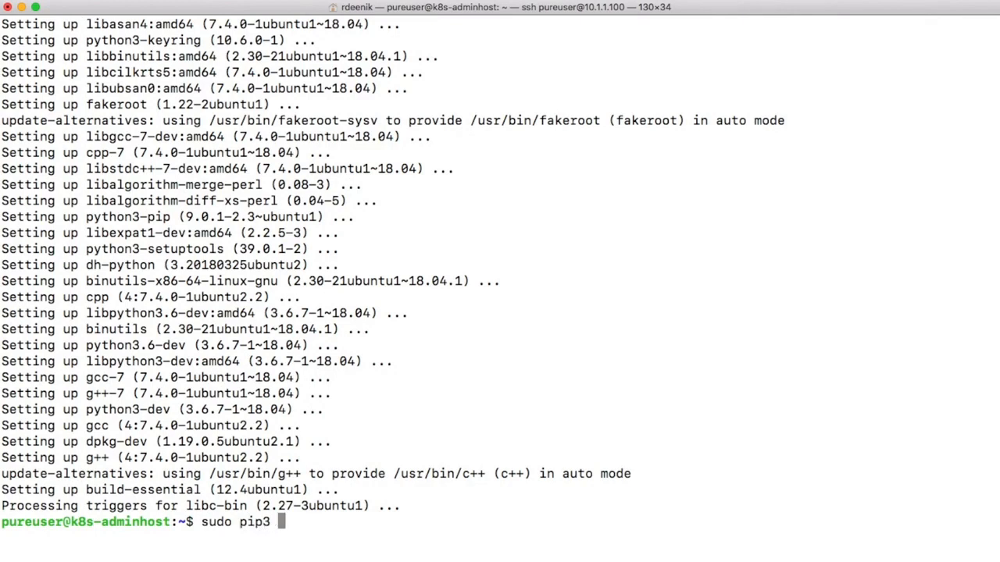
type("install")
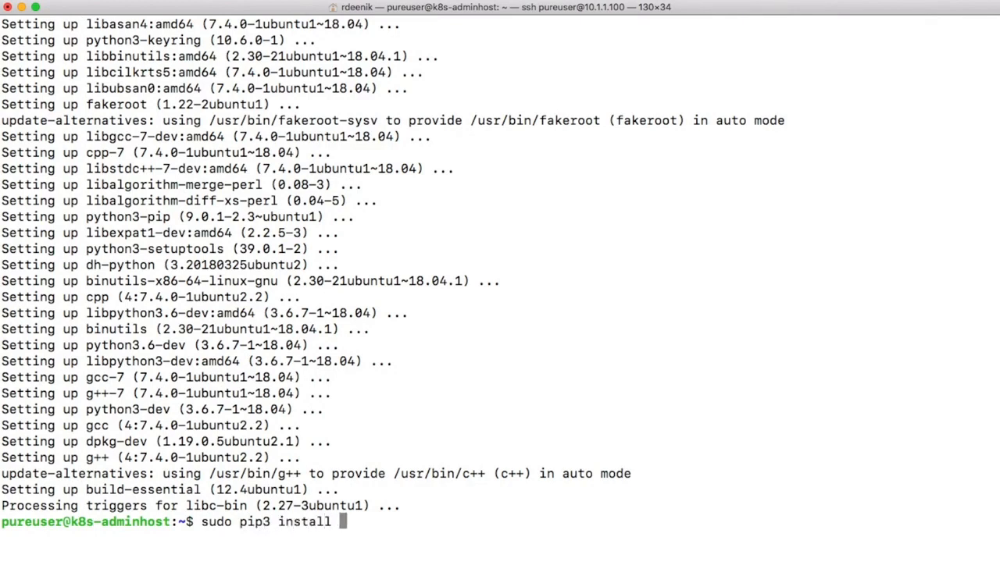
type("--upgr")
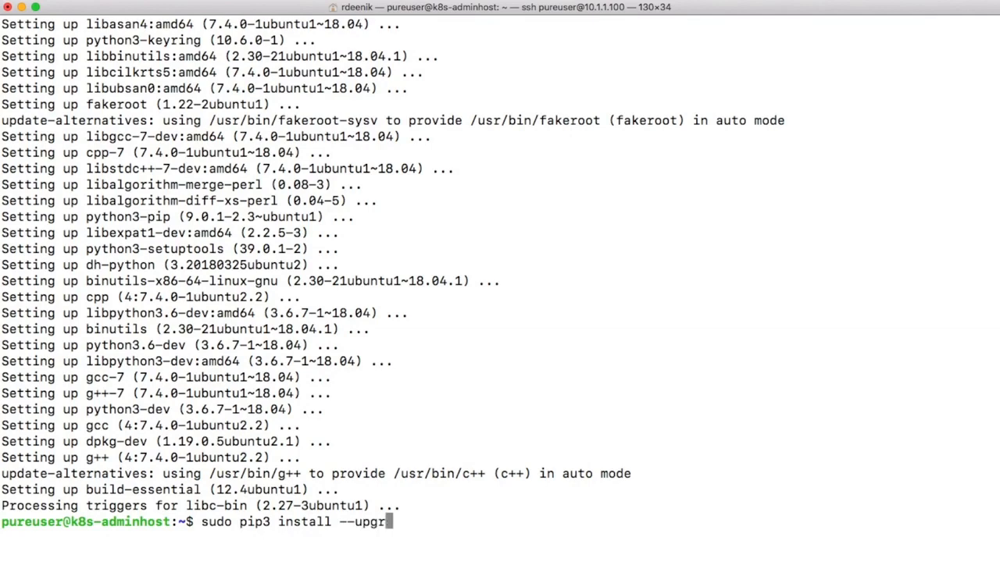
type("ade pip")
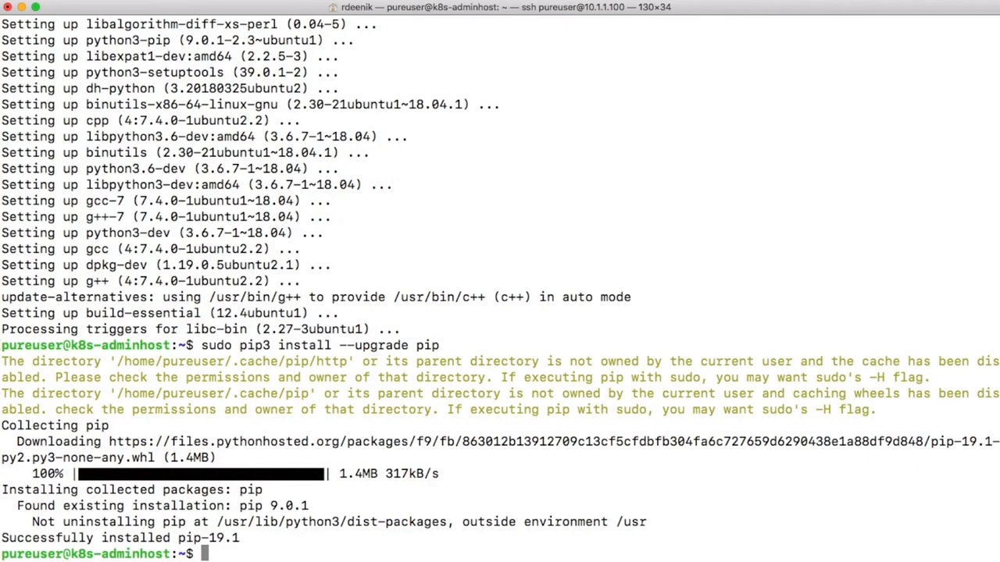
type("pip --version")
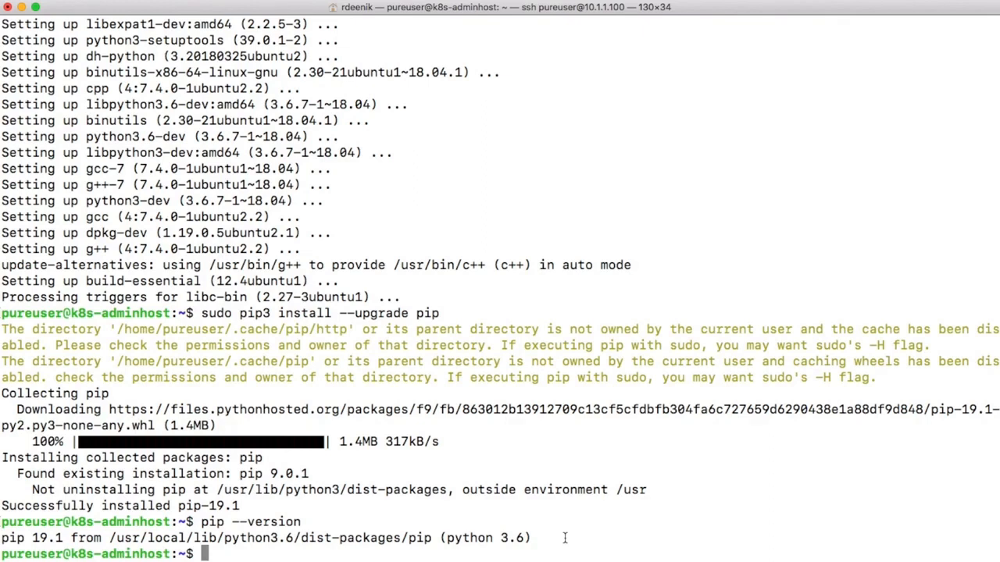
type("git clone https://github.com/kubernetes-sigs/kubespray.git")
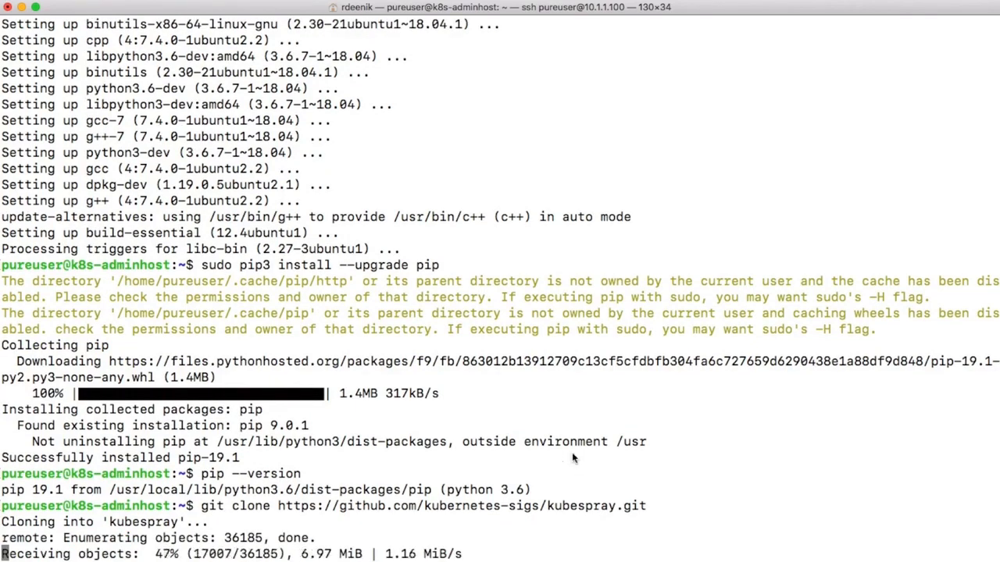
Step: From kubespray/, install requirements.txt with sudo pip, including Ansible 2.7.10
type("cd kubespray/")
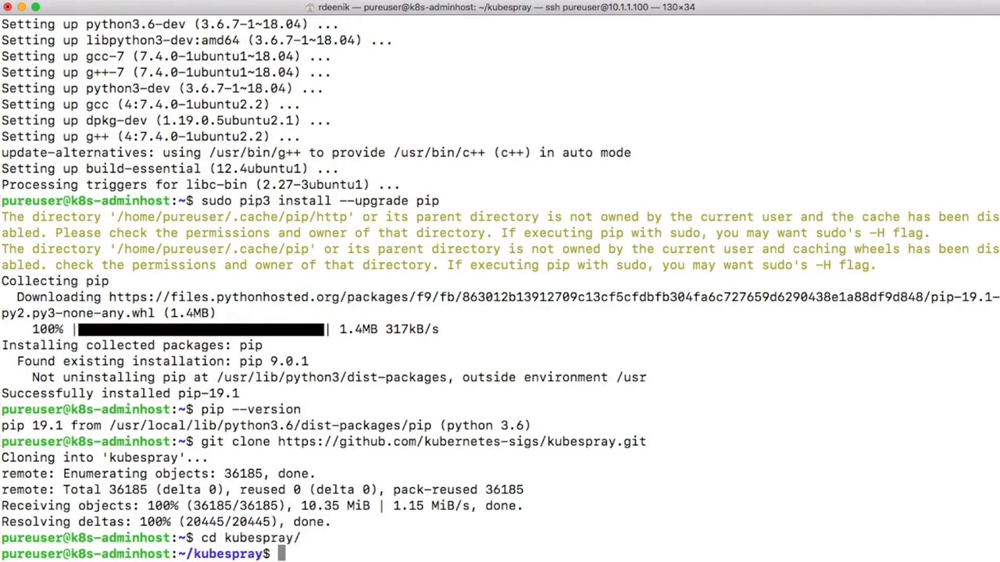
type("sudo pip")
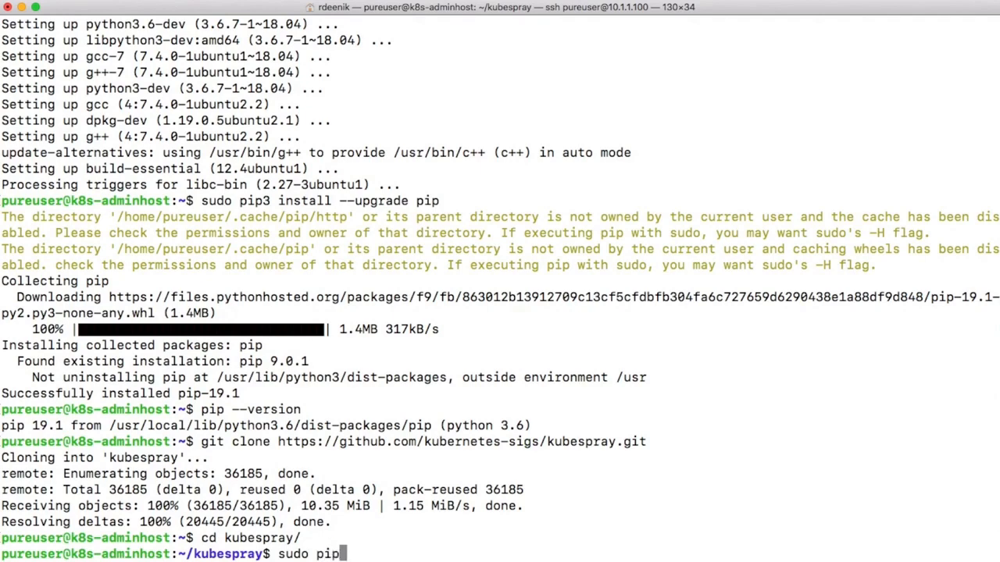
type("install -")
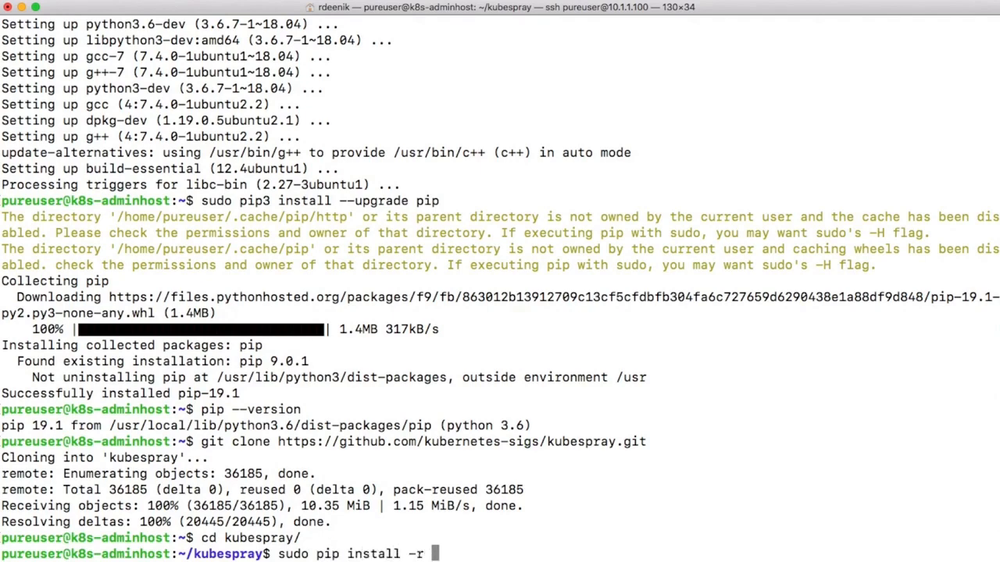
type("requirements.txt")
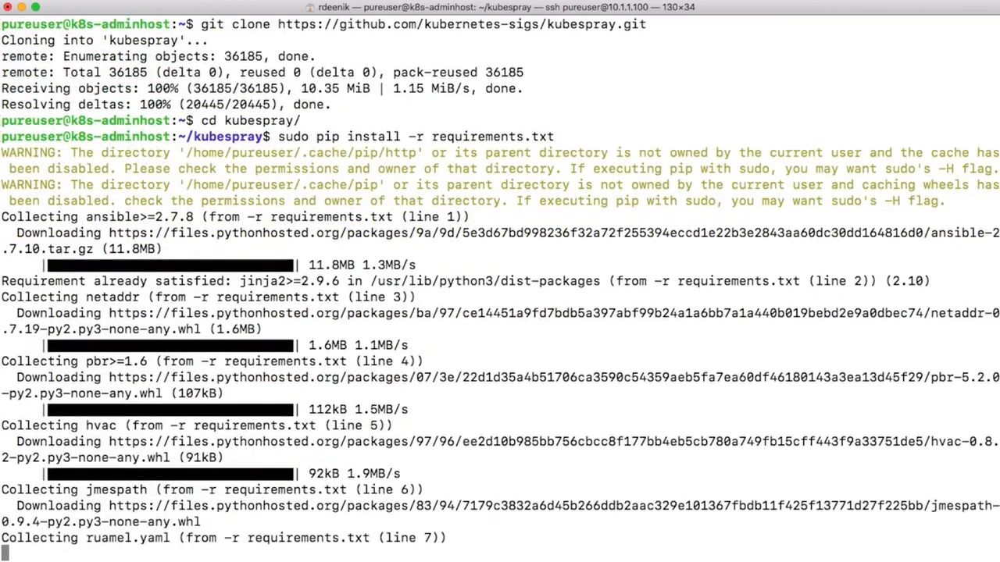
scroll("down", 3)
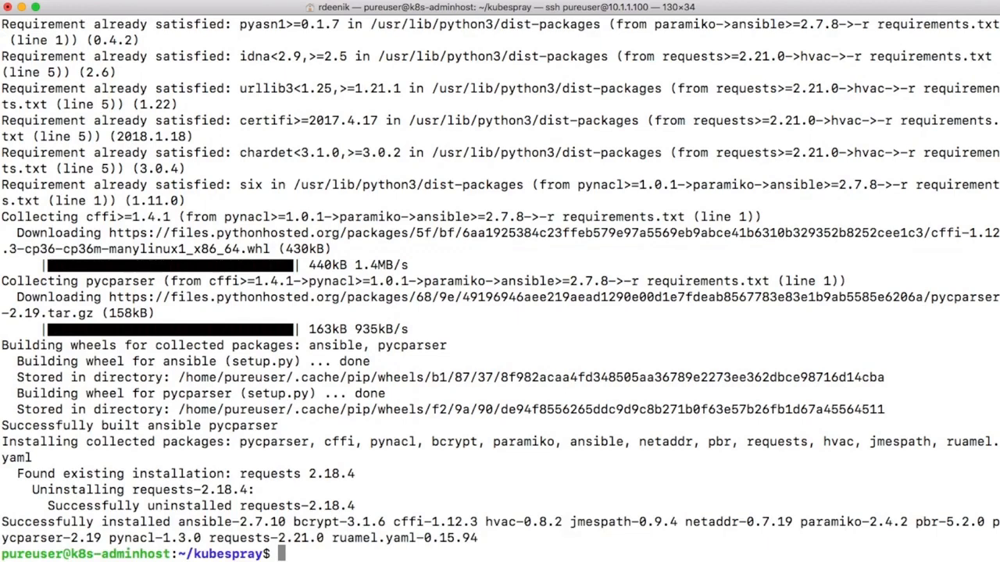
Step: Copy inventory/sample to inventory/mycluster with cp -rfp
type("cp -rf")
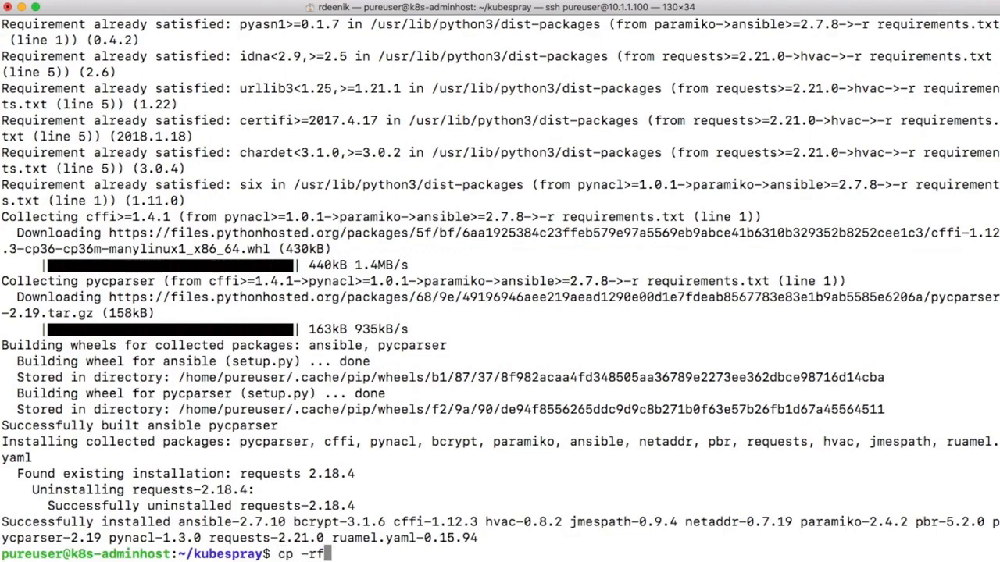
type("p")
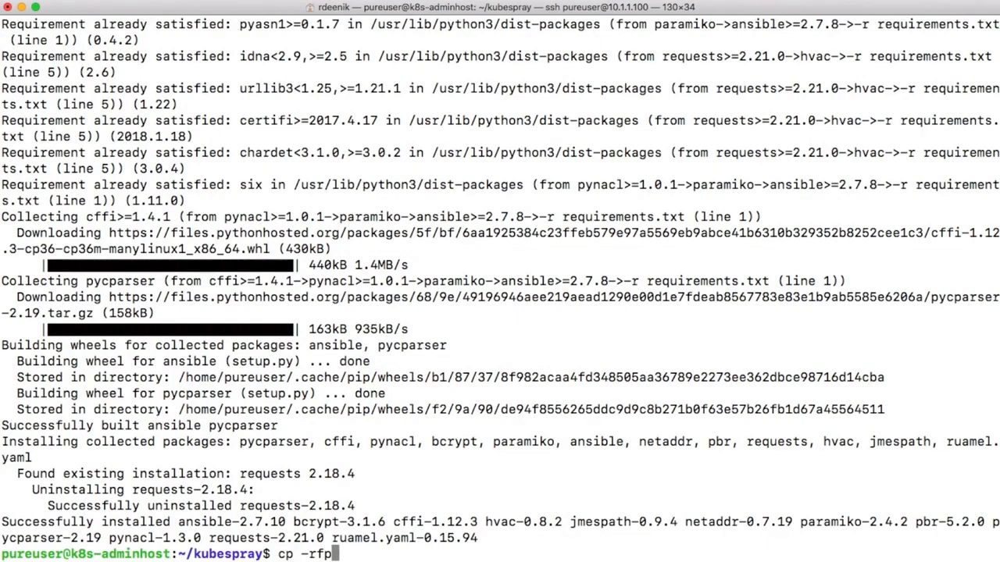
type("inventory/")
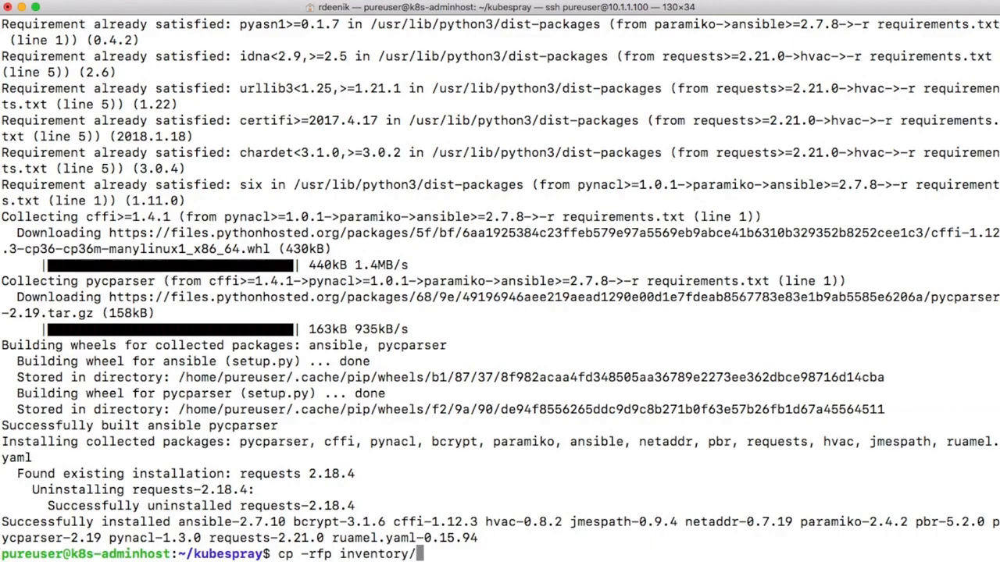
type("sample")
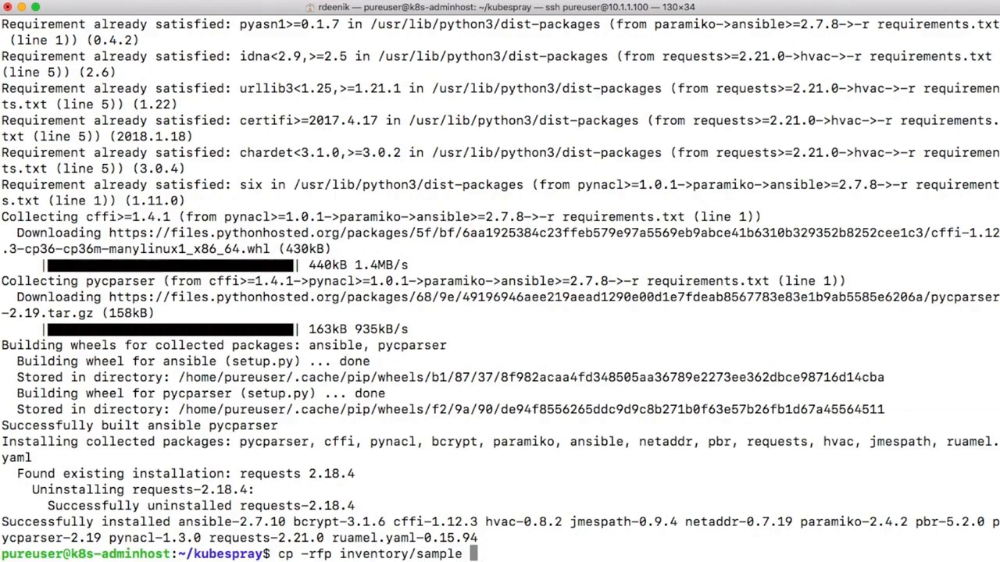
type("inventory/")
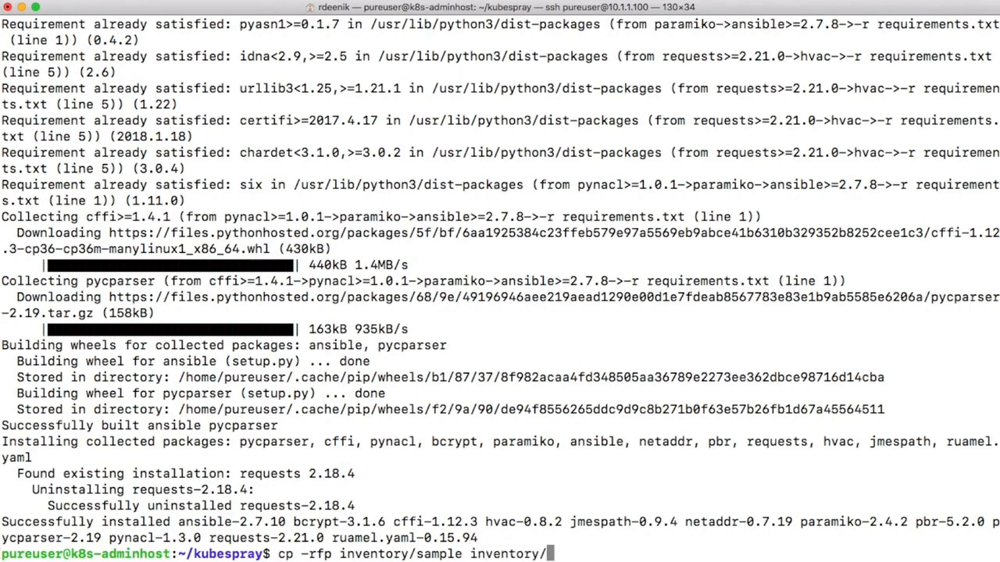
type("mycluster")
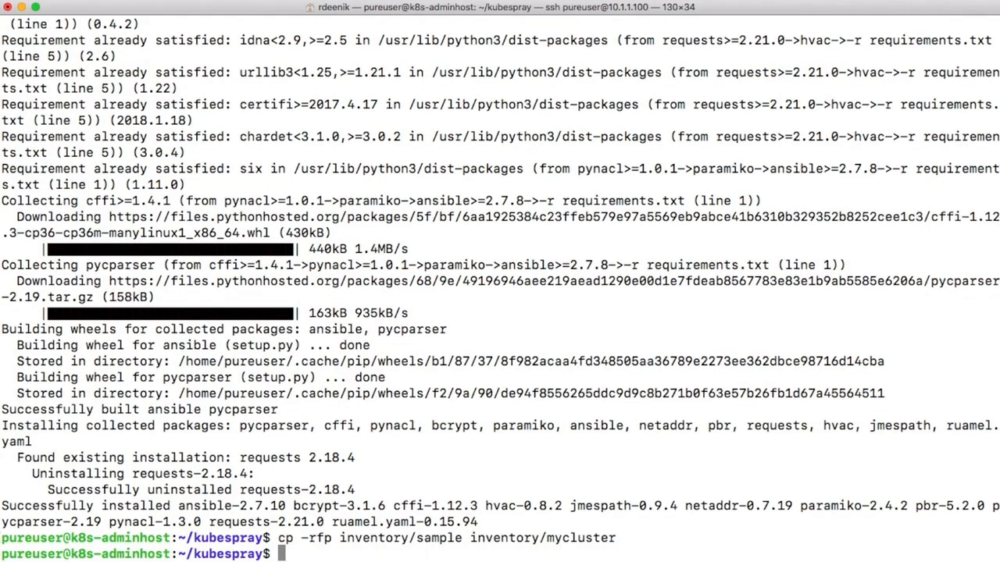
Step: Declare the IPS array holding node addresses 10.1.1.101 through 10.1.1.106
type("declare")
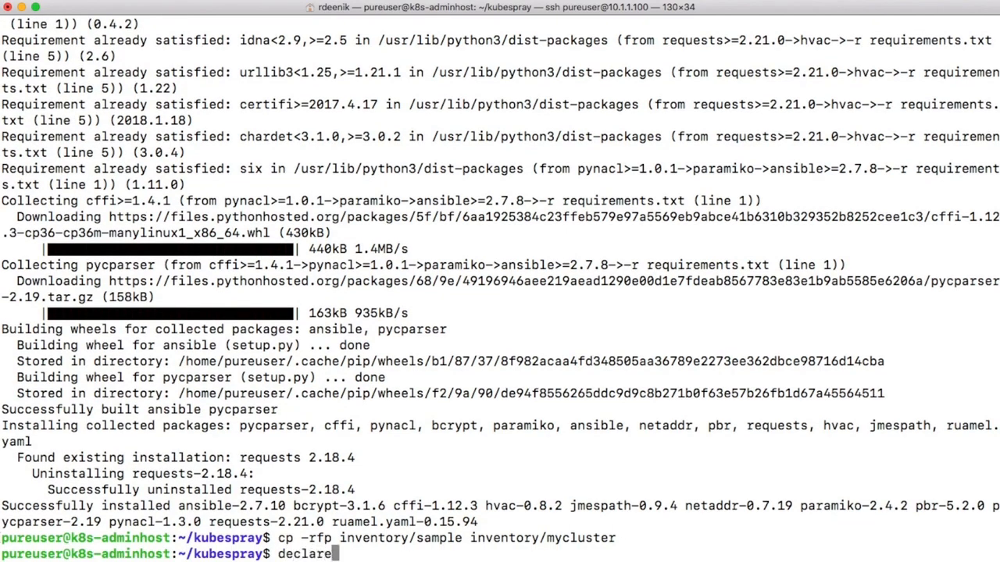
type("-a IPS")
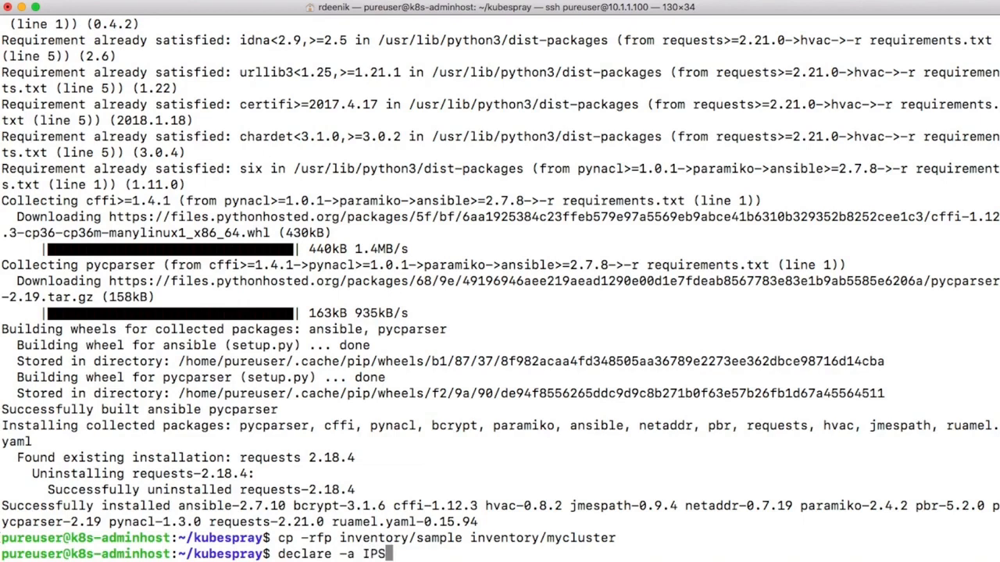
type("=")
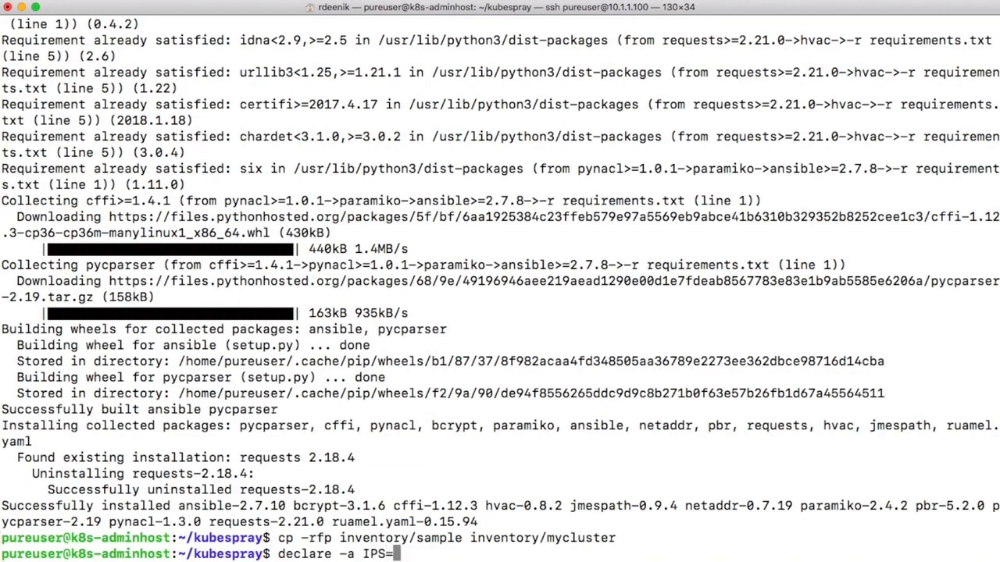
type("(10.1.1.10")
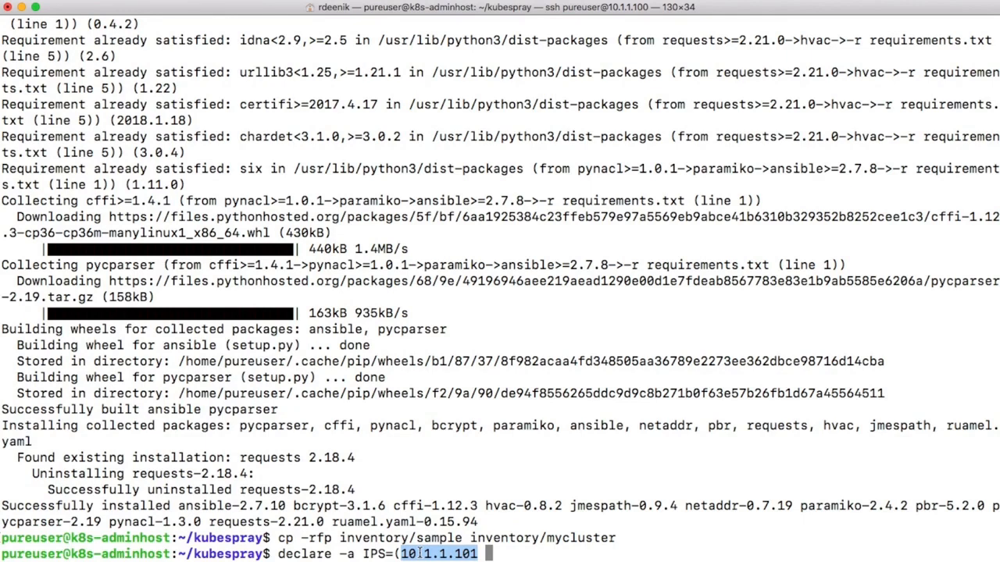
type("10.1.1.102")
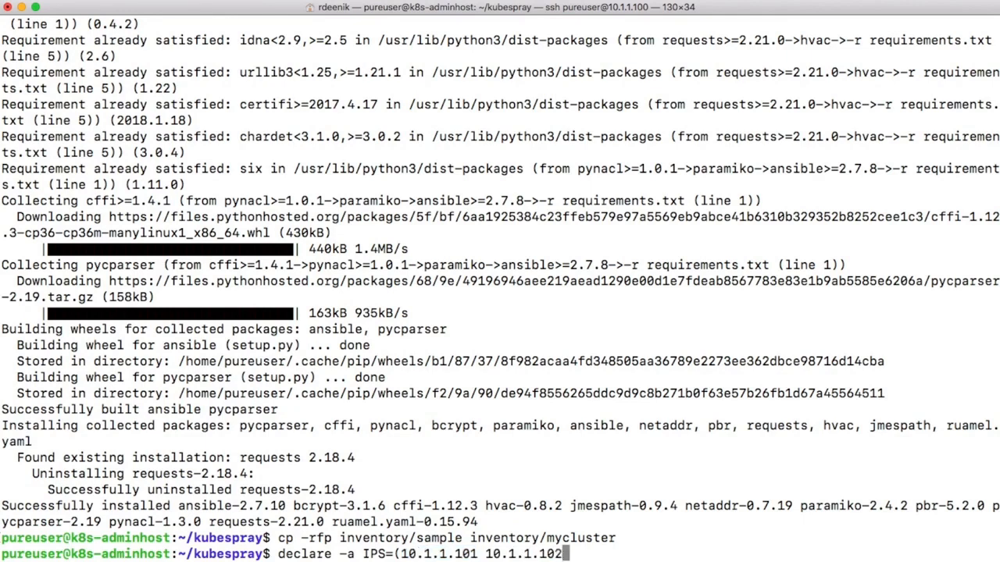
type("10.1.1.103")
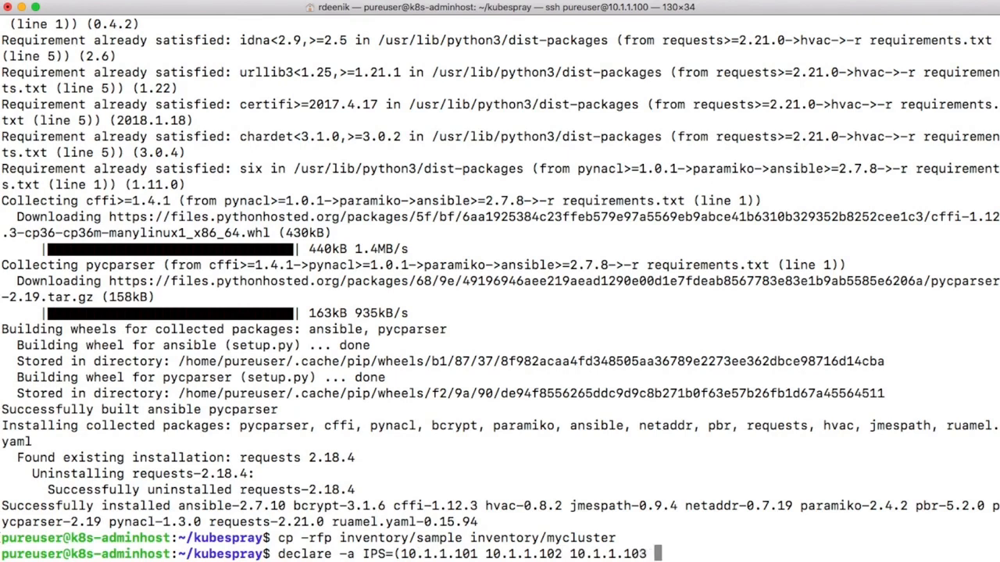
type("10.1.1.104 10.1.1.101")
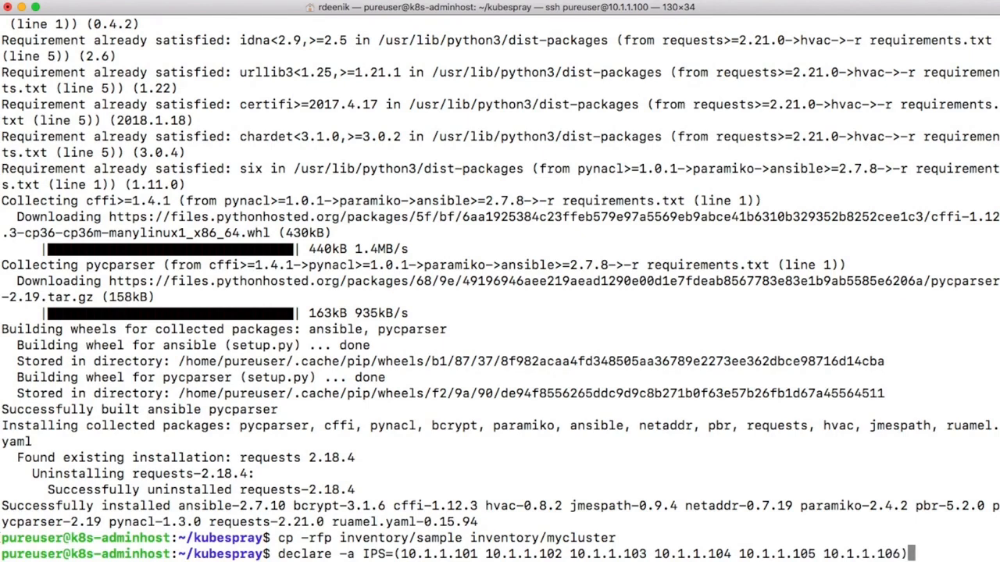
key("Return")
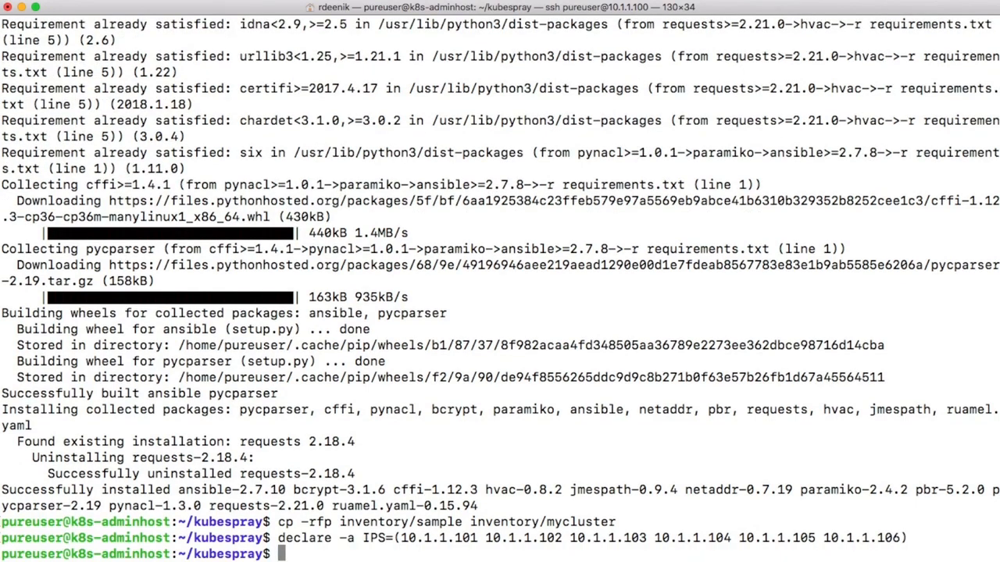
Step: Run the inventory builder inventory.py with CONFIG_FILE=inventory/mycluster/hosts.yml on the IPS addresses
type("CONFIG")
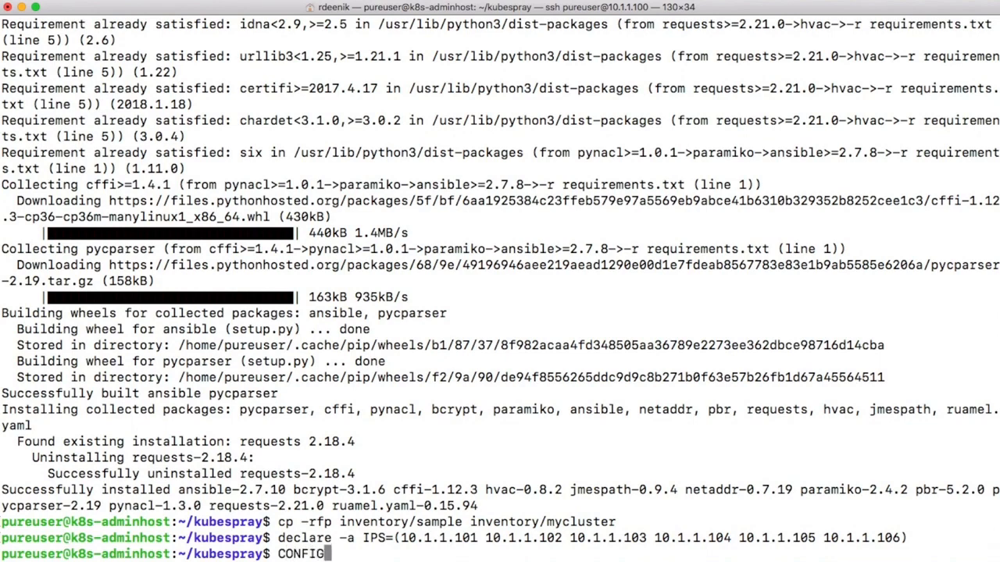
type("-FIL")
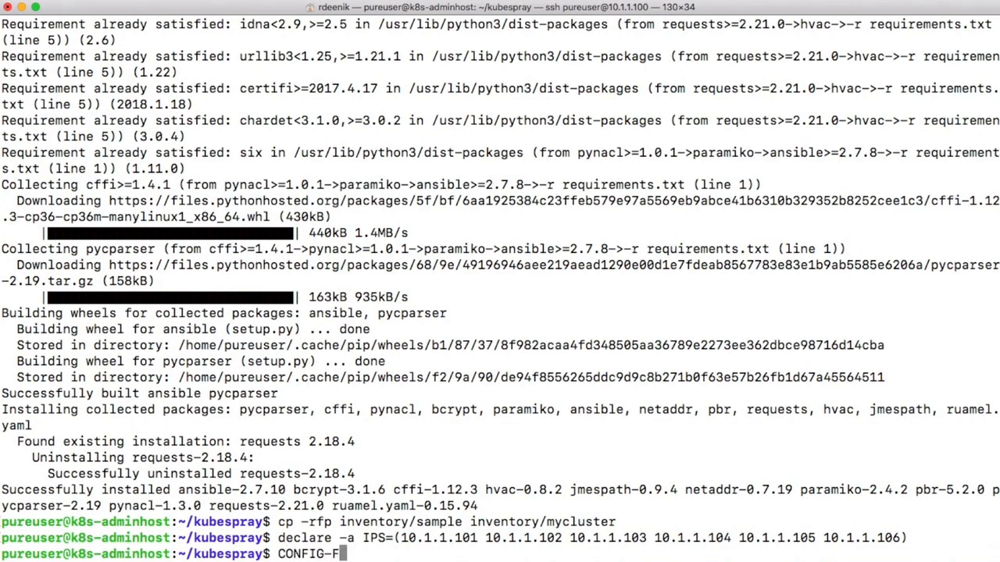
key("Backspace")
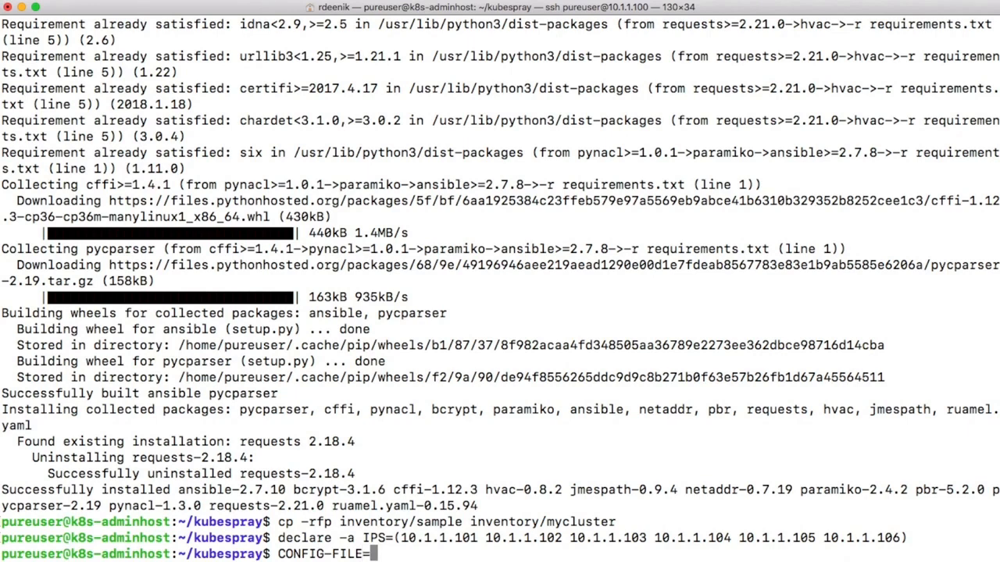
type("/inv")
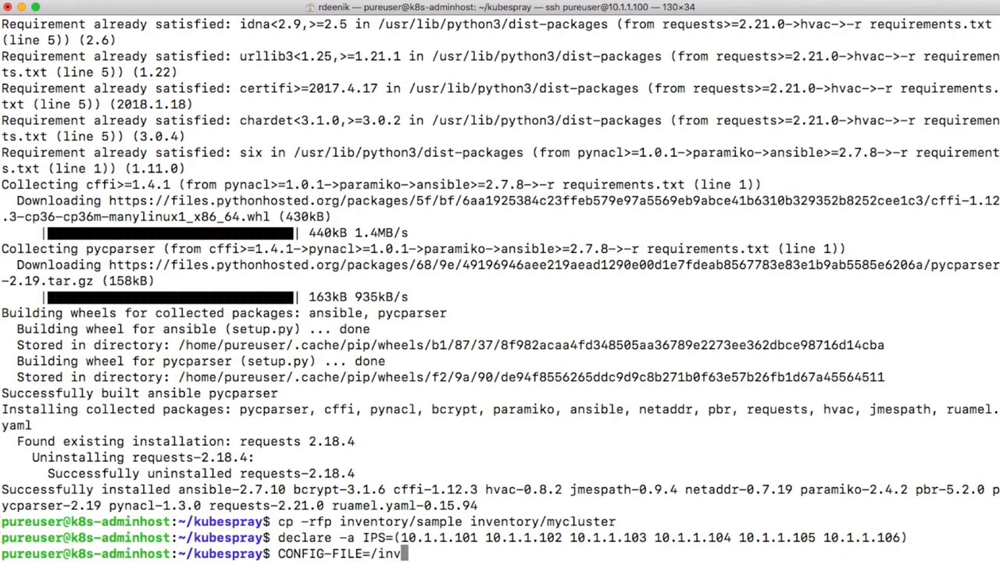
type("entory/")
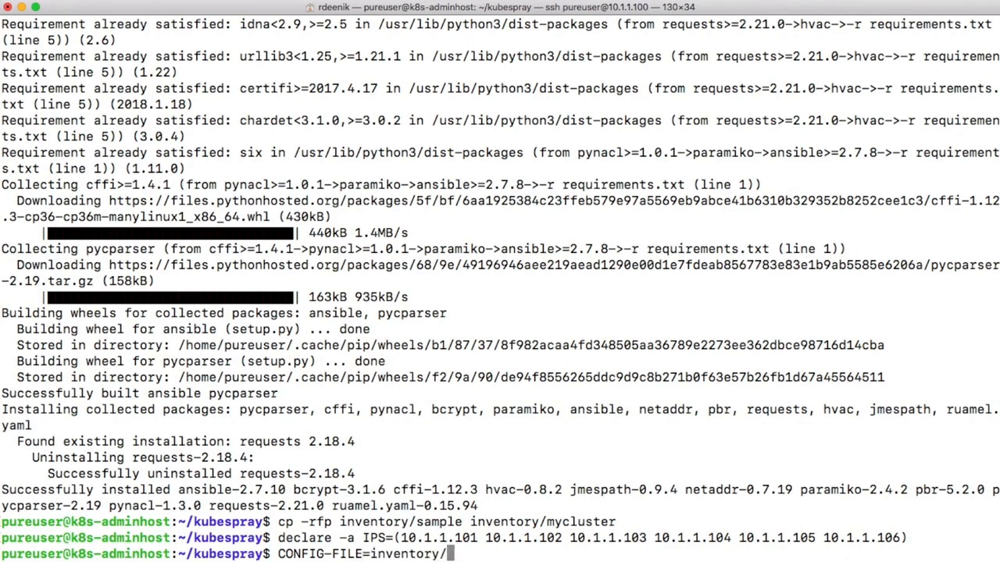
type("mycluster/")
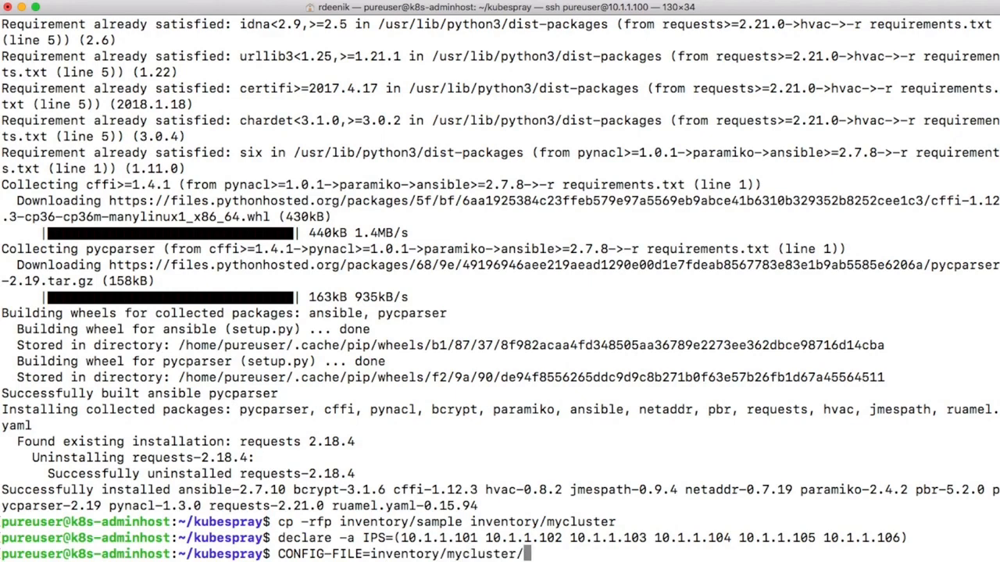
type("hosts.yml")
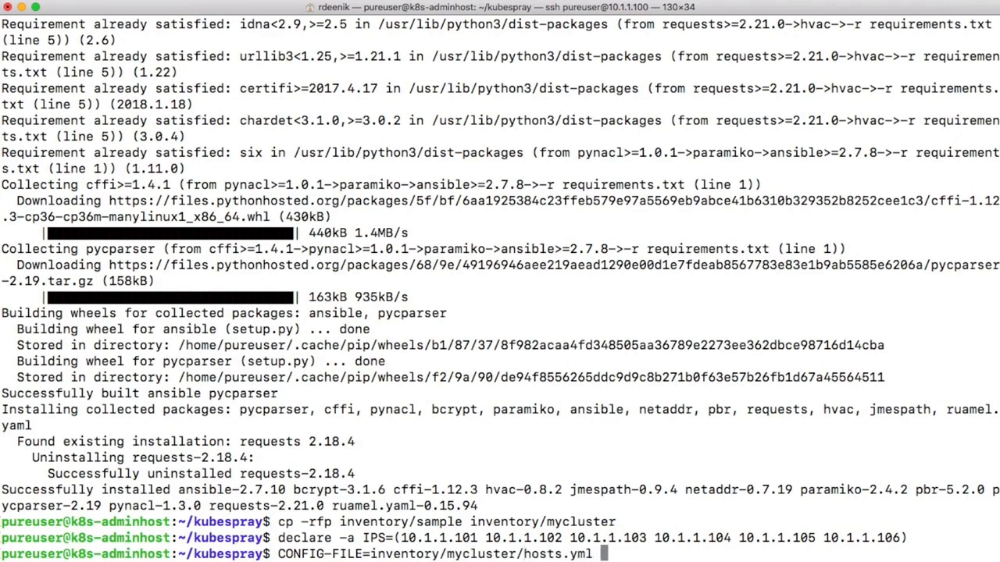
type("python3")
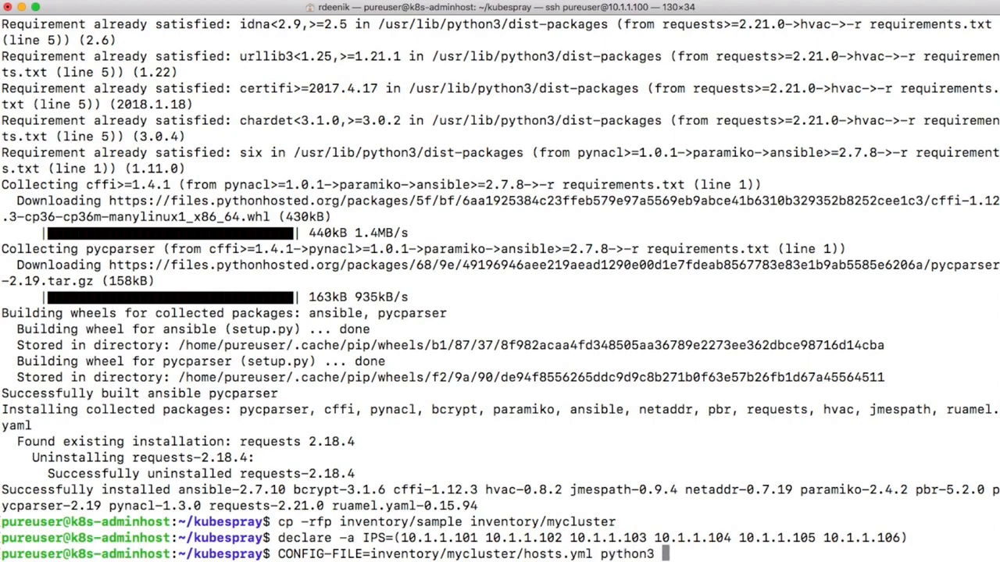
type("contrib/")
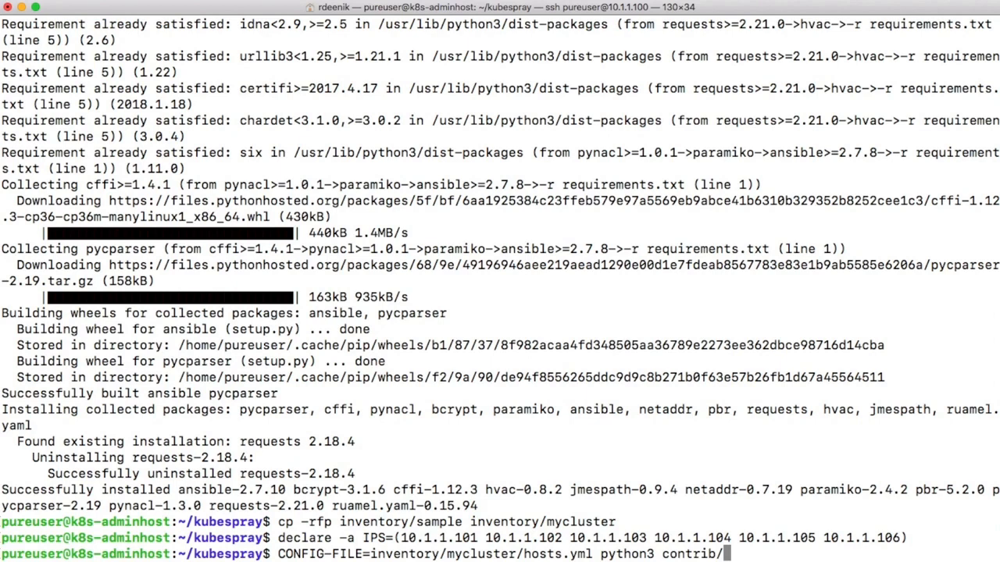
type("inventory_builder/")
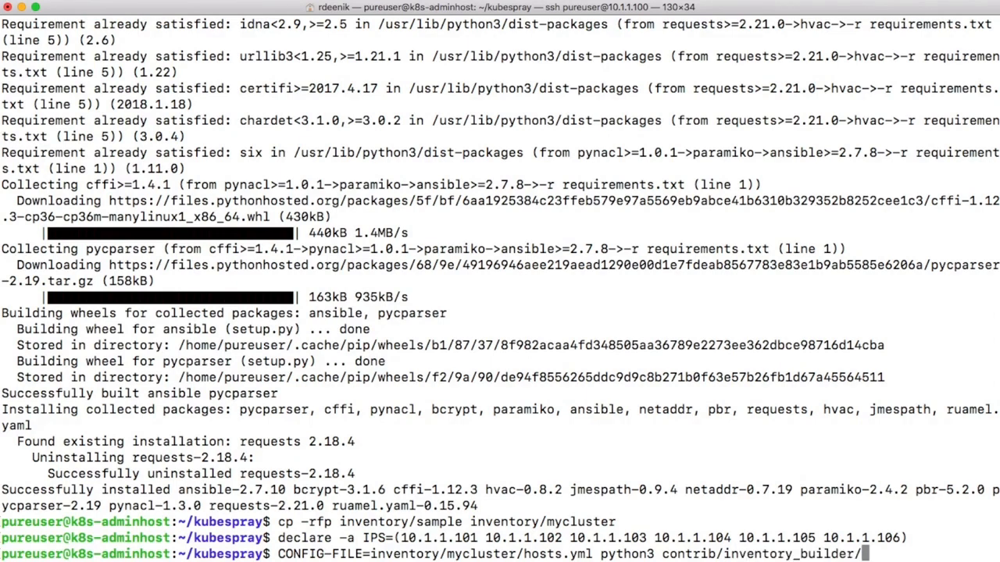
type("inventory.py ${IPS")
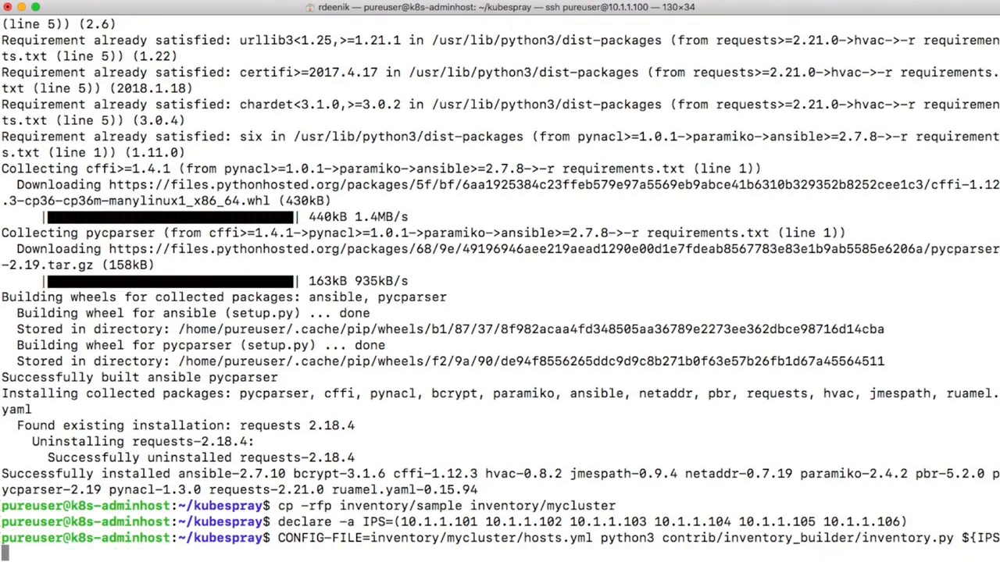
key("Return")
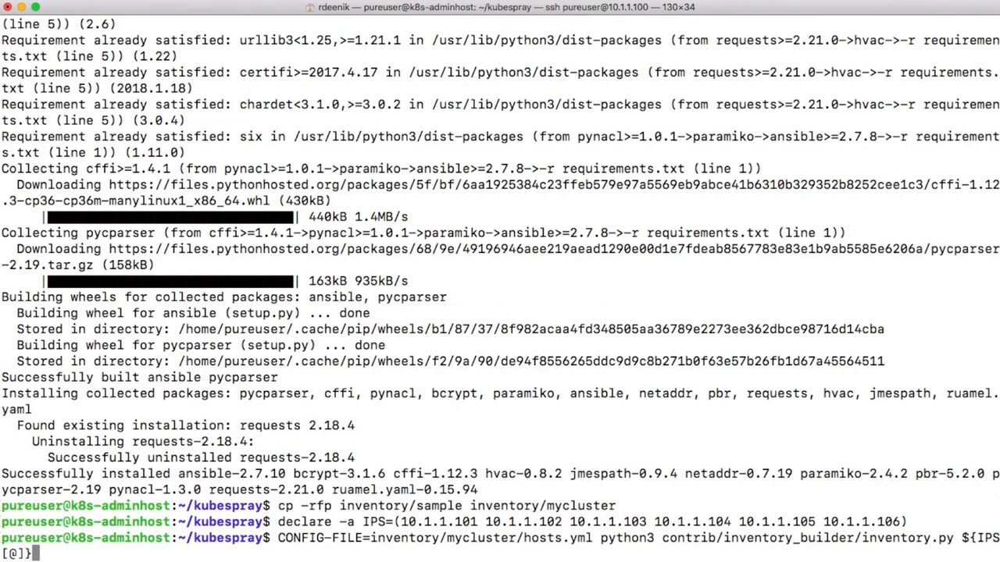
Step: Rerun the inventory builder with the corrected CONFIG_FILE name and open hosts.yml in vi
key("Return")
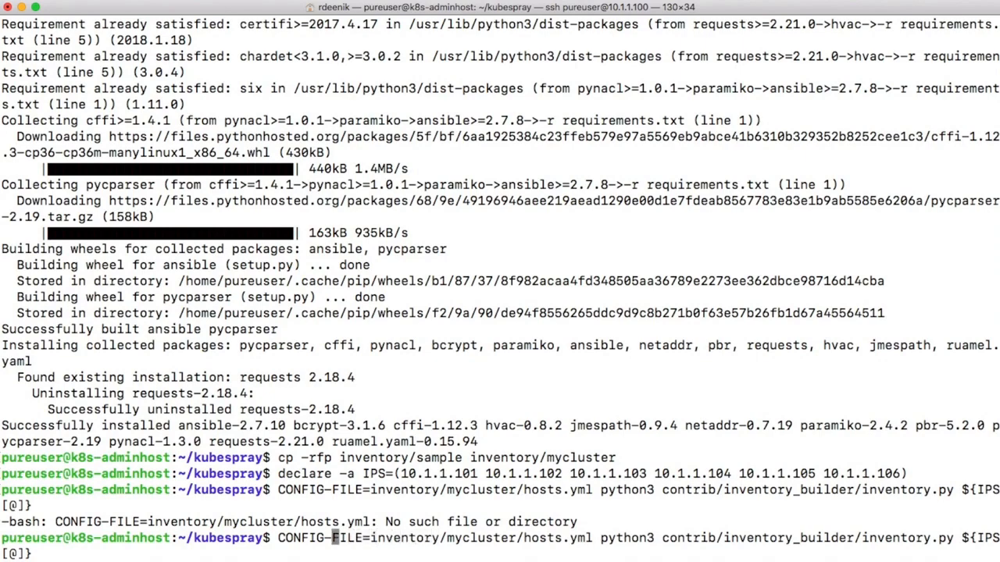
key("Return")
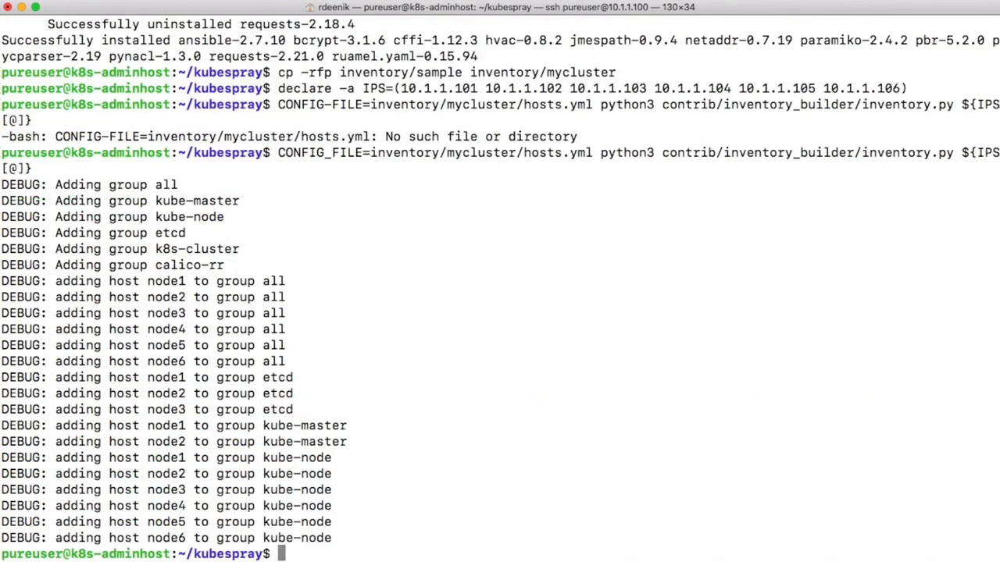
type("vi")
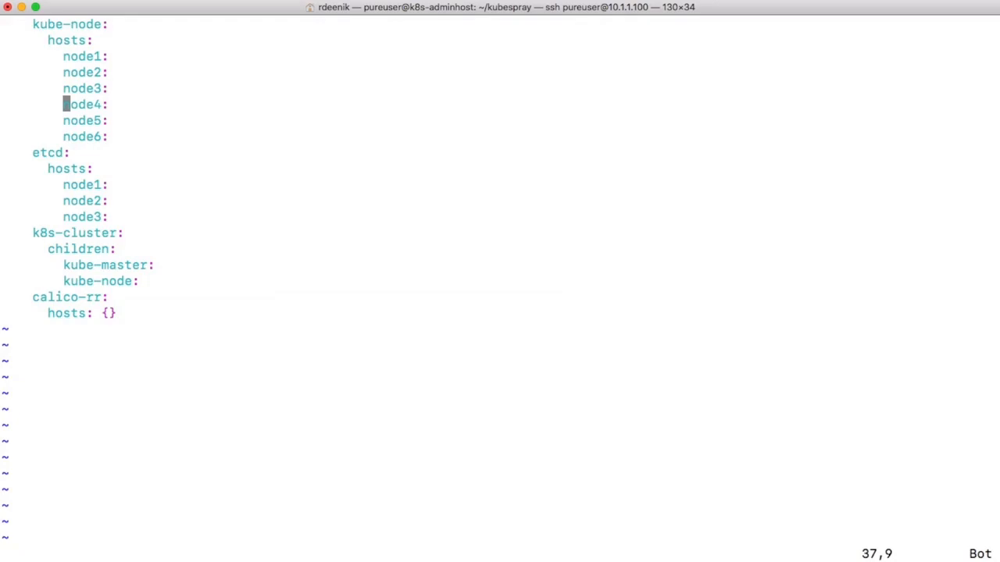
Step: Close hosts.yml and review inventory/mycluster/group_vars/all/all.yml in vi
type(":q")
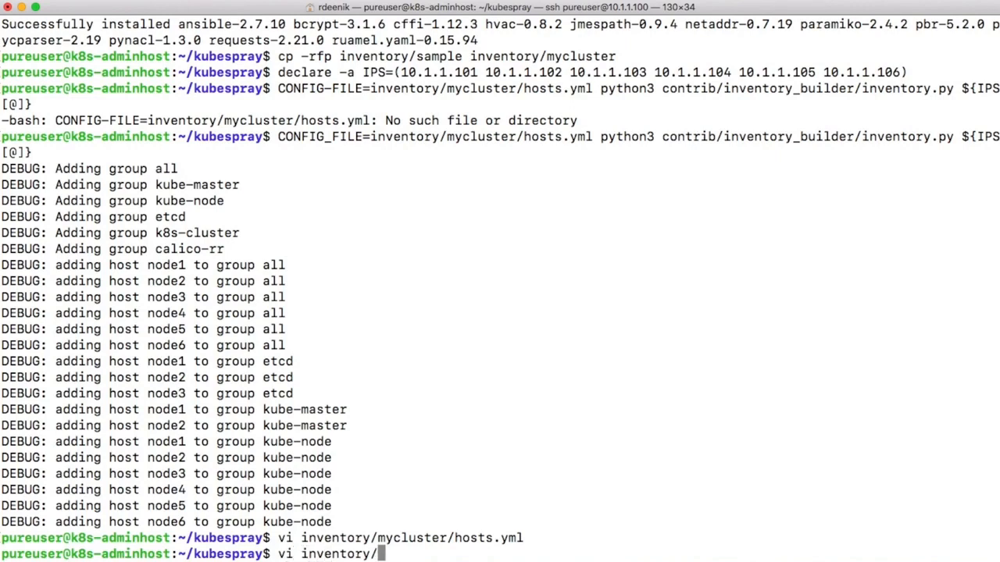
type("mycluster/group_vars/a")
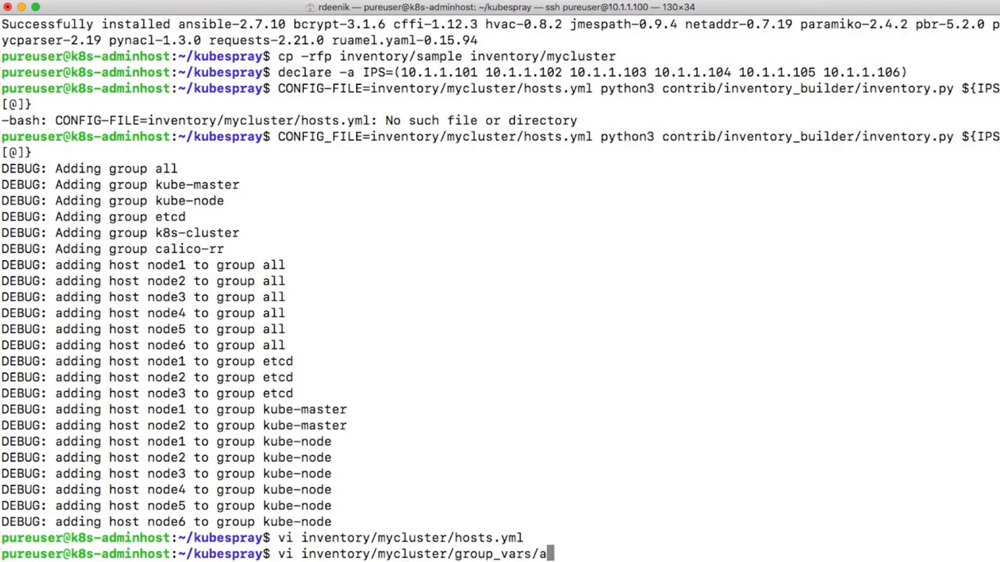
type("ll/all")
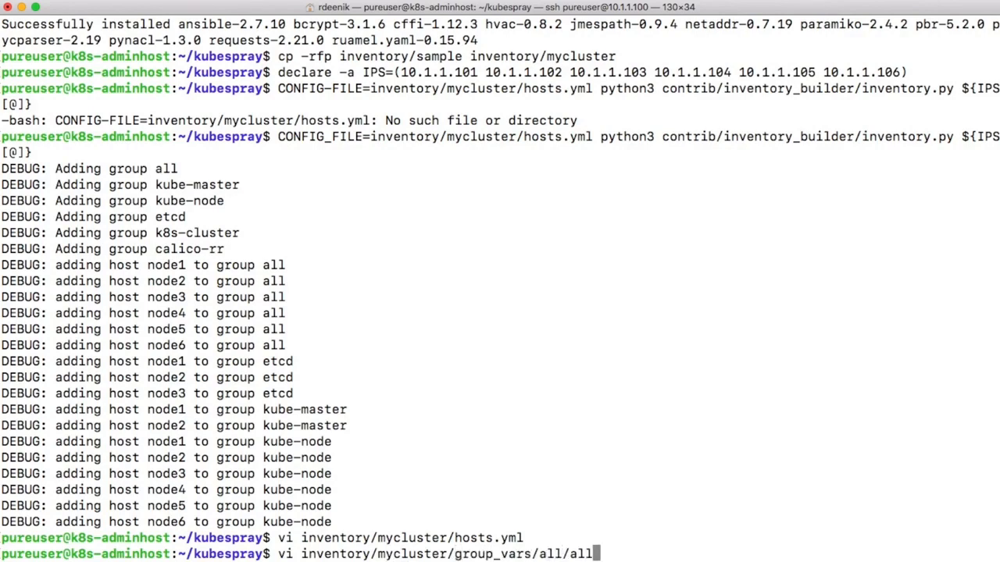
type(".yml")
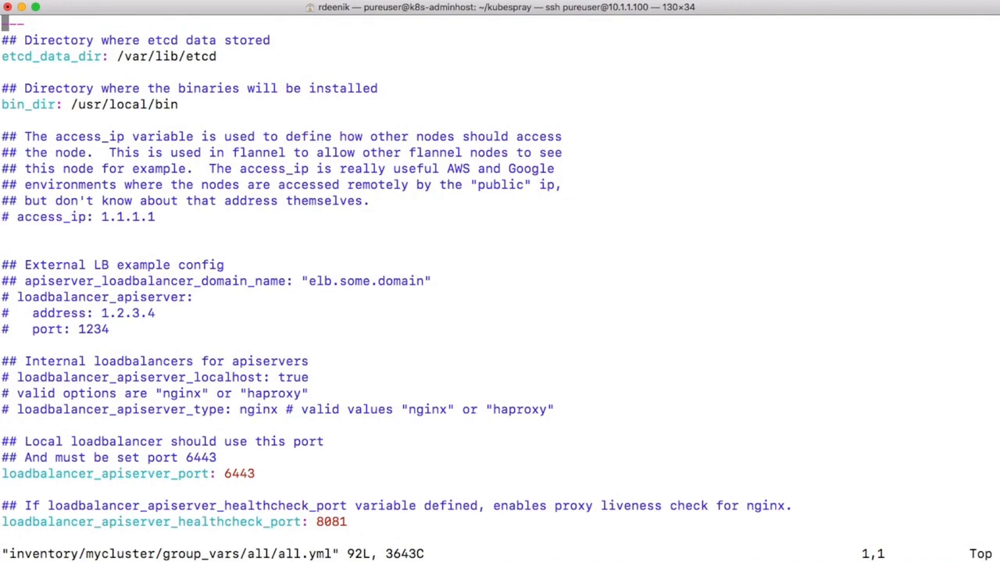
scroll("down", 3)
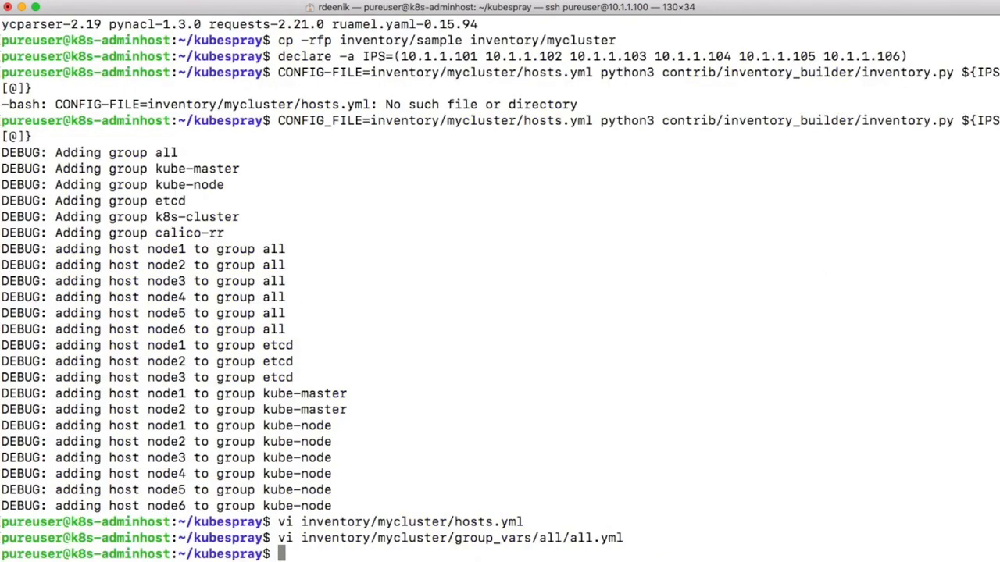
Step: Review mycluster k8s-cluster.yml in vi (Kubernetes v1.14.1, calico plugin), then quit
type("vi inventory/mycluster/group_vars/all/")
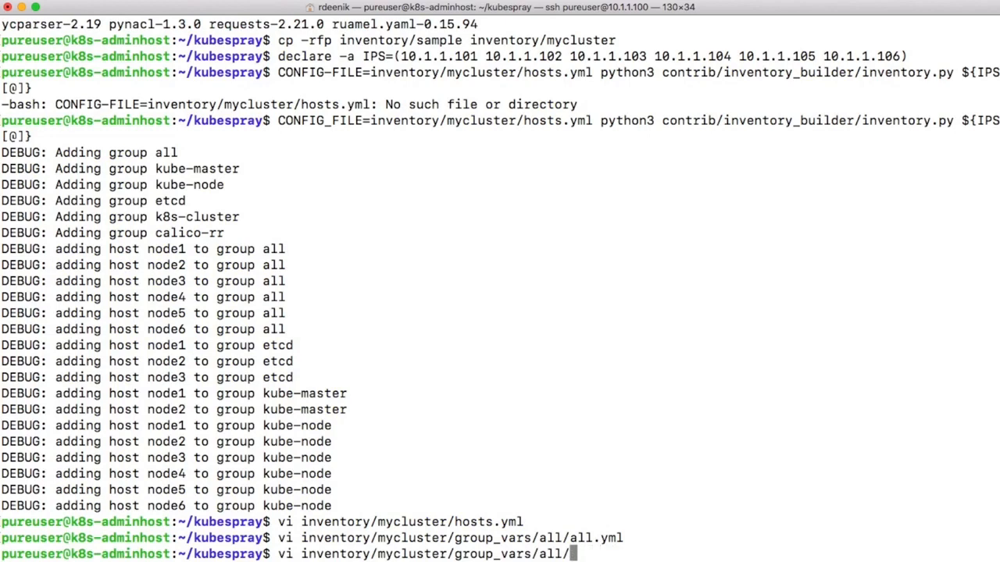
type("k8s")
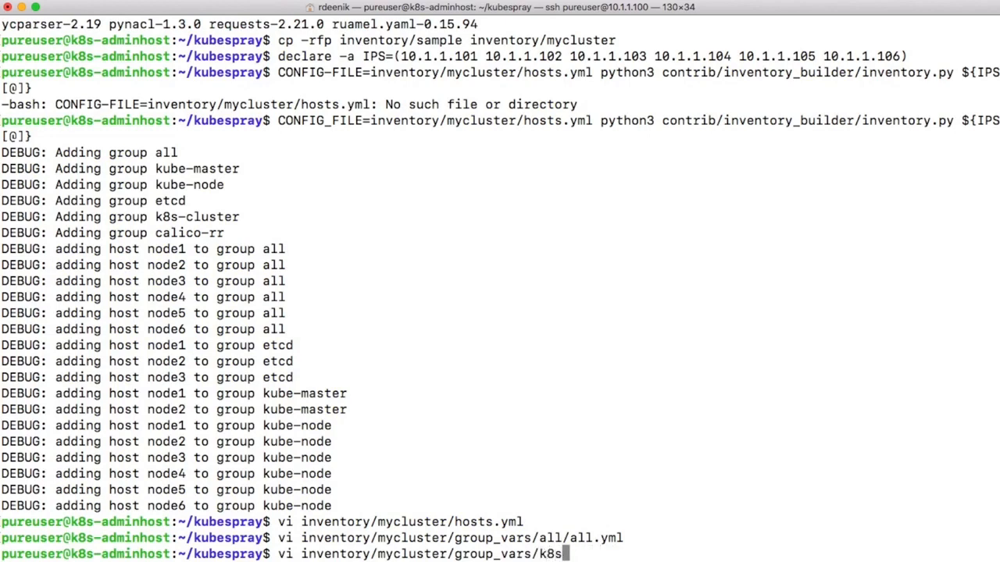
type("-cluster/")
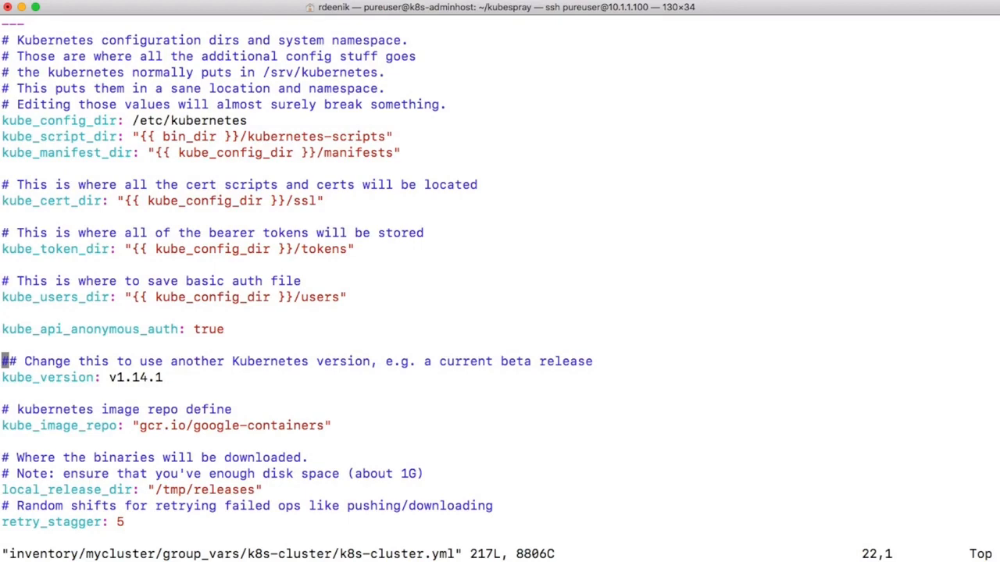
scroll("down", 3)
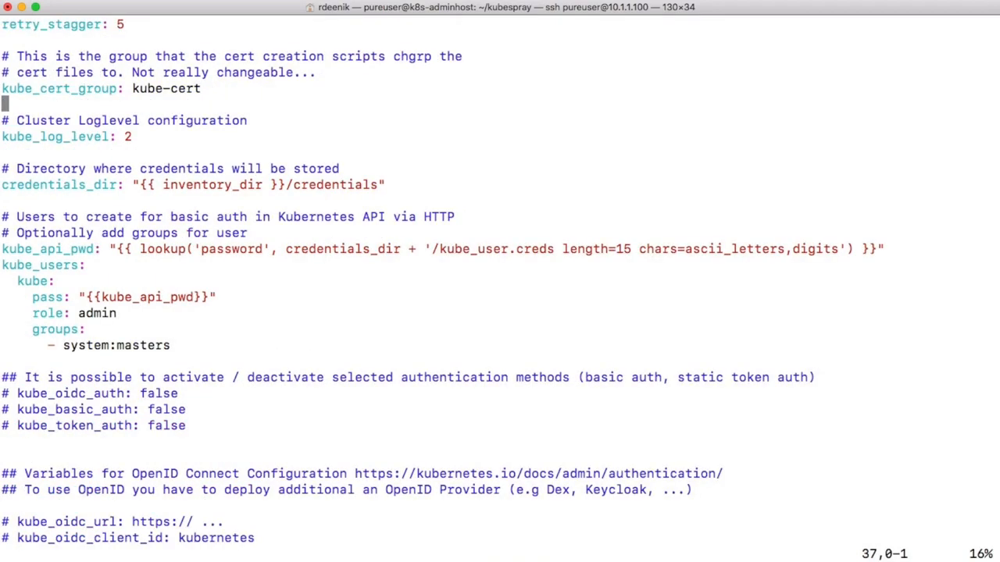
scroll("down", 3)
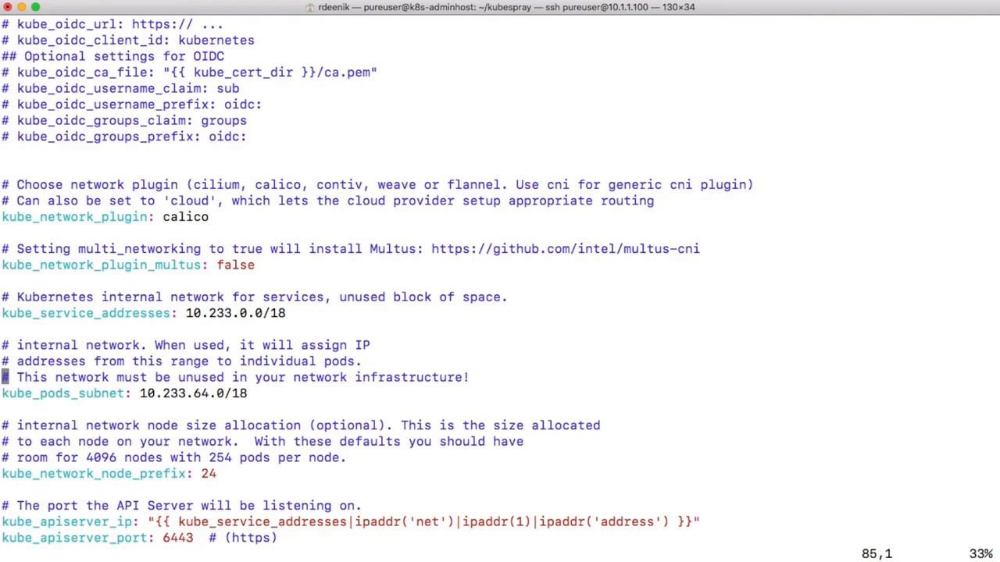
type(":q")
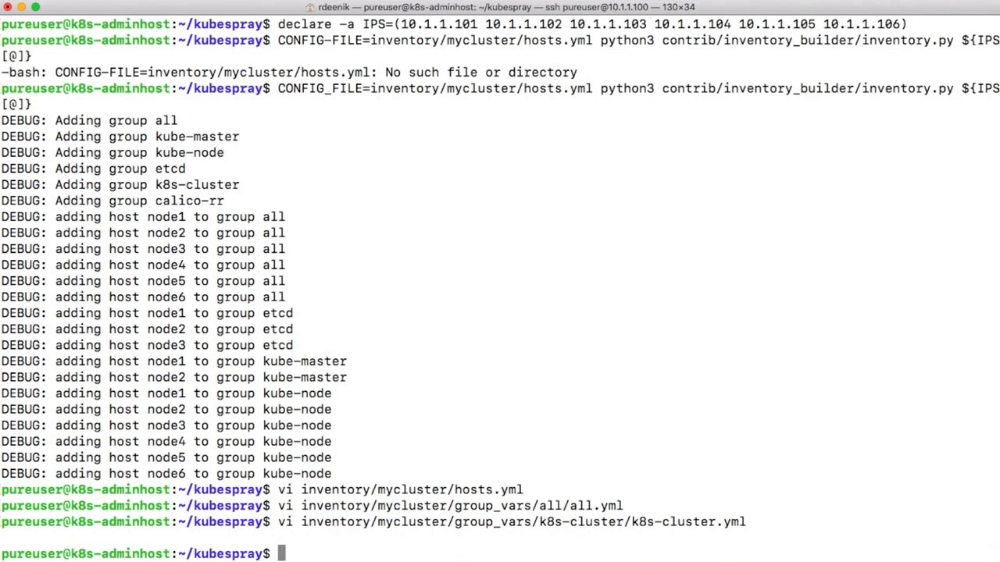
mouse_move(390, 332)
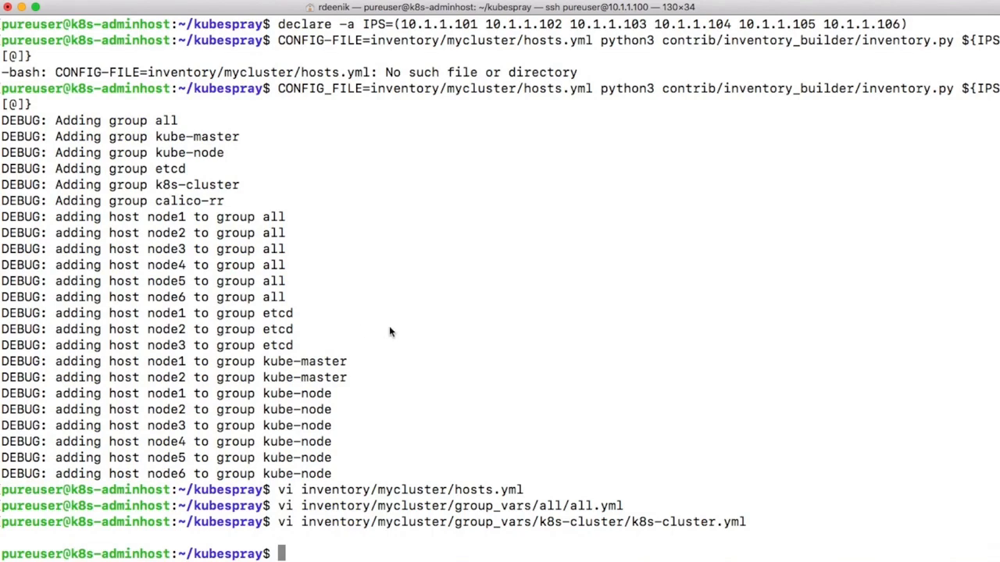
Step: Run ansible-playbook cluster.yml against inventory/mycluster/hosts.yml with --become as root
type("ansible")
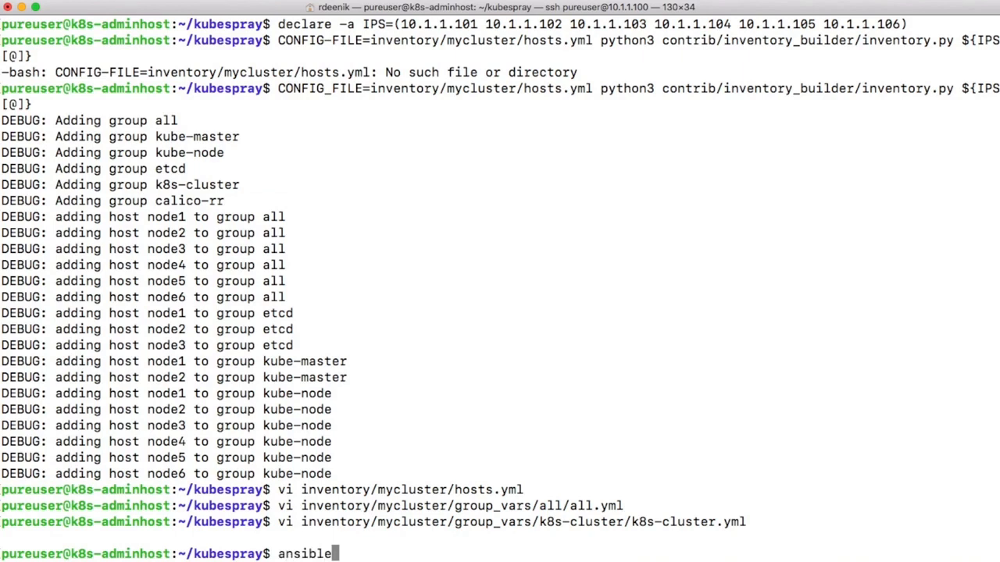
type("-playbook")
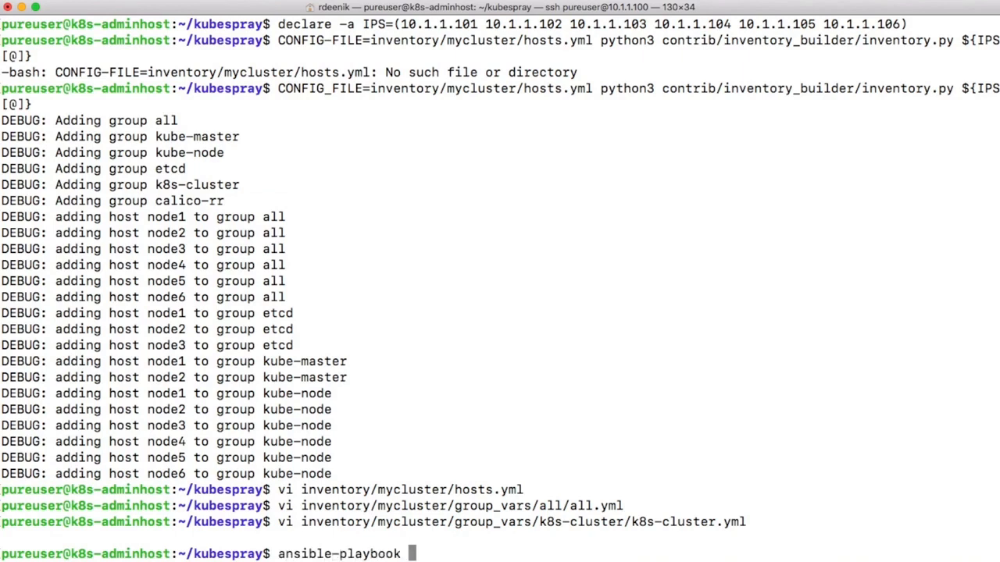
type("-")
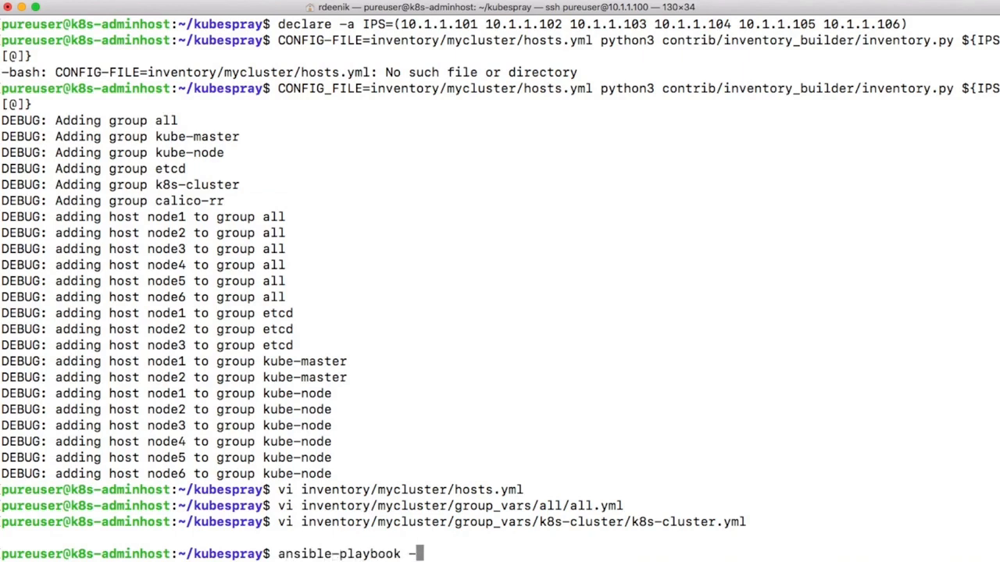
type("i inventory/m")
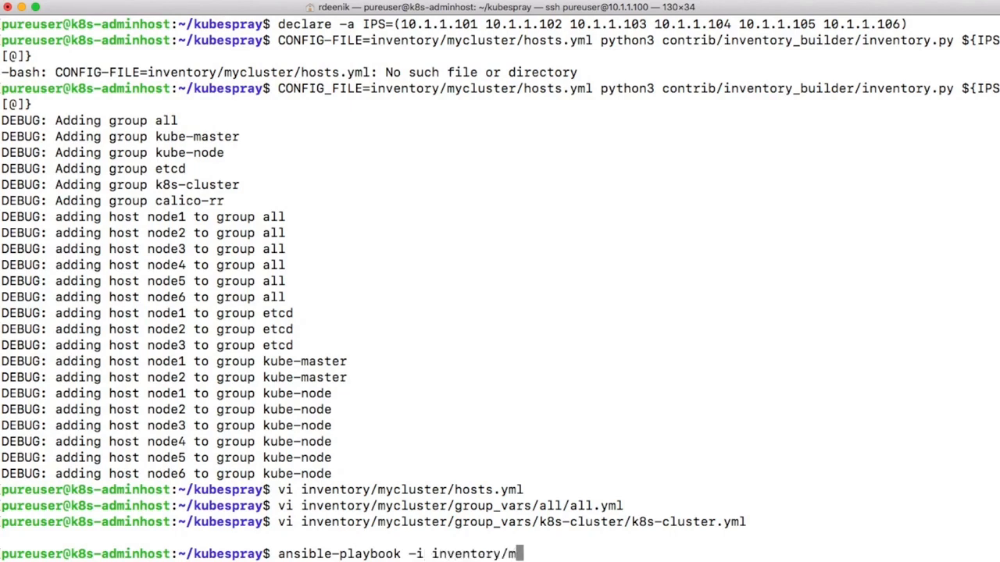
type("ycluster/hosts.yml")
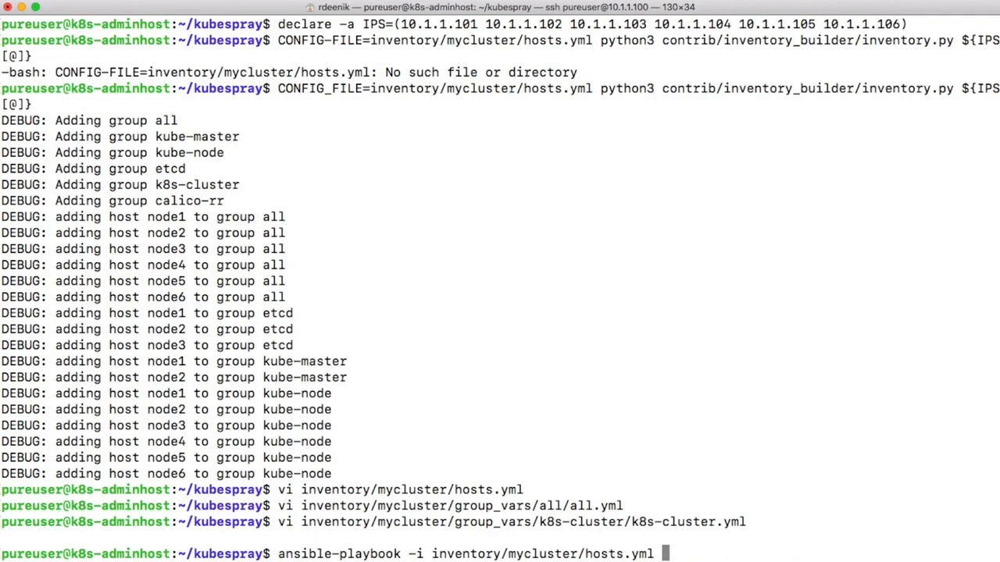
type("--become --become-user")
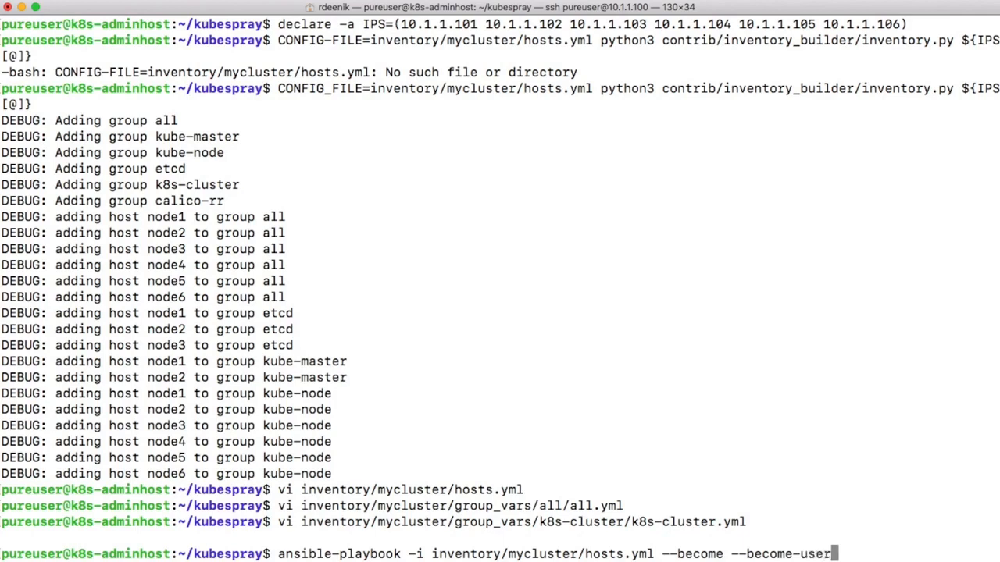
type("=root")
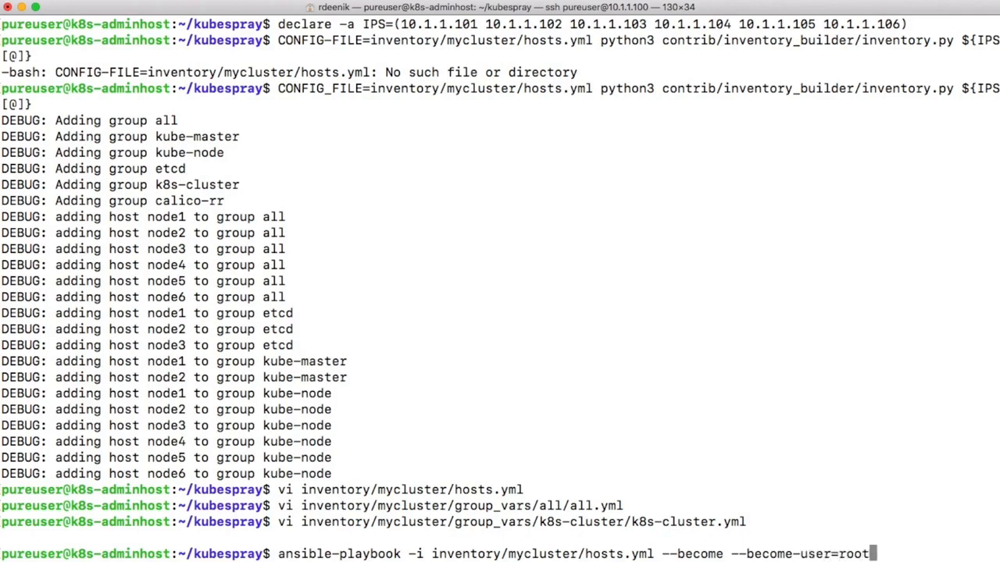
type("cluster.yml")
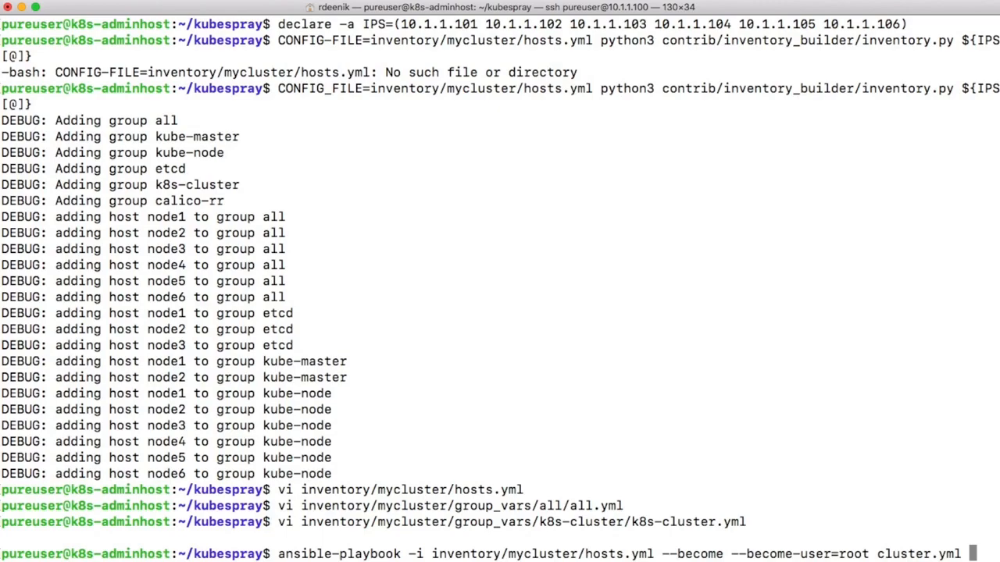
key("Return")
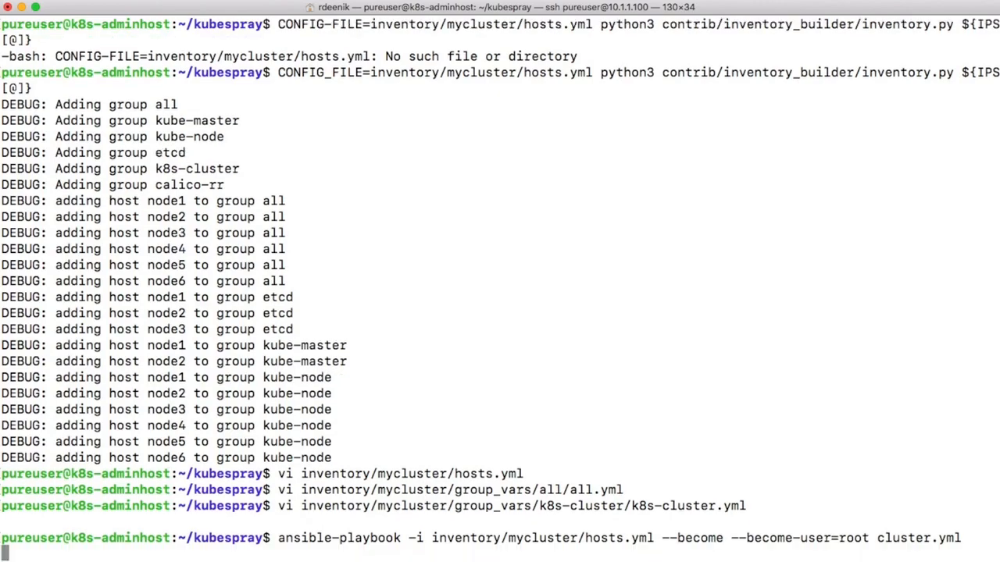
Step: Follow the playbook output through kubeadm master and node-join tasks to the final recap
key("Return")
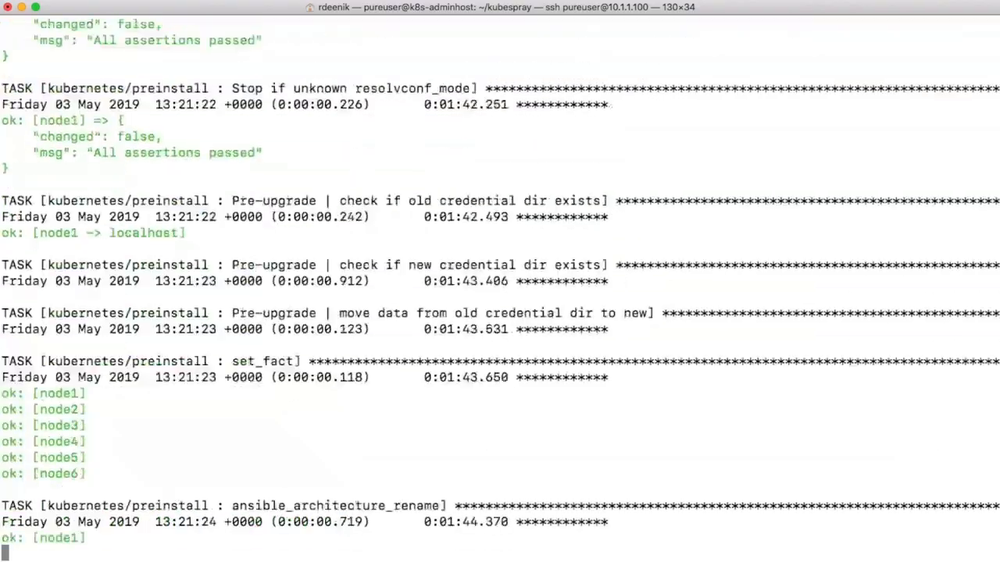
scroll("down", 3)
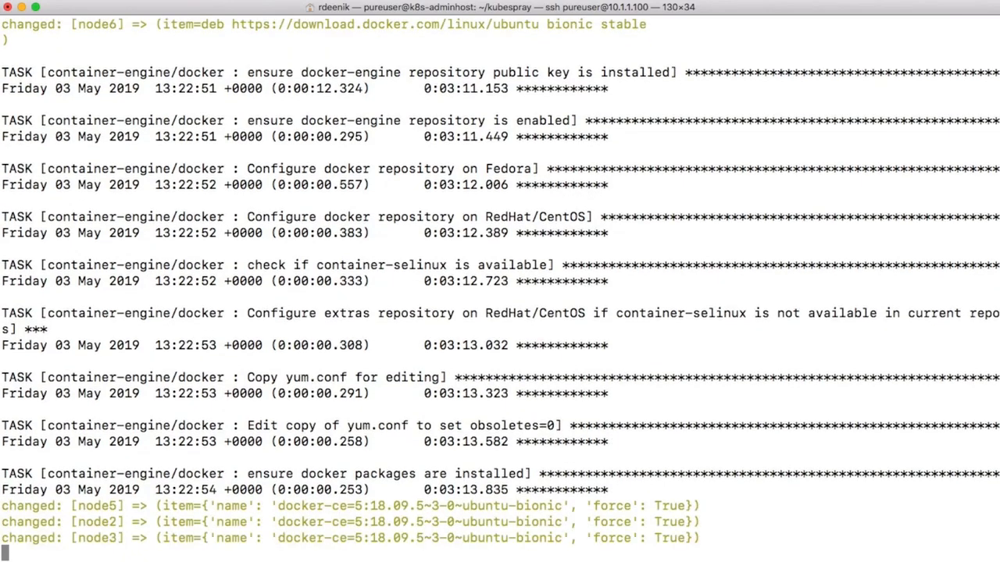
scroll("down", 3)
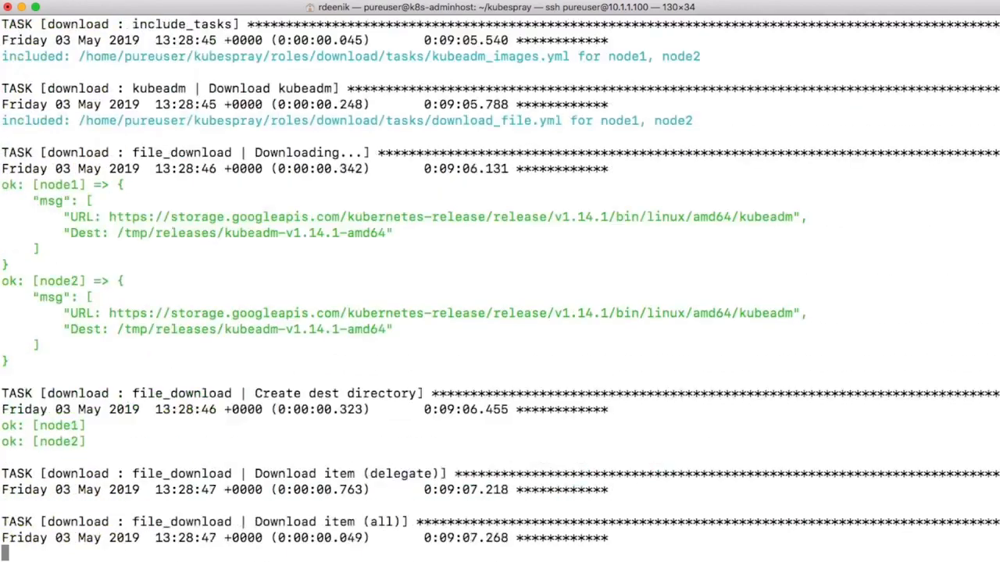
scroll("down", 3)
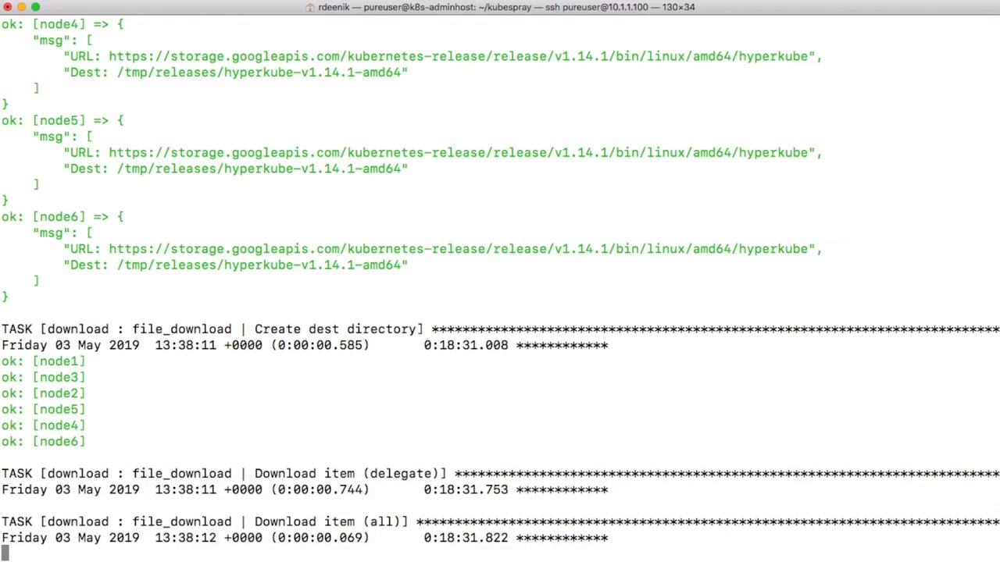
scroll("down", 3)
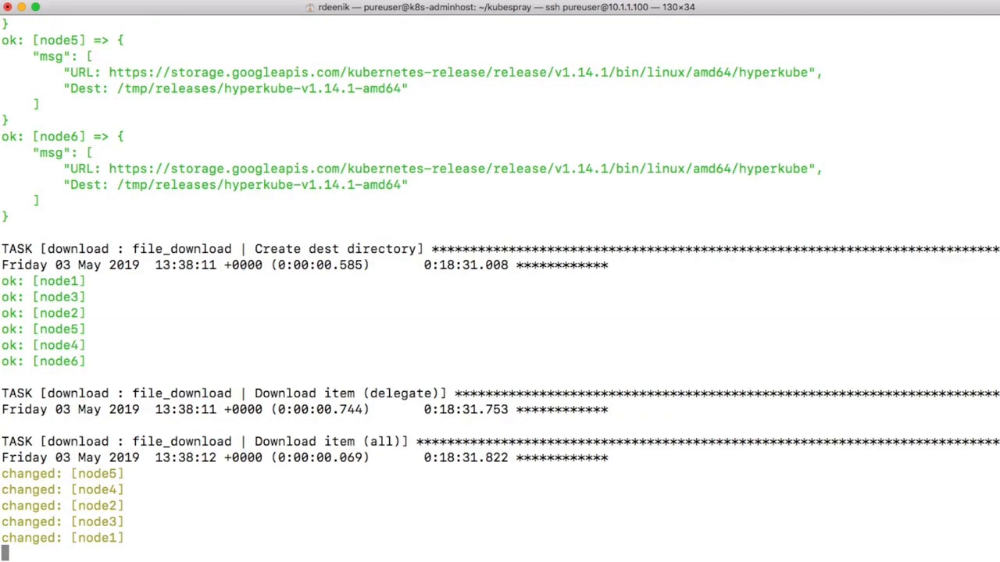
scroll("down", 3)
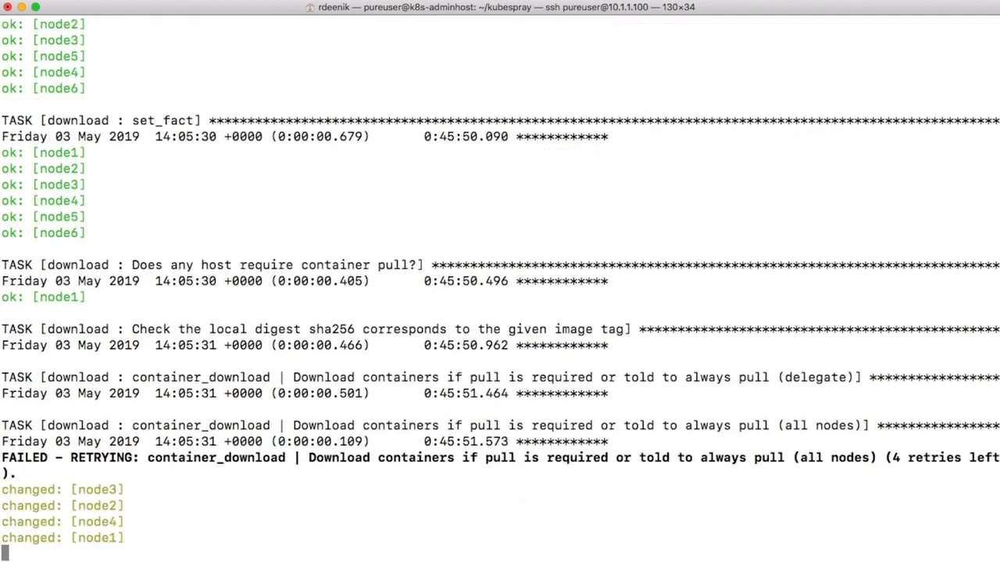
scroll("down", 3)
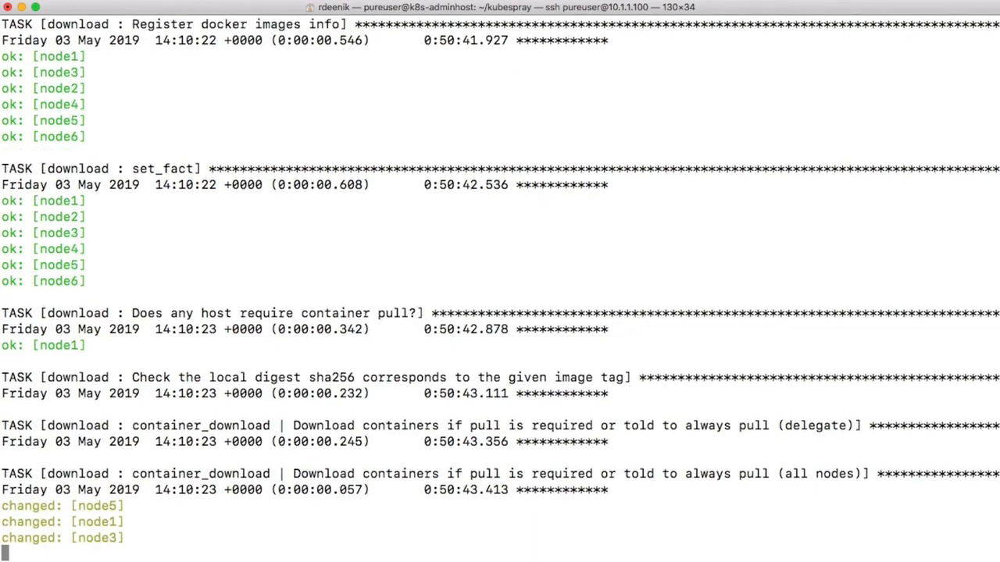
scroll("down", 3)
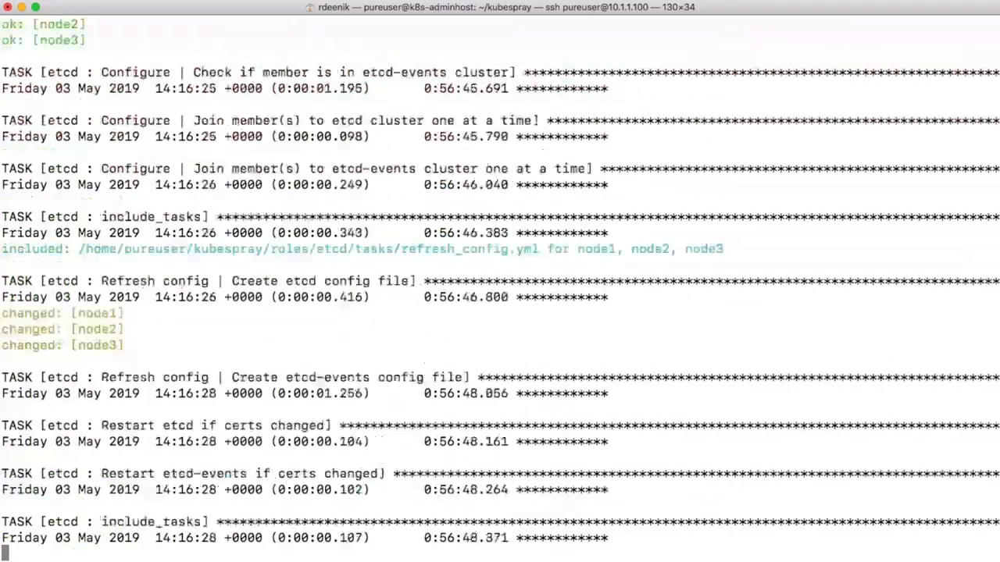
scroll("down", 3)
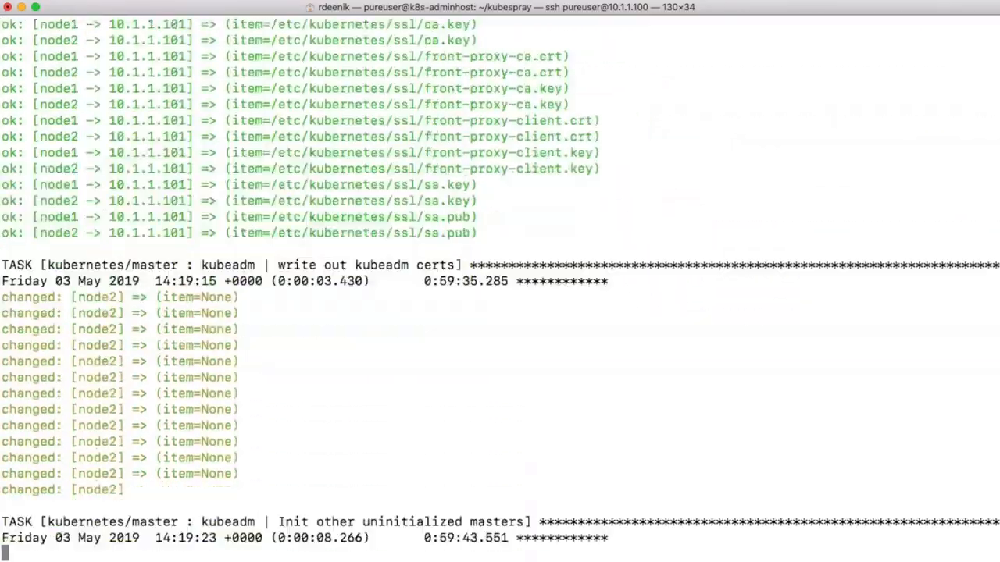
scroll("down", 3)
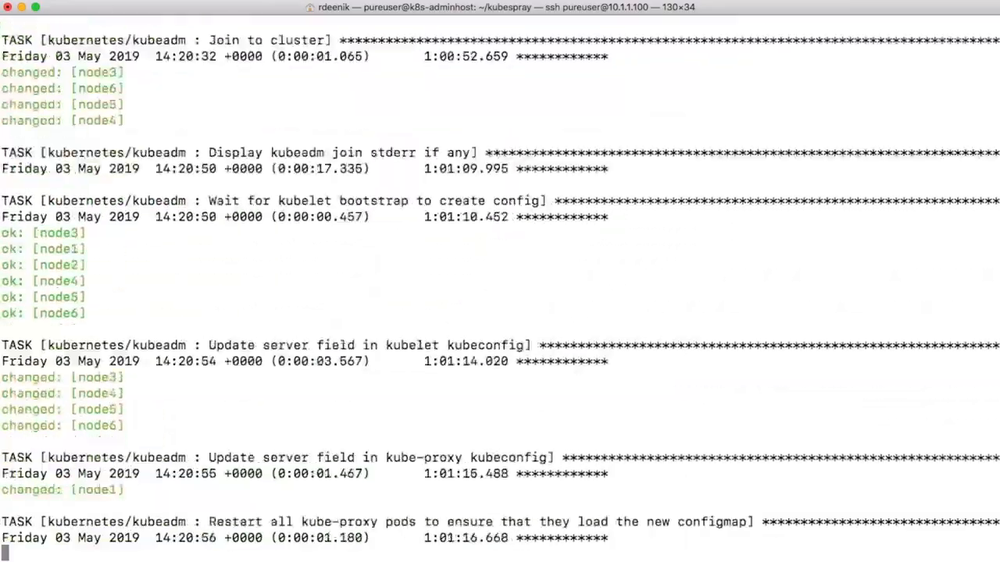
scroll("down", 3)
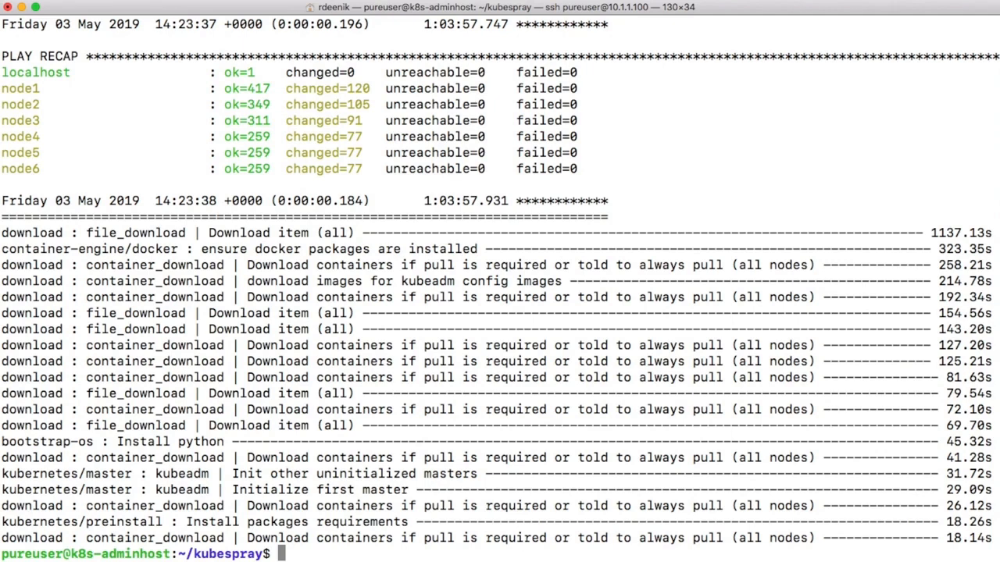
Step: Check the PLAY RECAP for zero failures and move up one directory with cd .
type("cd ..")
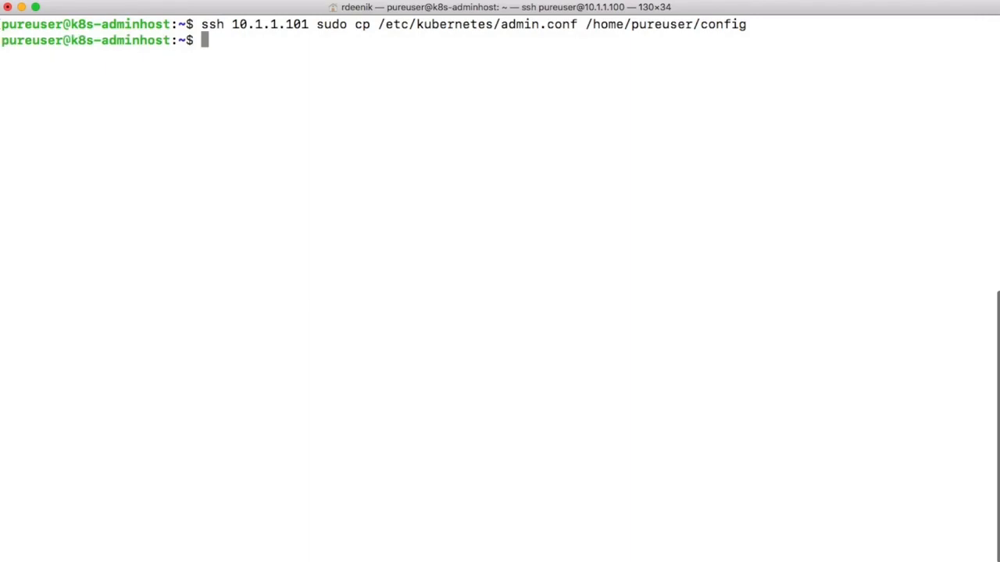
Step: Make ~/config on 10.1.1.101 readable with sudo chmod +r over SSH
type("ssh")
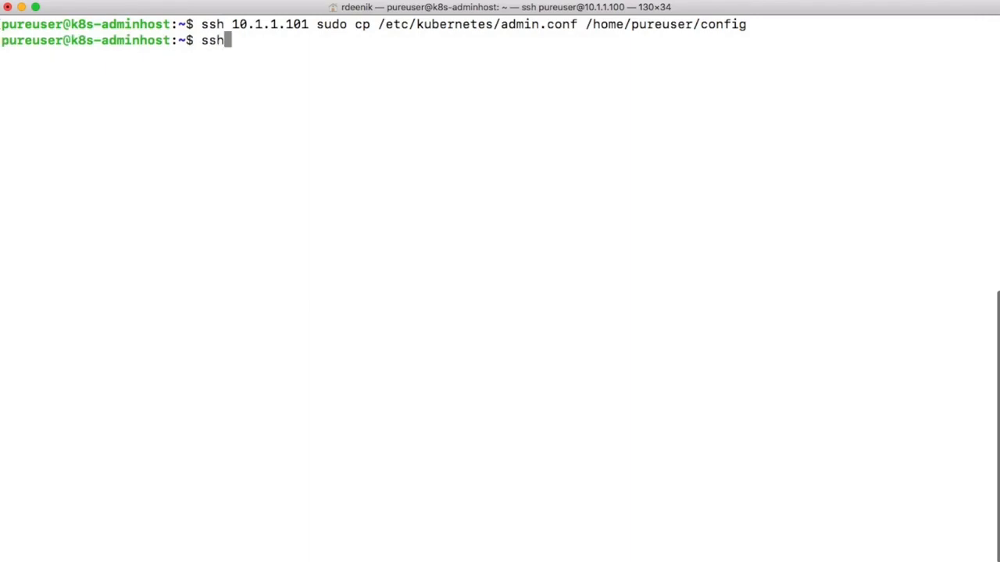
type("10.1.1")
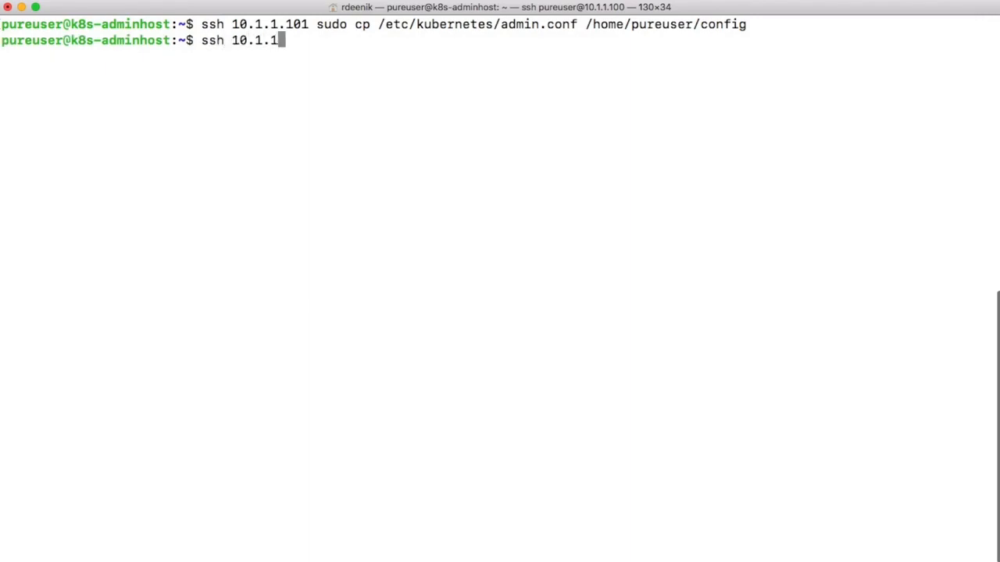
type(".101")
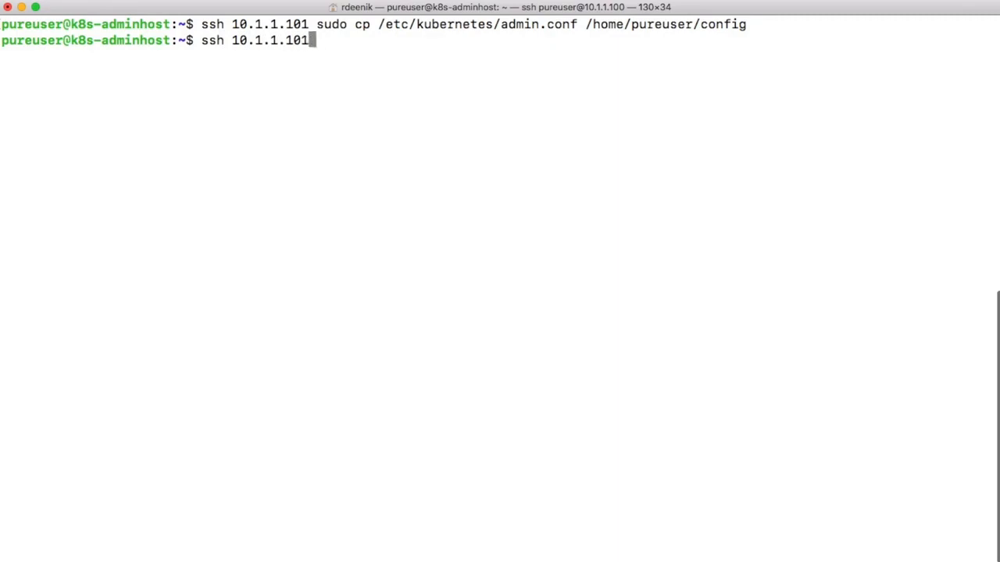
type("sudo")
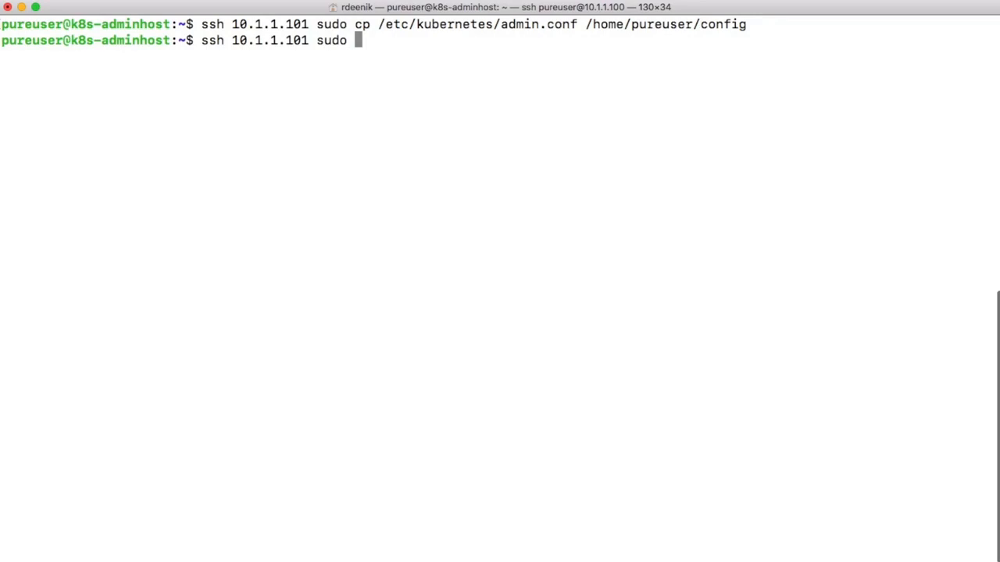
type("chmod +r")
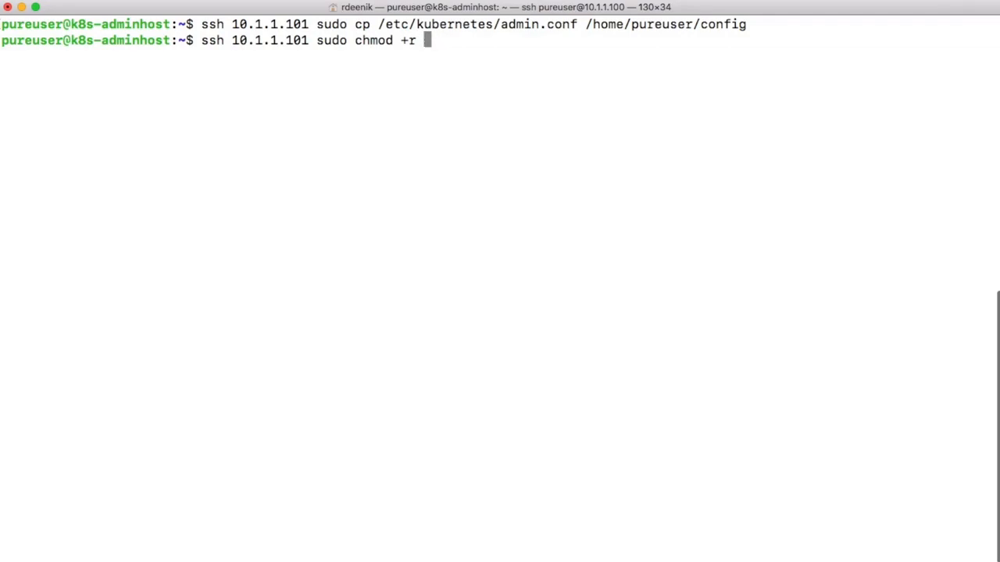
type("~/config")
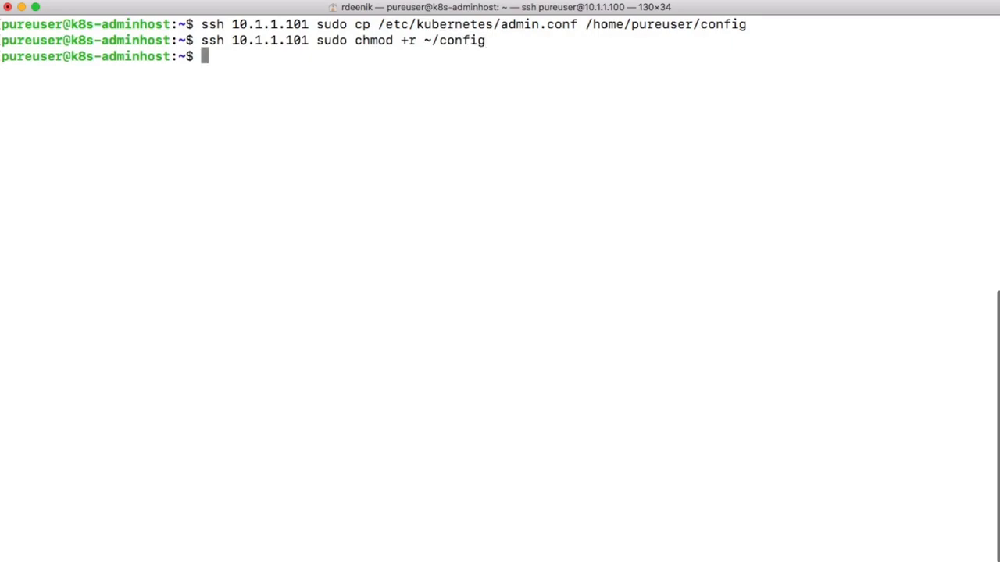
Step: Download config from 10.1.1.101 into the local home folder with scp
type("scp")
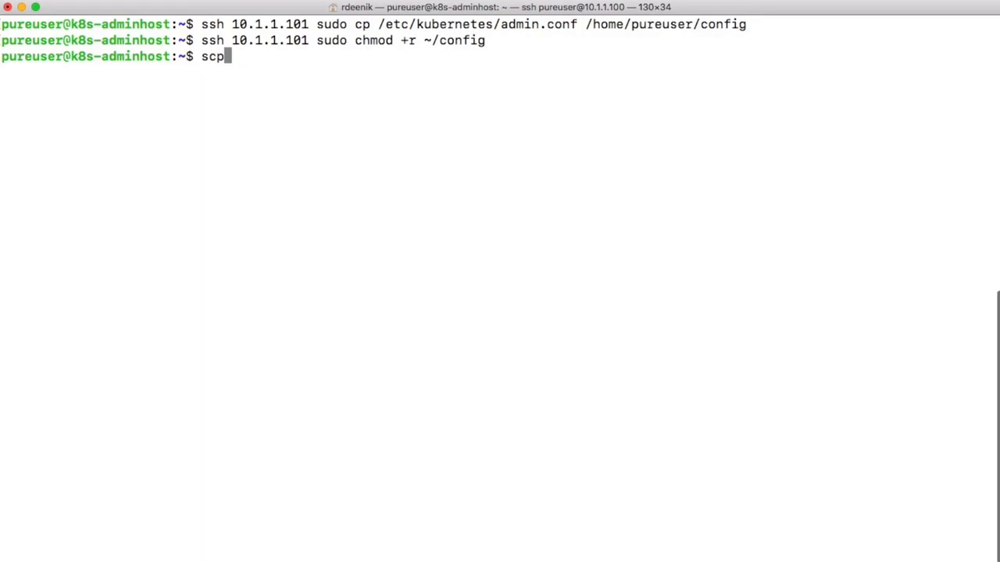
type("10")
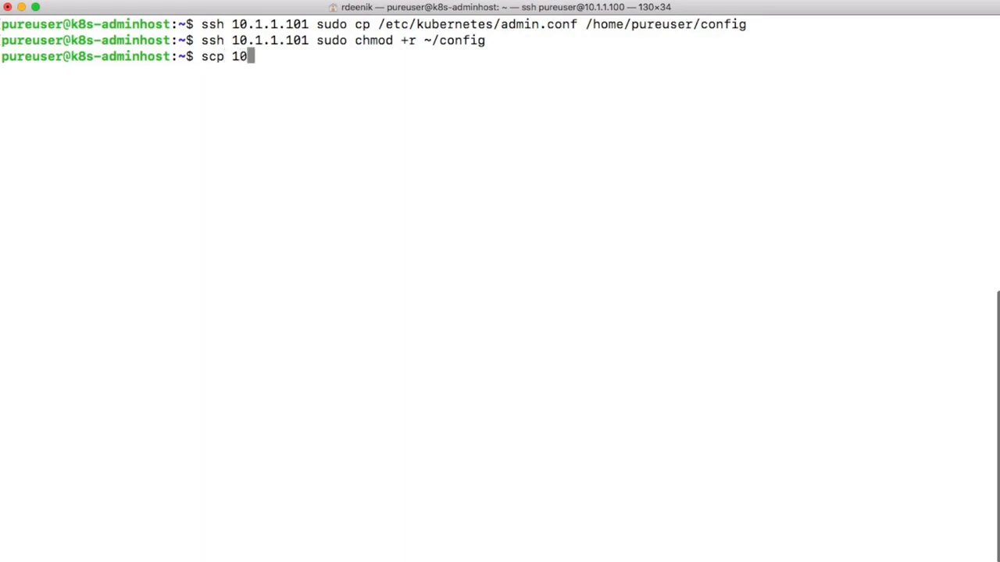
type(".1.1.101")
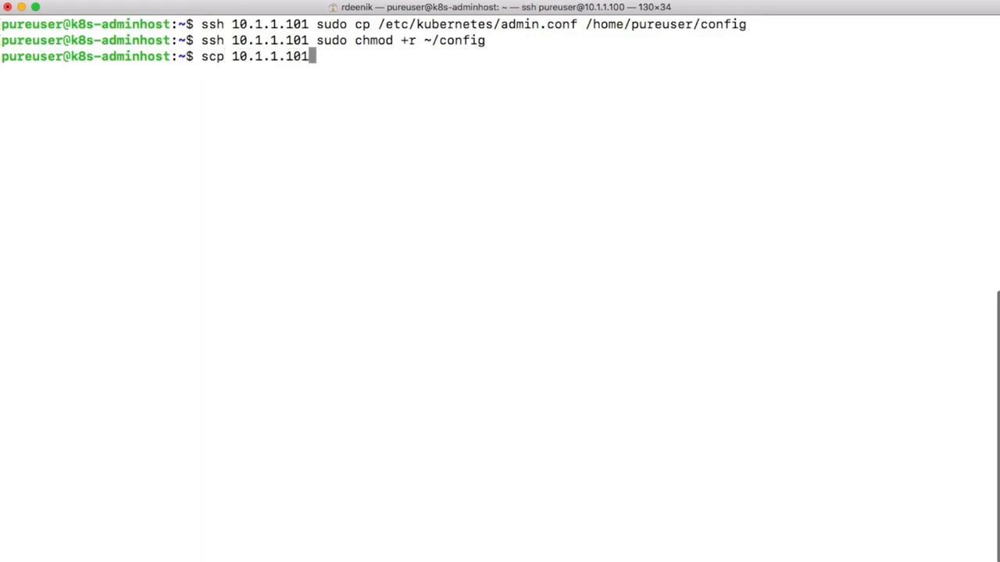
type(":~")
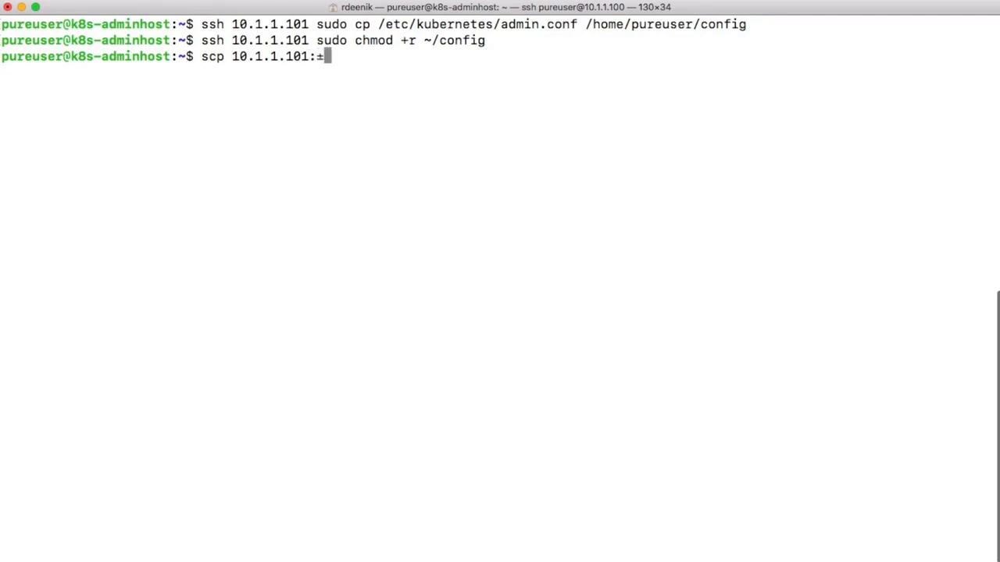
type("cofi")
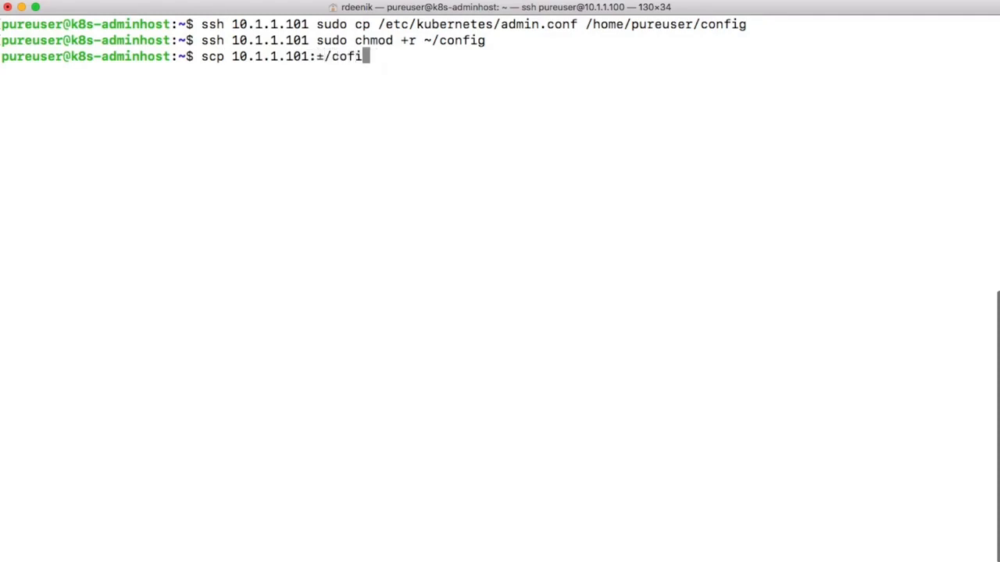
key("Backspace")
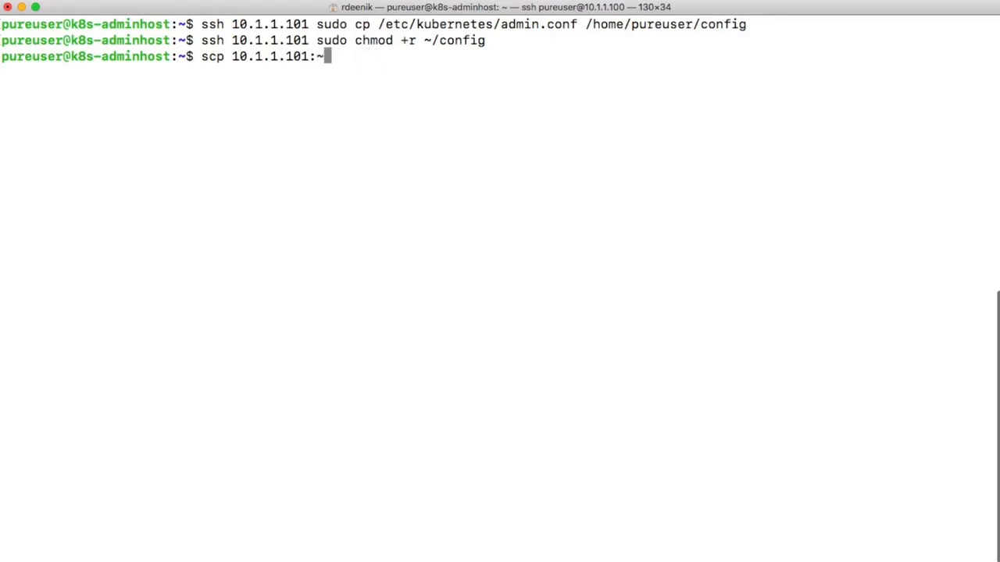
type("/config .")
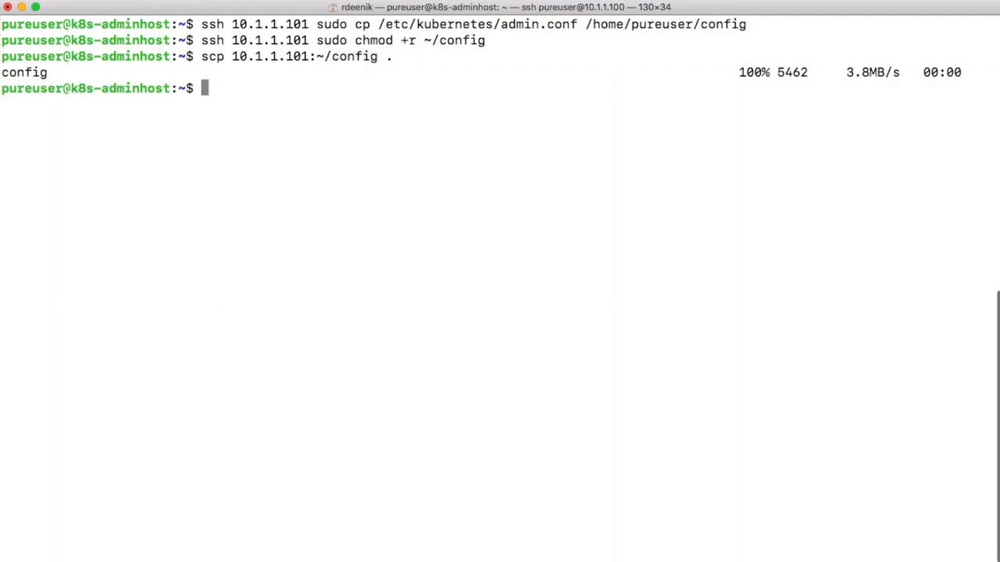
Step: Create a .kube directory and move the downloaded config into it
type("mkdir .kube")
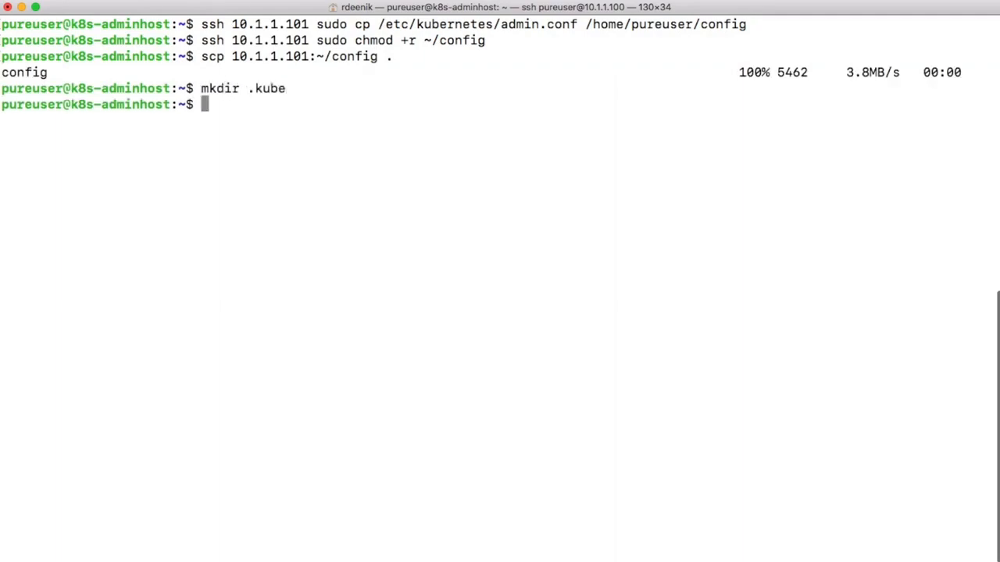
type("mv")
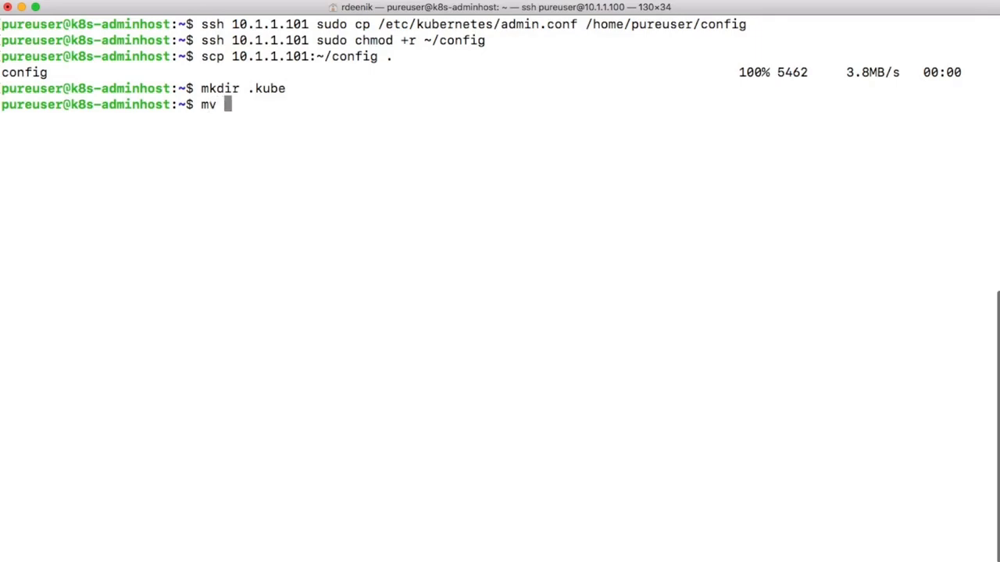
type("config .kube/")
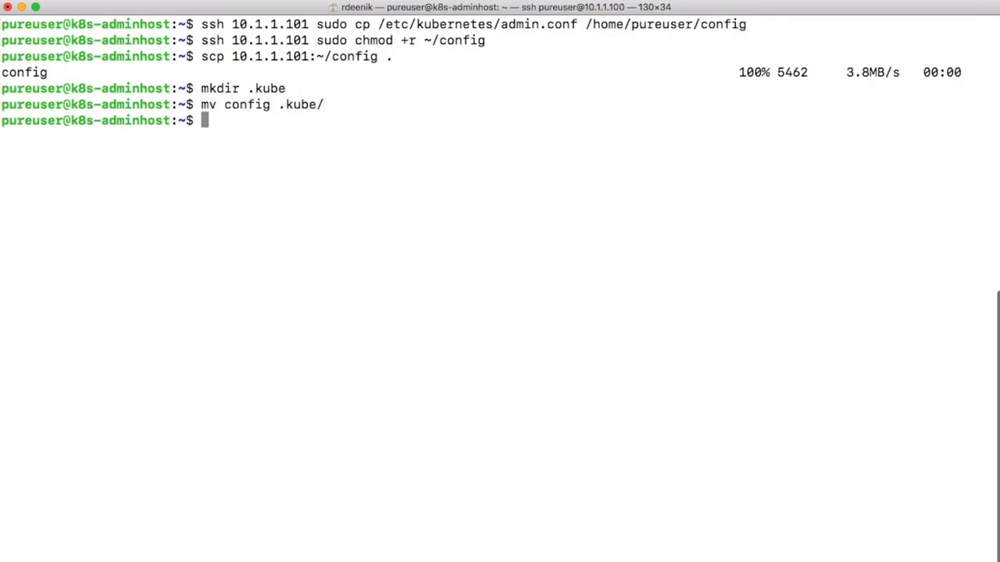
Step: Delete the temporary ~/config on 10.1.1.101 with sudo rm over SSH
type("sh 10.1.1.101 du")
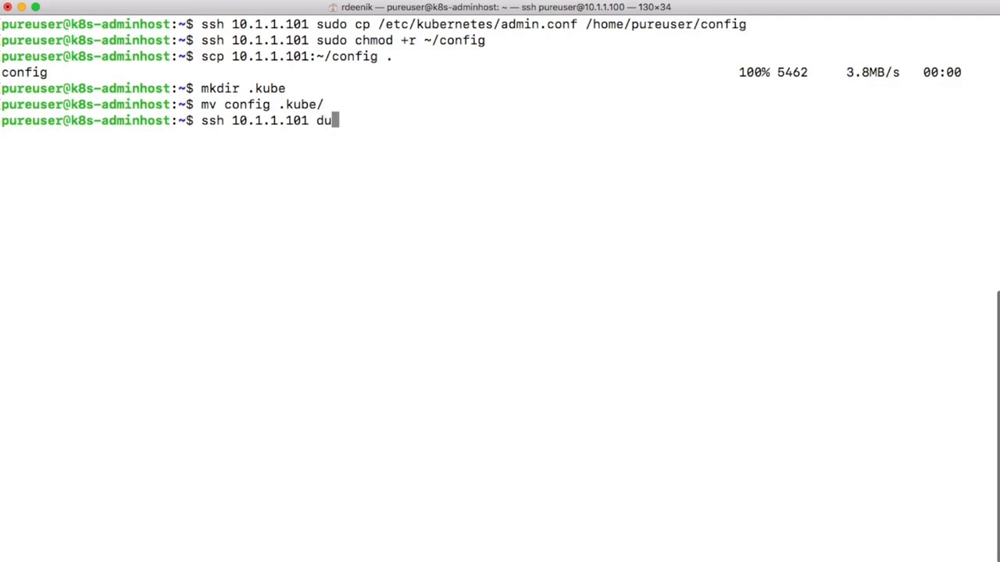
type("sudo")
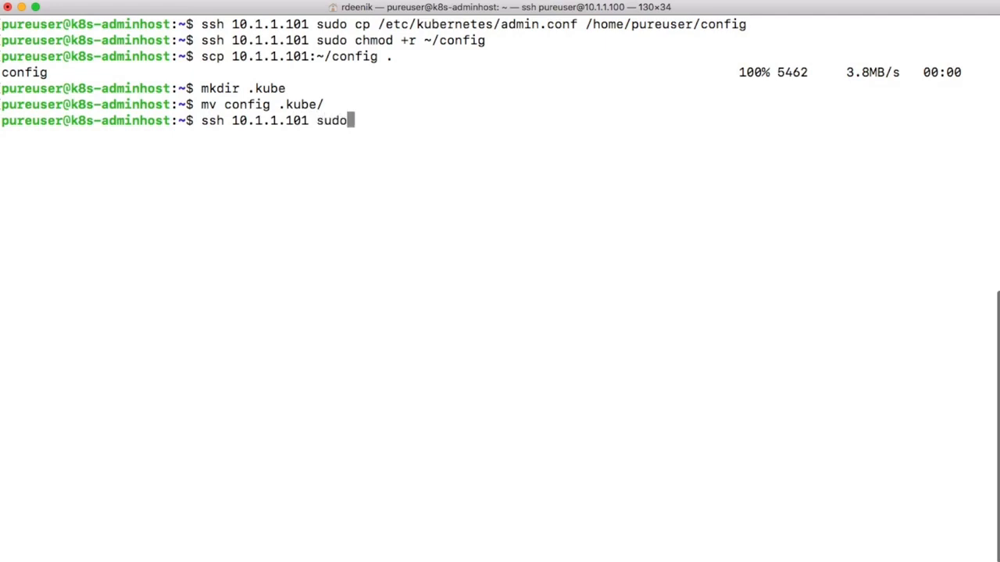
type("rm")
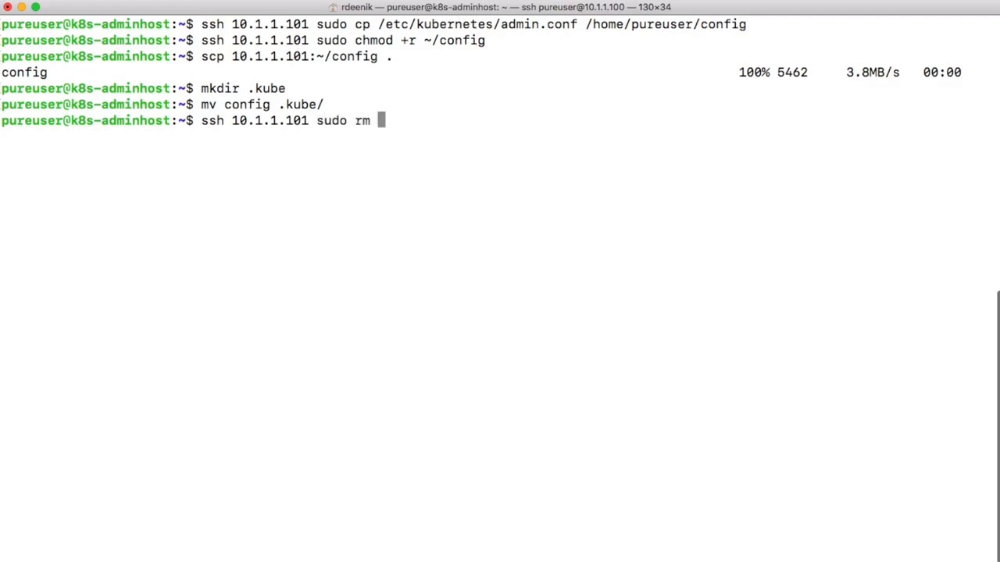
type("~/config")
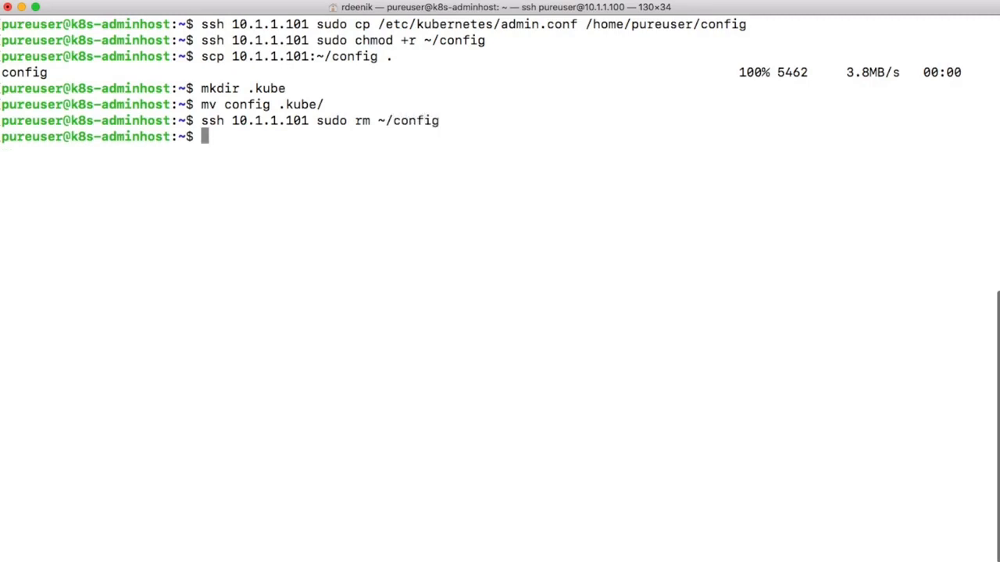
Step: Run kubectl version and confirm client and server both report v1.14.1
type("kubectl version")
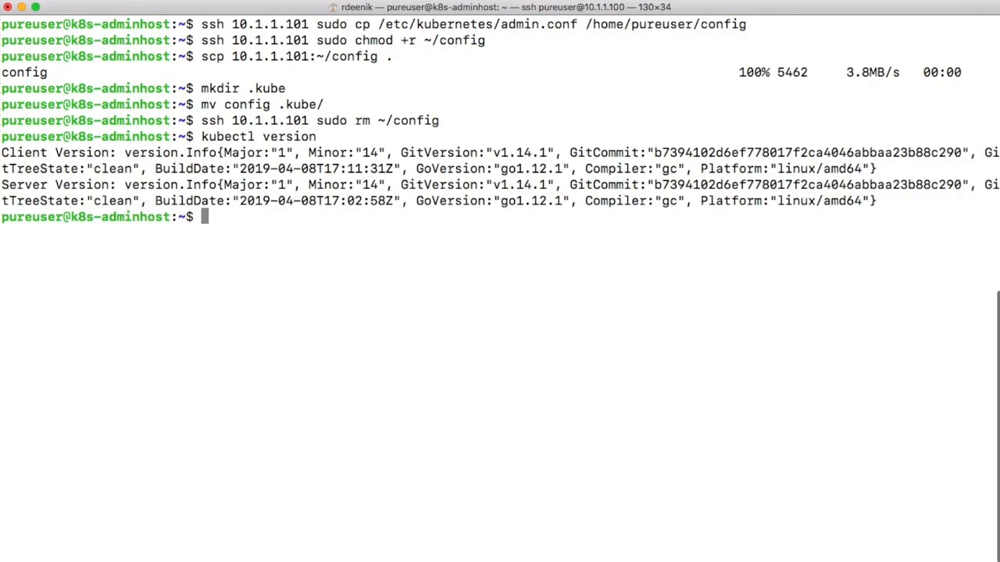
type("kubec")
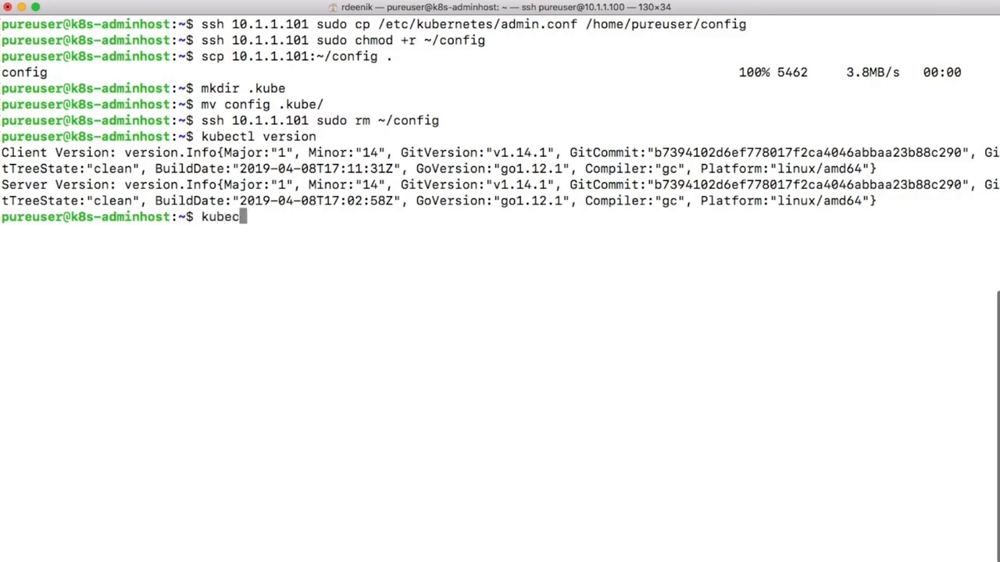